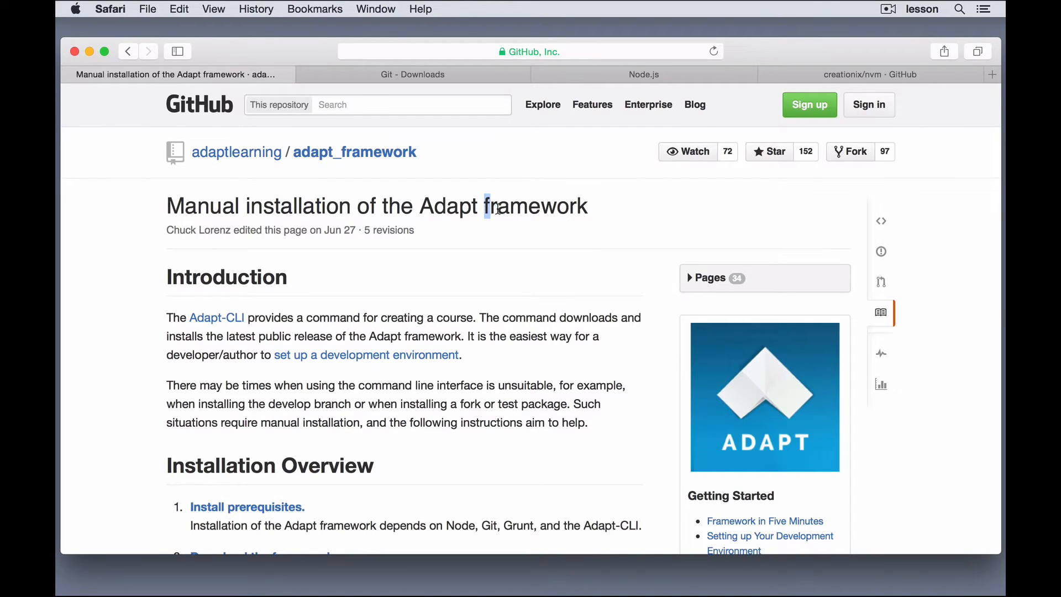
{"action": "mouse_move", "coordinate": [608, 213]}
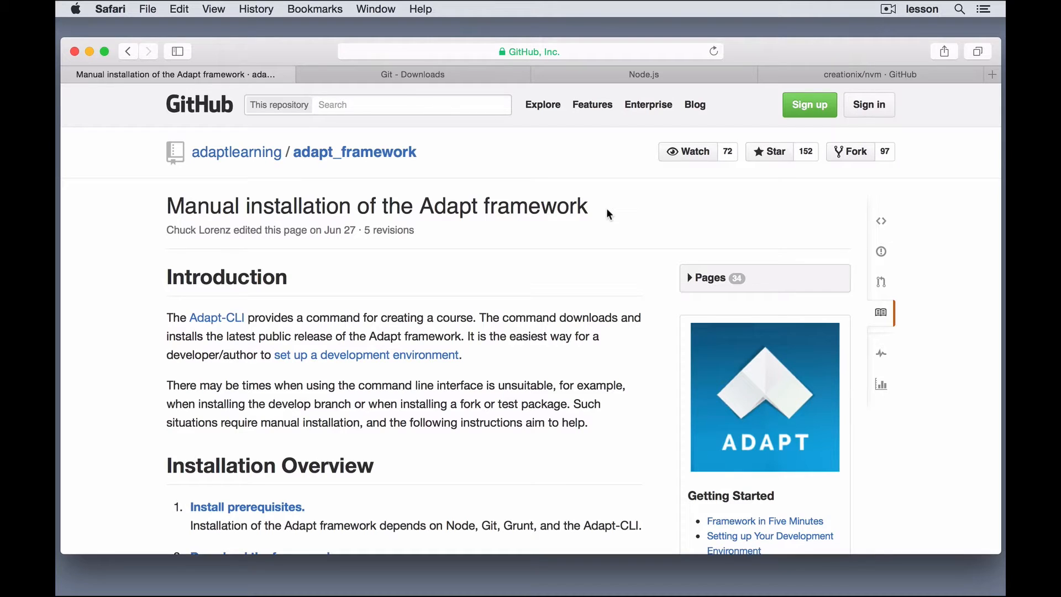
{"action": "mouse_move", "coordinate": [150, 264]}
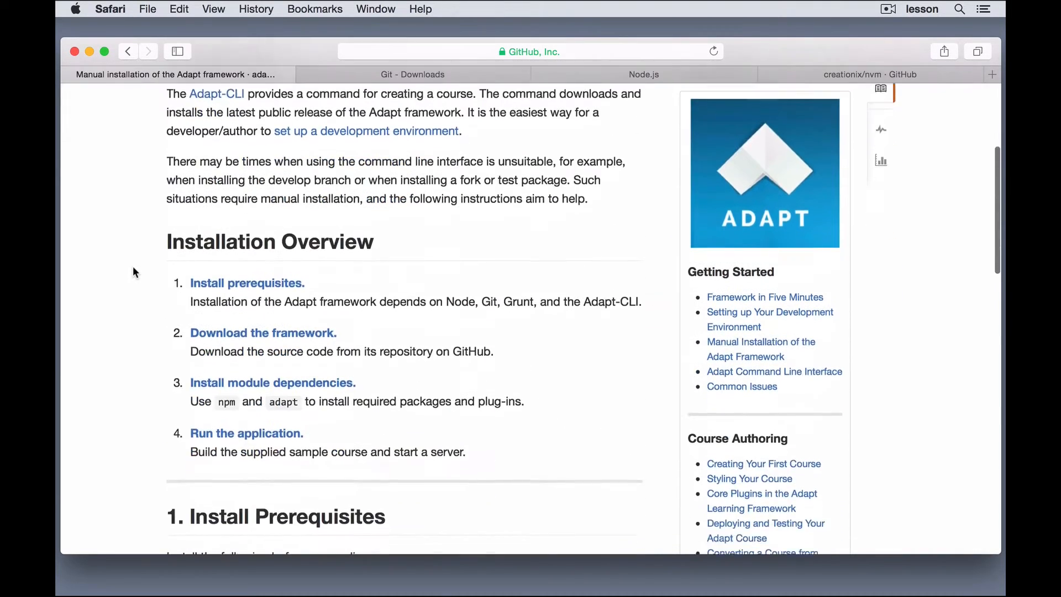
Scroll the adapt wiki installation page down to the '1. Install Prerequisites' list.
{"action": "scroll", "scroll_direction": "down", "scroll_amount": 3}
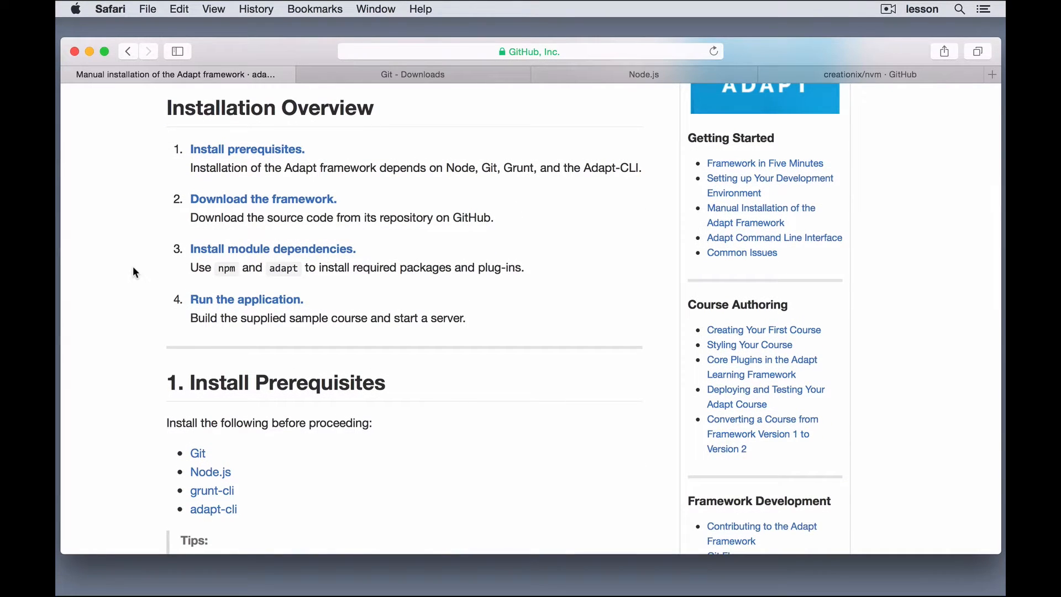
{"action": "scroll", "scroll_direction": "up", "scroll_amount": 3}
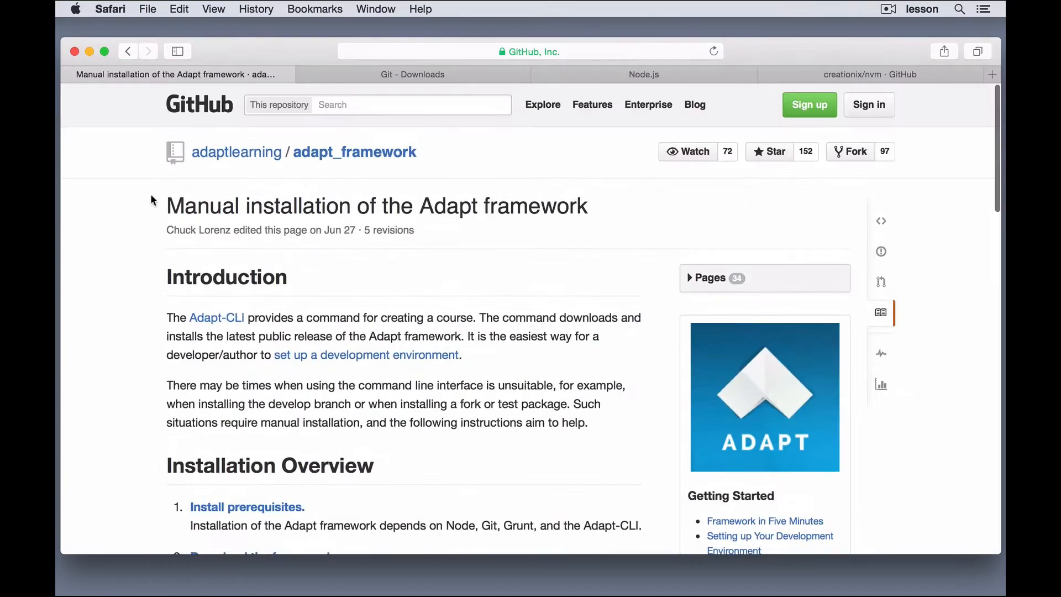
{"action": "mouse_move", "coordinate": [139, 309]}
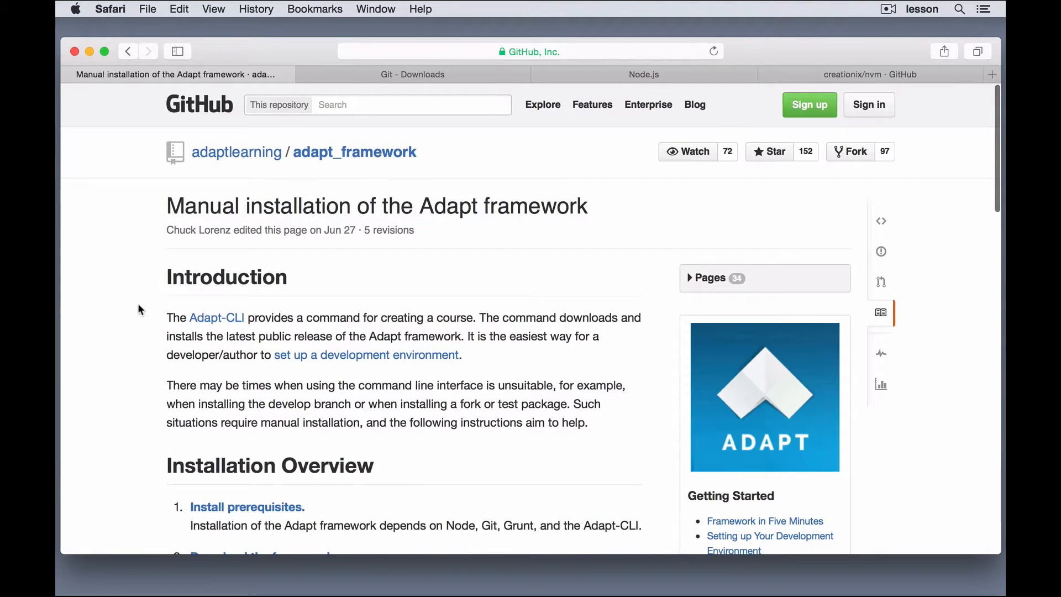
{"action": "scroll", "scroll_direction": "down", "scroll_amount": 3}
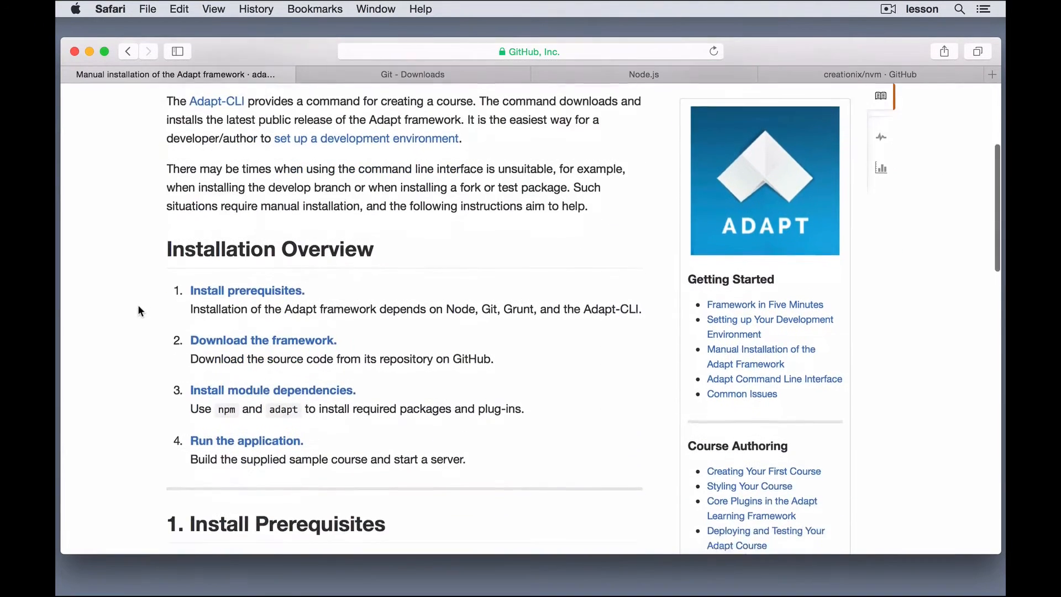
{"action": "scroll", "scroll_direction": "down", "scroll_amount": 3}
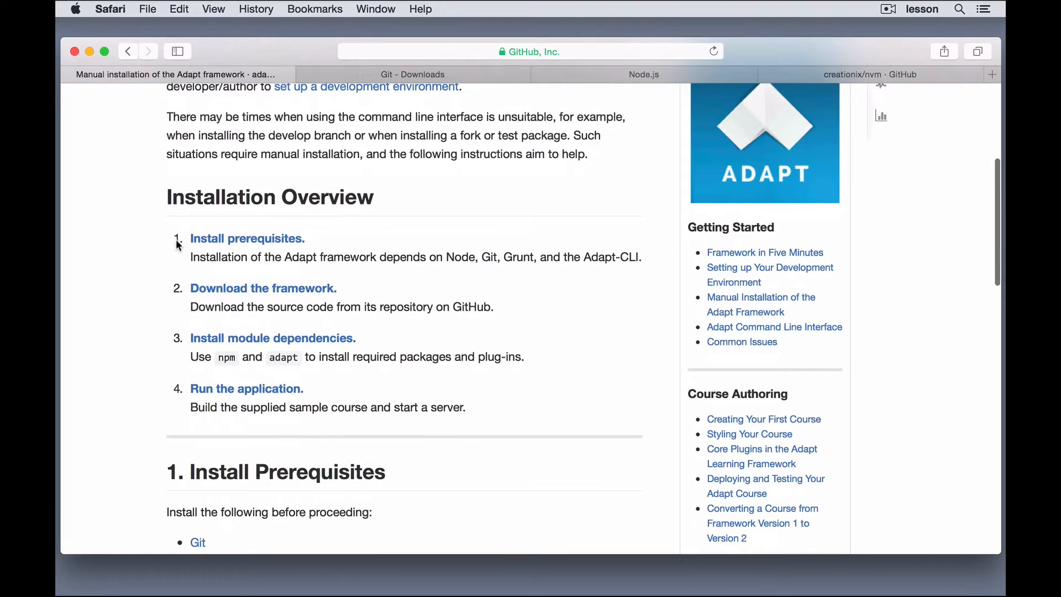
{"action": "scroll", "scroll_direction": "down", "scroll_amount": 3}
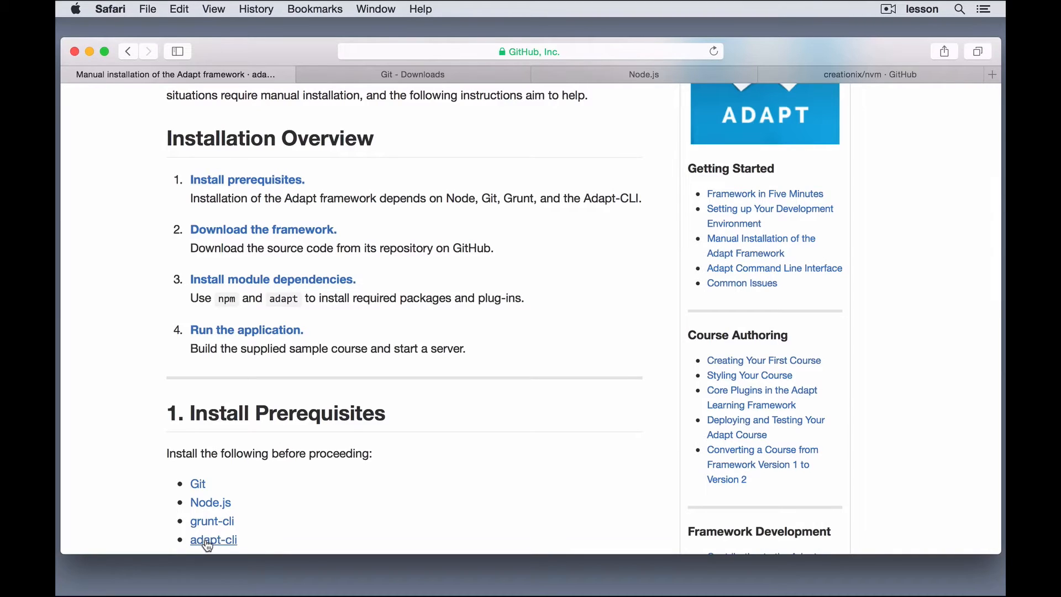
{"action": "mouse_move", "coordinate": [294, 235]}
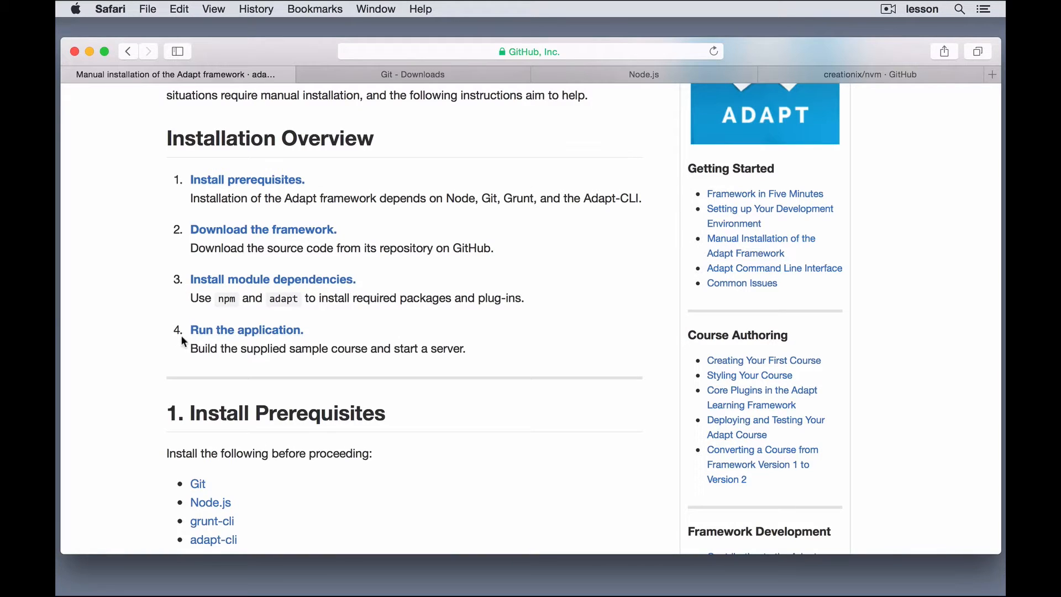
{"action": "mouse_move", "coordinate": [143, 322]}
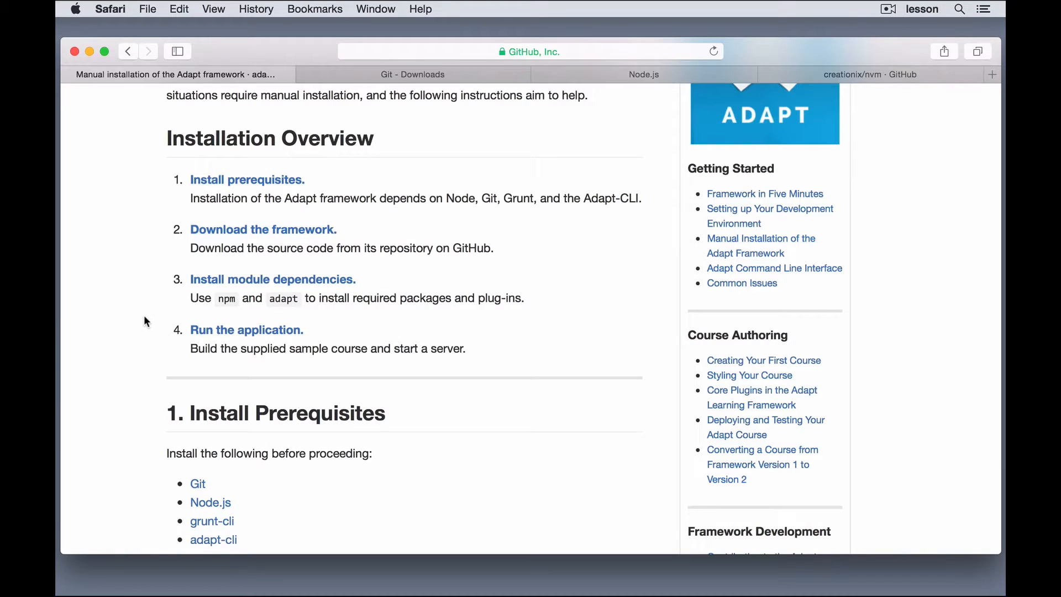
{"action": "scroll", "scroll_direction": "down", "scroll_amount": 3}
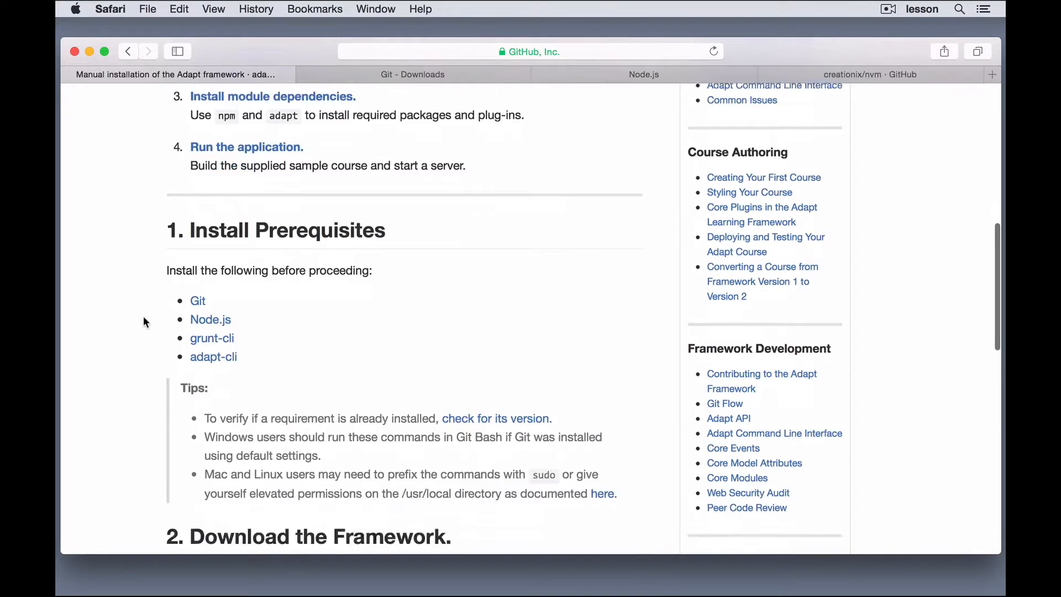
{"action": "scroll", "scroll_direction": "down", "scroll_amount": 3}
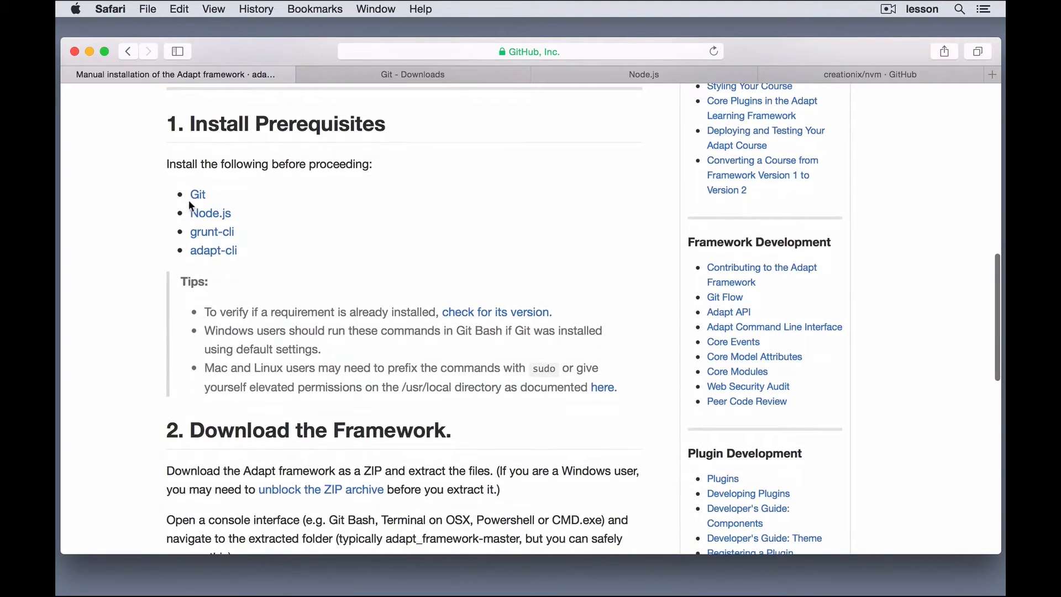
{"action": "mouse_move", "coordinate": [234, 208]}
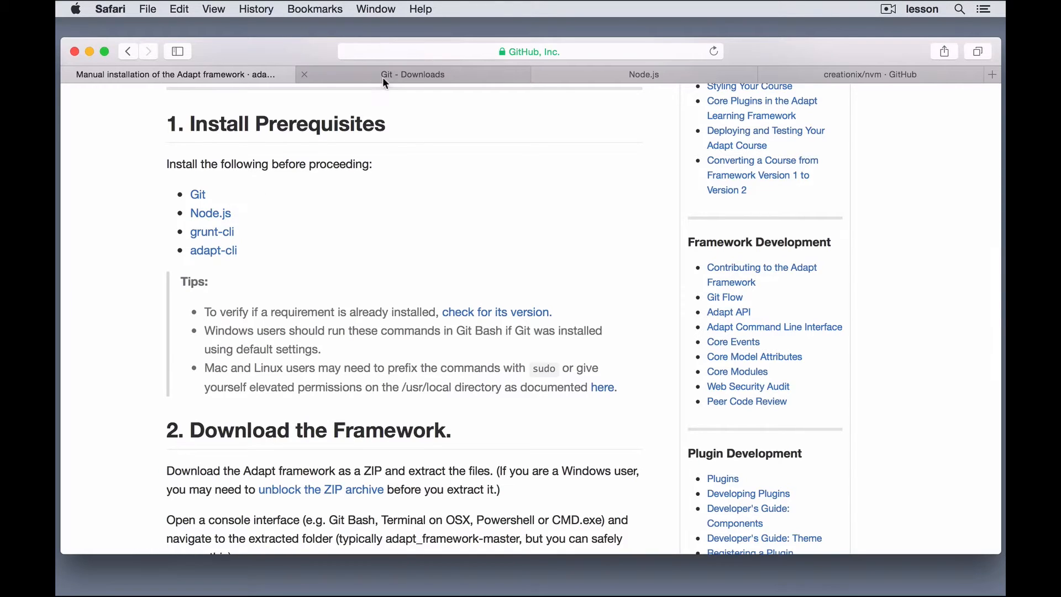
Switch Safari to the 'Git - Downloads' tab on git-scm.com.
{"action": "left_click", "coordinate": [413, 74]}
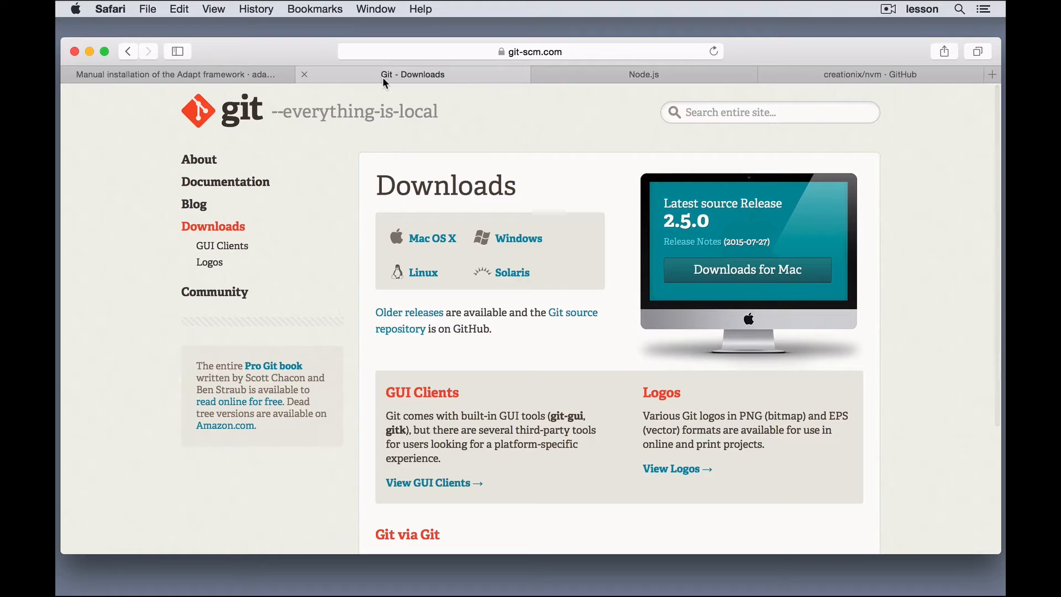
{"action": "mouse_move", "coordinate": [319, 205]}
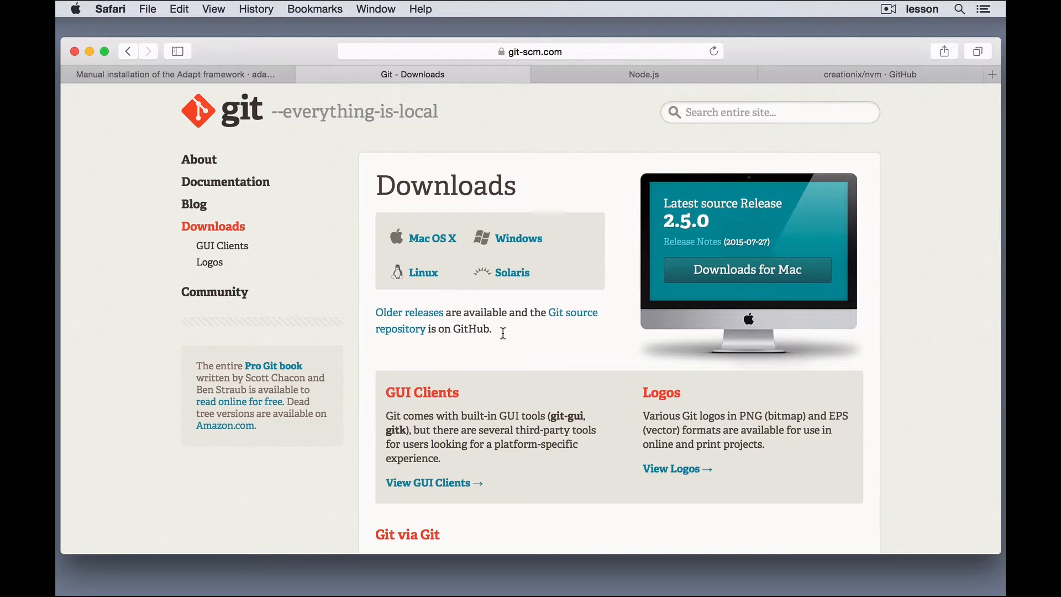
{"action": "mouse_move", "coordinate": [533, 256]}
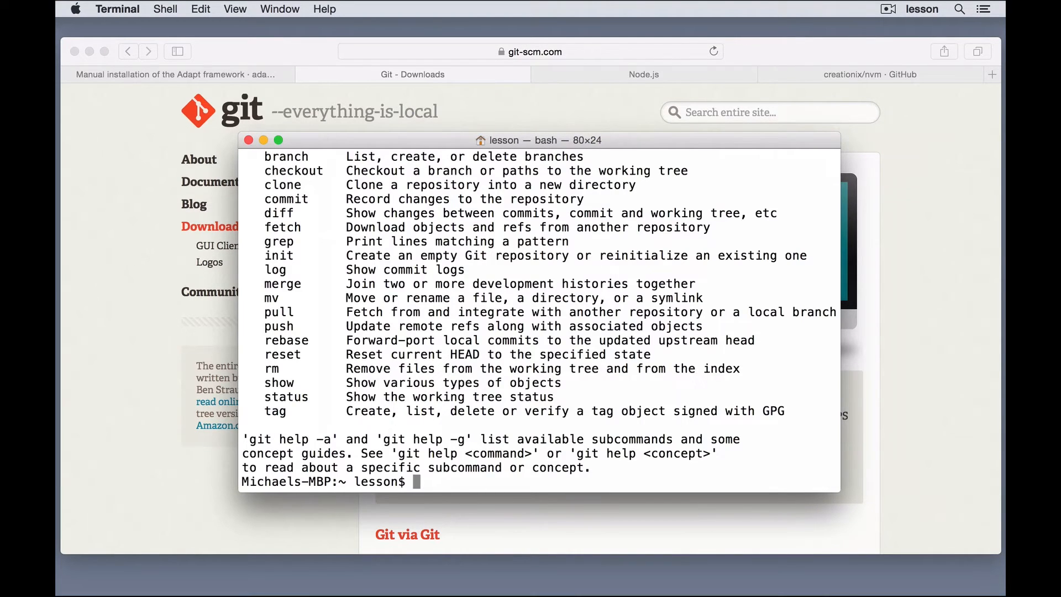
{"action": "mouse_move", "coordinate": [386, 261]}
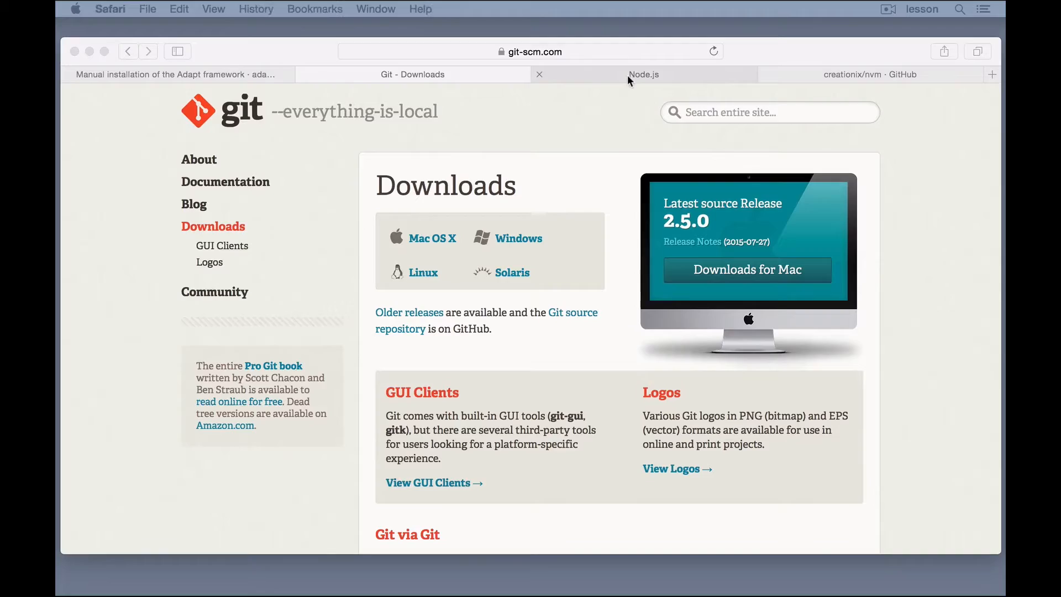
Switch to the Node.js tab showing current version v0.12.7.
{"action": "left_click", "coordinate": [643, 74]}
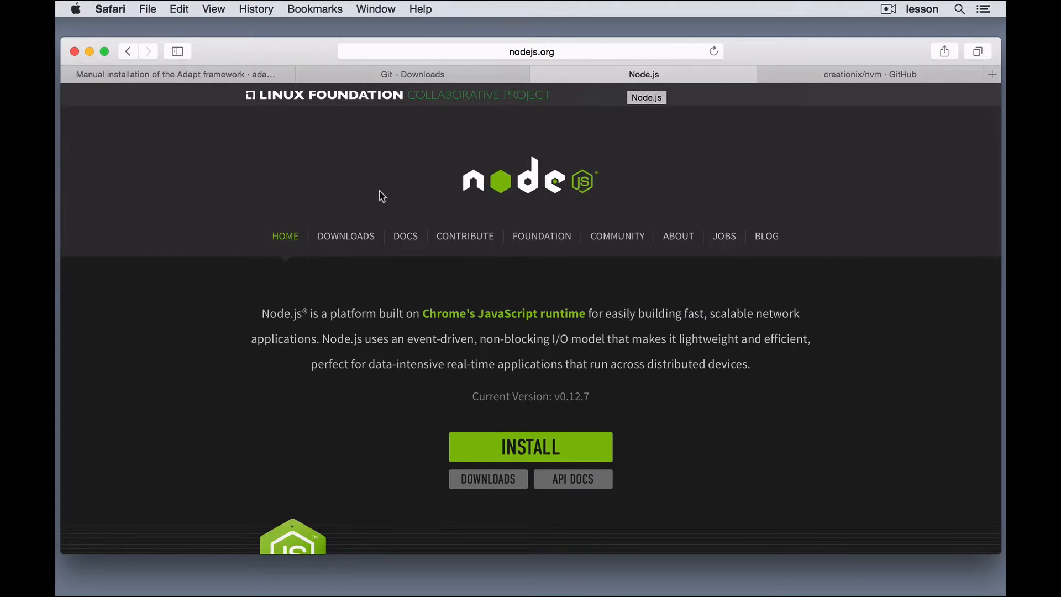
{"action": "scroll", "scroll_direction": "down", "scroll_amount": 3}
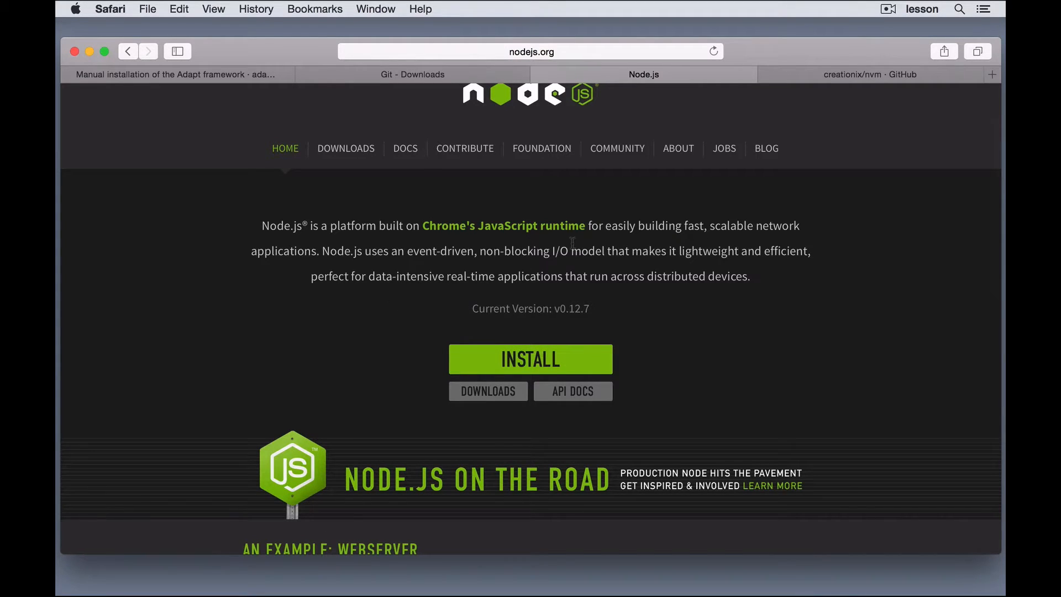
{"action": "mouse_move", "coordinate": [842, 80]}
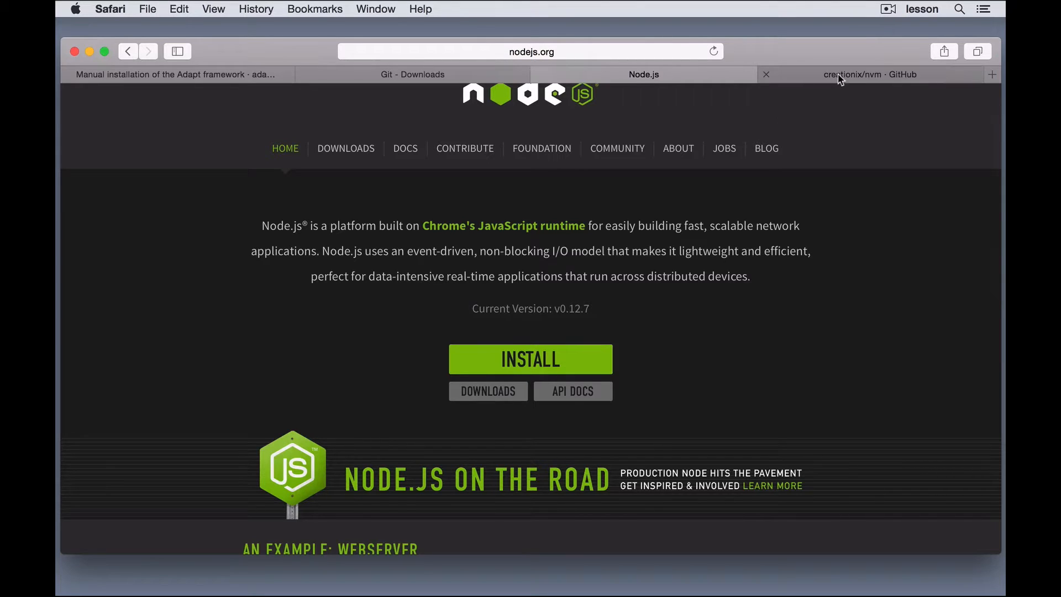
{"action": "mouse_move", "coordinate": [872, 74]}
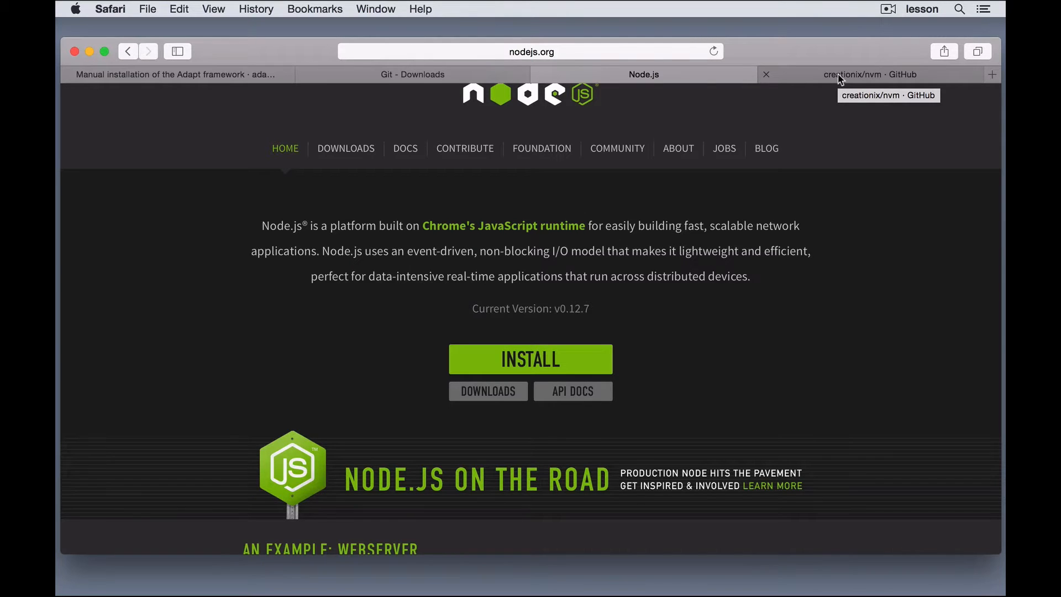
Switch to the creationix/nvm GitHub tab and scroll its README to the 'Install script' section.
{"action": "left_click", "coordinate": [869, 75]}
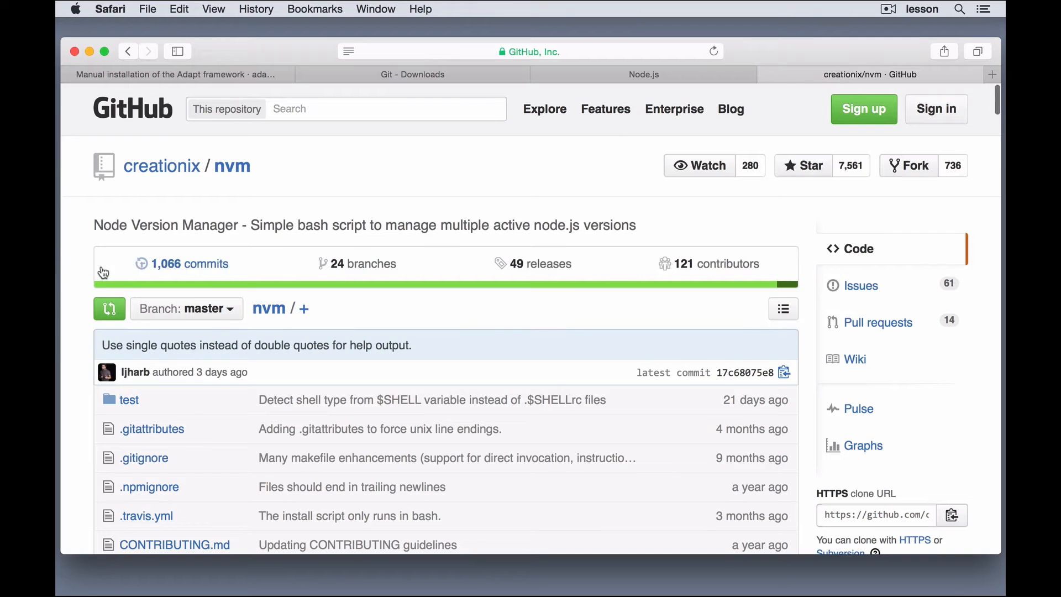
{"action": "scroll", "scroll_direction": "down", "scroll_amount": 3}
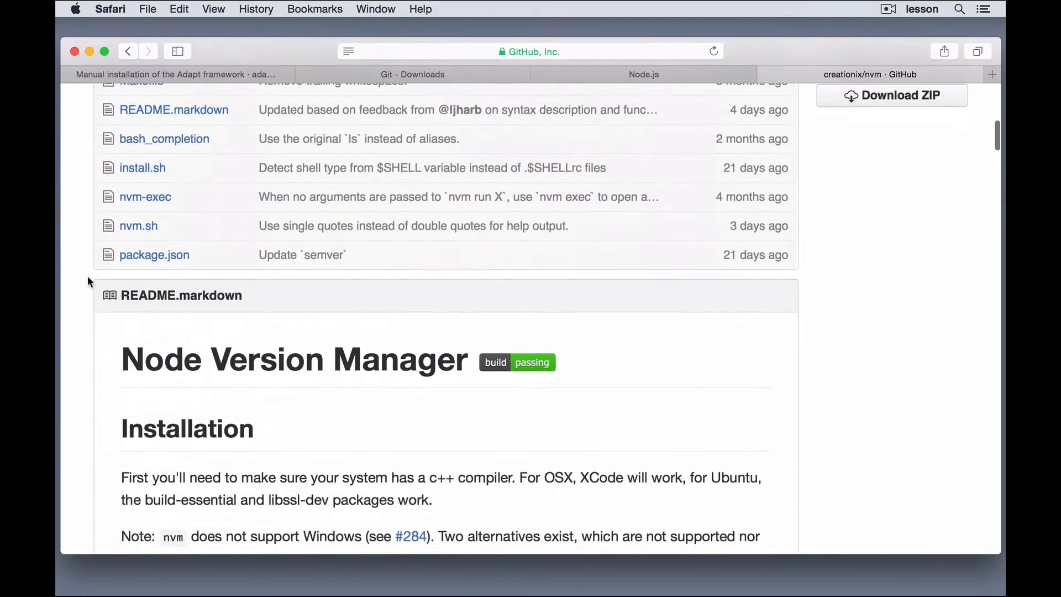
{"action": "scroll", "scroll_direction": "down", "scroll_amount": 3}
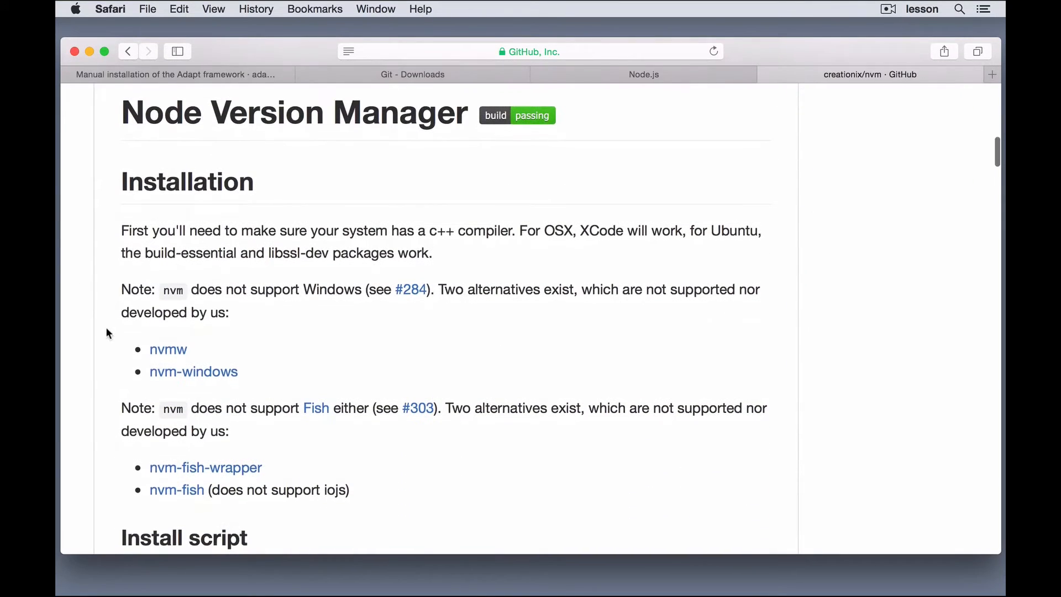
{"action": "mouse_move", "coordinate": [128, 353]}
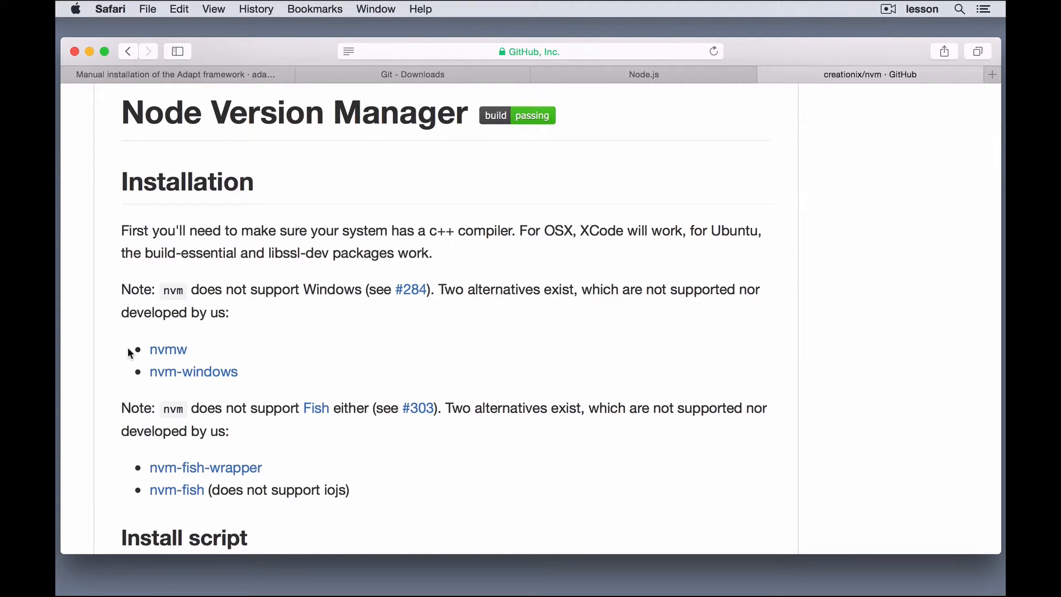
{"action": "double_click", "coordinate": [168, 348]}
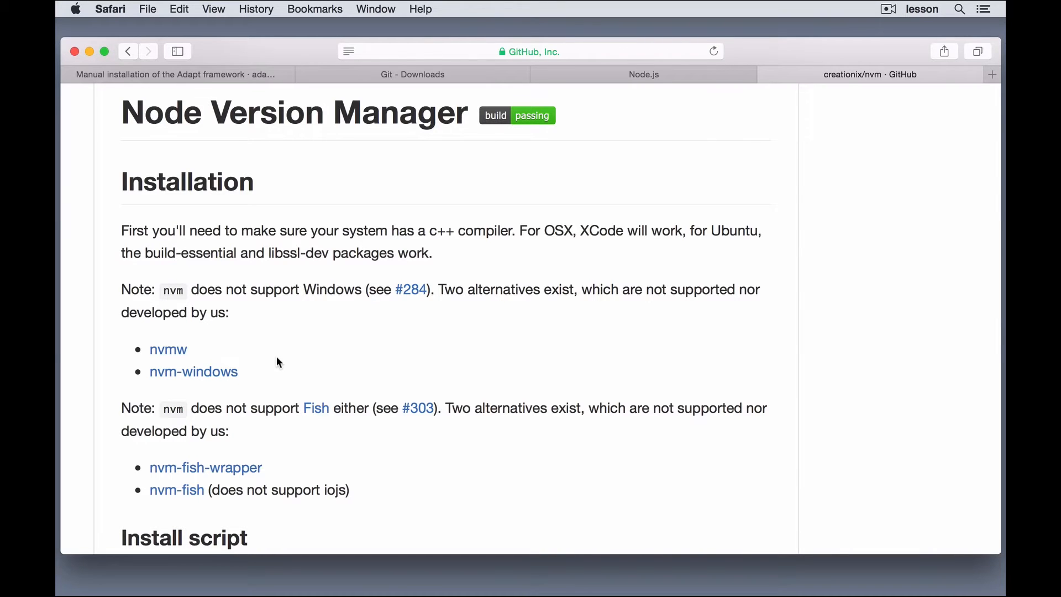
{"action": "mouse_move", "coordinate": [270, 351]}
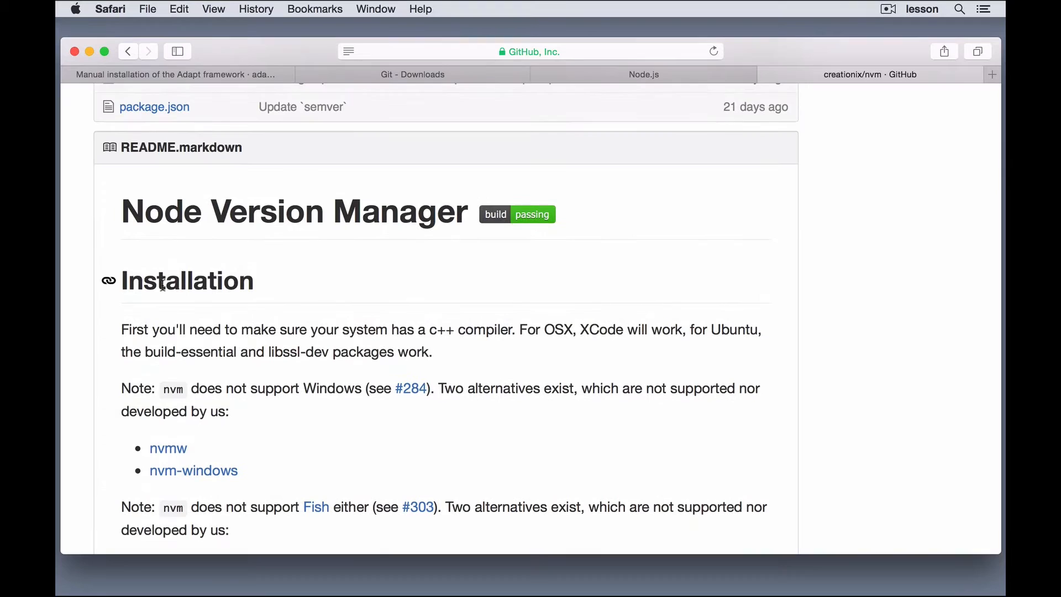
{"action": "mouse_move", "coordinate": [107, 375]}
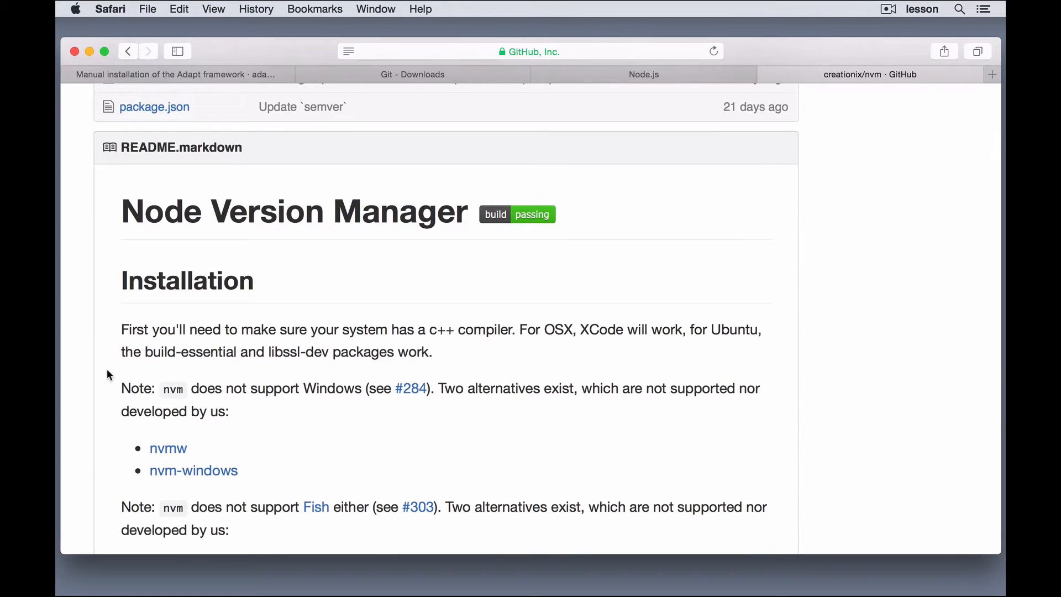
{"action": "scroll", "scroll_direction": "down", "scroll_amount": 3}
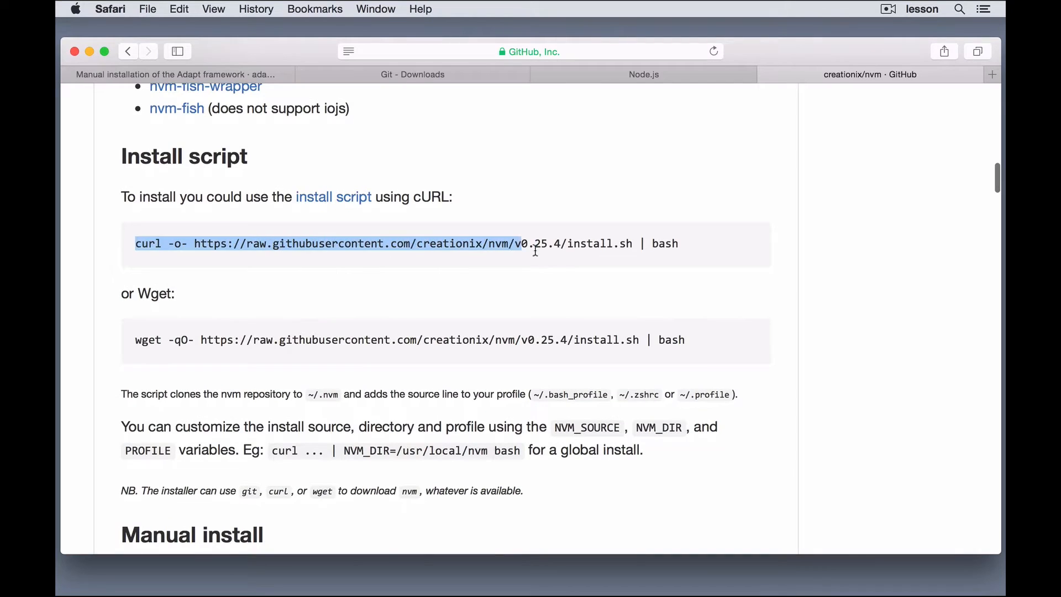
Run the nvm v0.25.4 curl install script in Terminal, then list the home folder with ls -la.
{"action": "left_click_drag", "start_coordinate": [535, 243], "coordinate": [683, 243]}
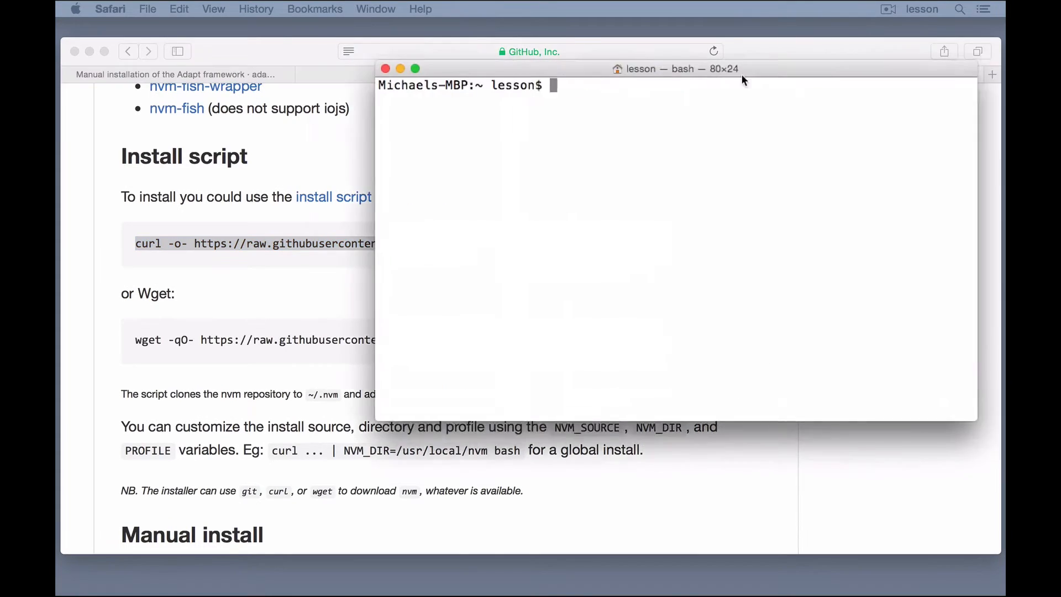
{"action": "type", "text": "curl -o- https://raw.githubusercontent.com/creationix/nvm/v0.25.4/install.sh | bash"}
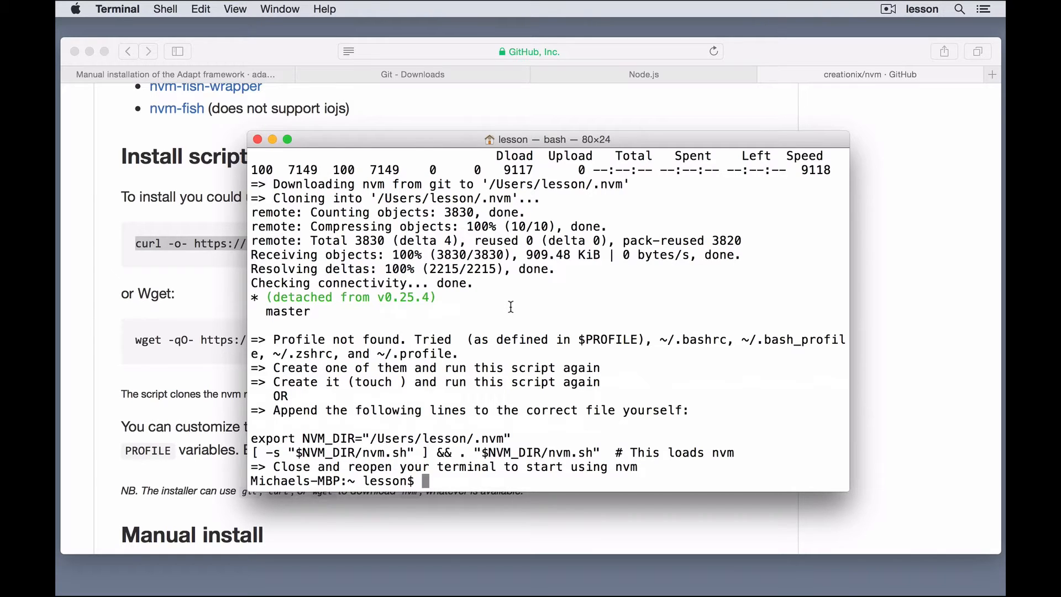
{"action": "type", "text": "ls -la"}
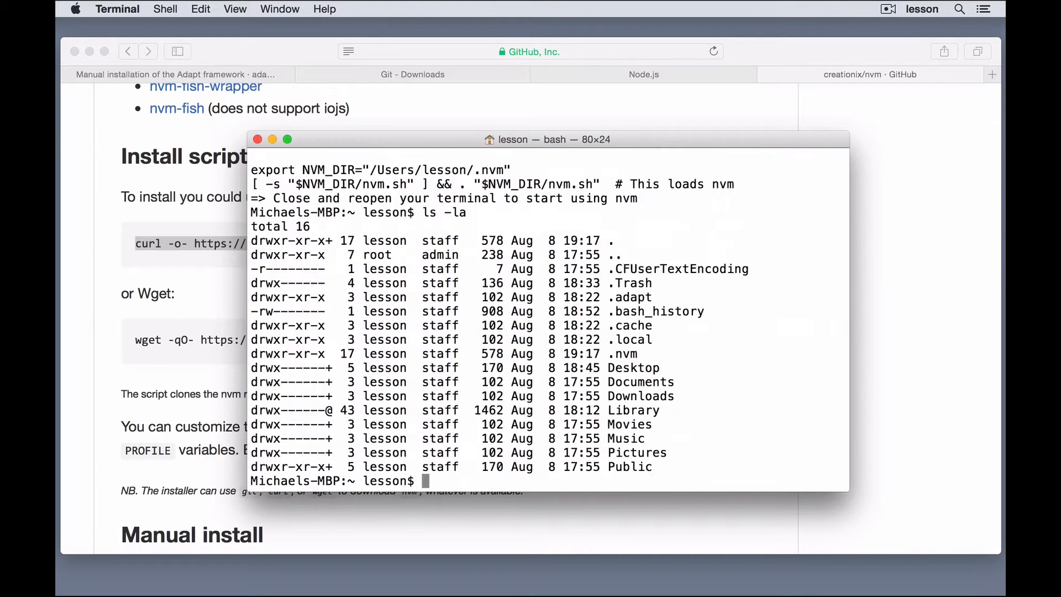
{"action": "mouse_move", "coordinate": [608, 358]}
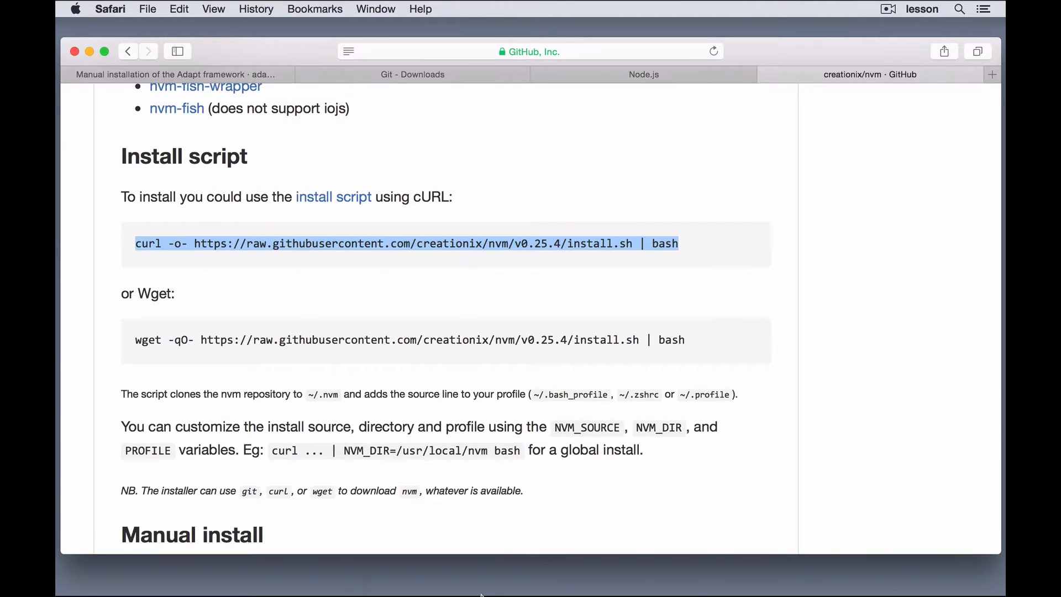
{"action": "left_click", "coordinate": [495, 573]}
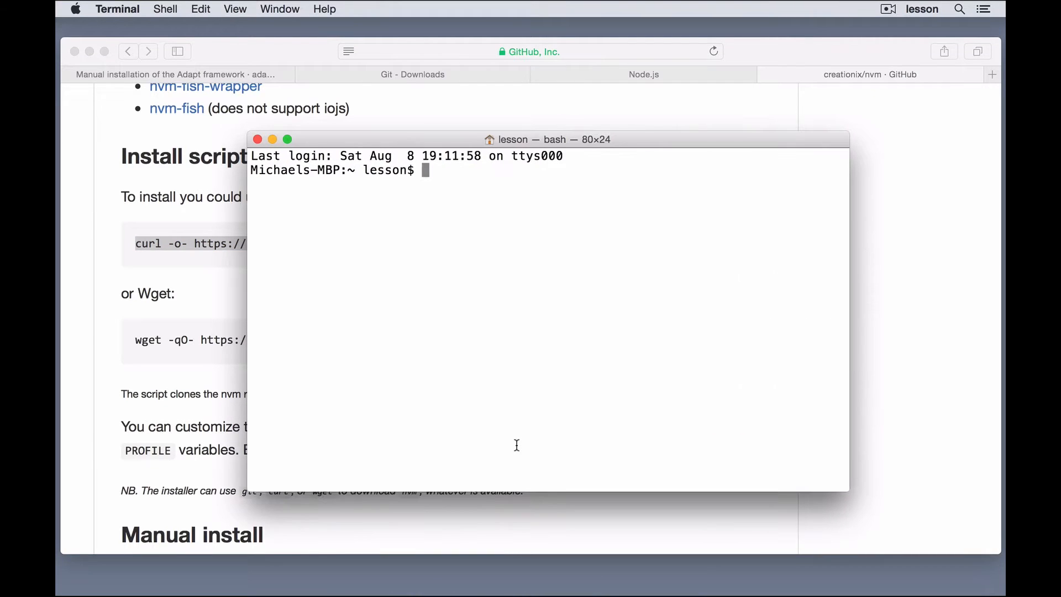
{"action": "mouse_move", "coordinate": [522, 219]}
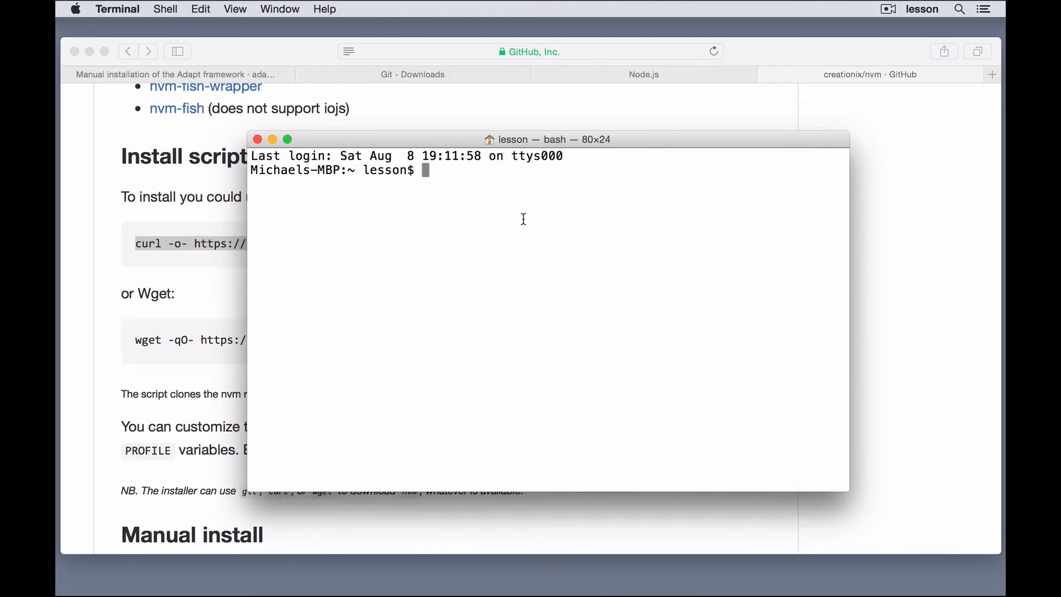
{"action": "type", "text": "nvm"}
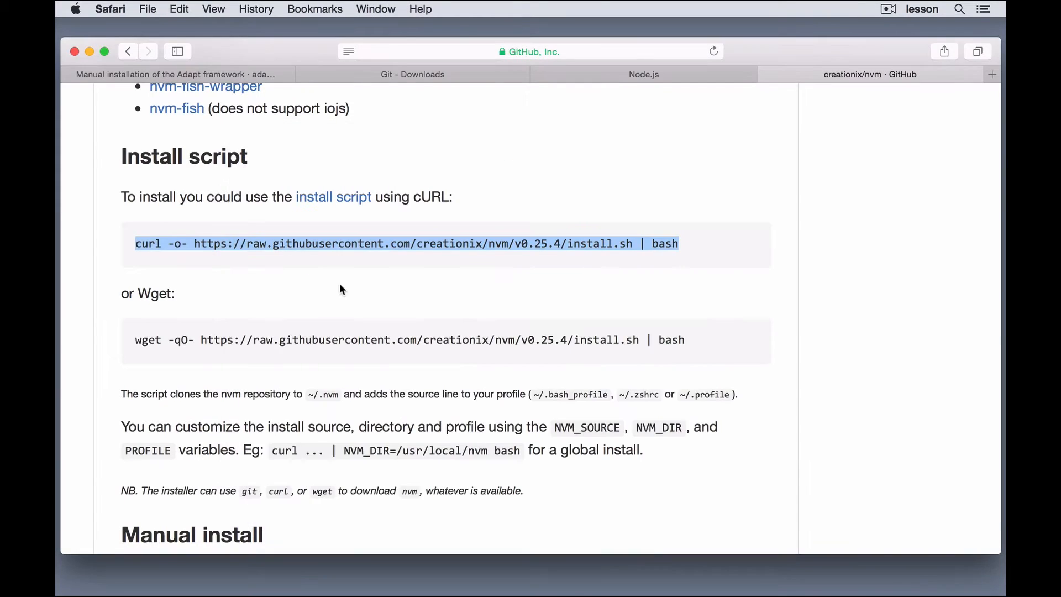
Scroll the nvm README to the 'To activate nvm' steps and begin a touch command in Terminal.
{"action": "scroll", "scroll_direction": "down", "scroll_amount": 3}
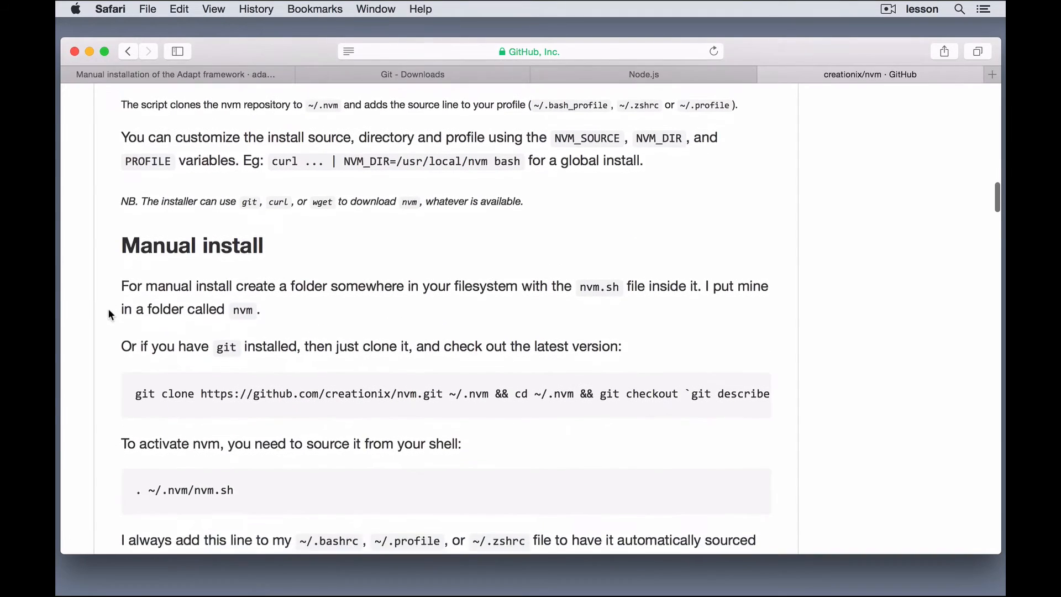
{"action": "scroll", "scroll_direction": "down", "scroll_amount": 3}
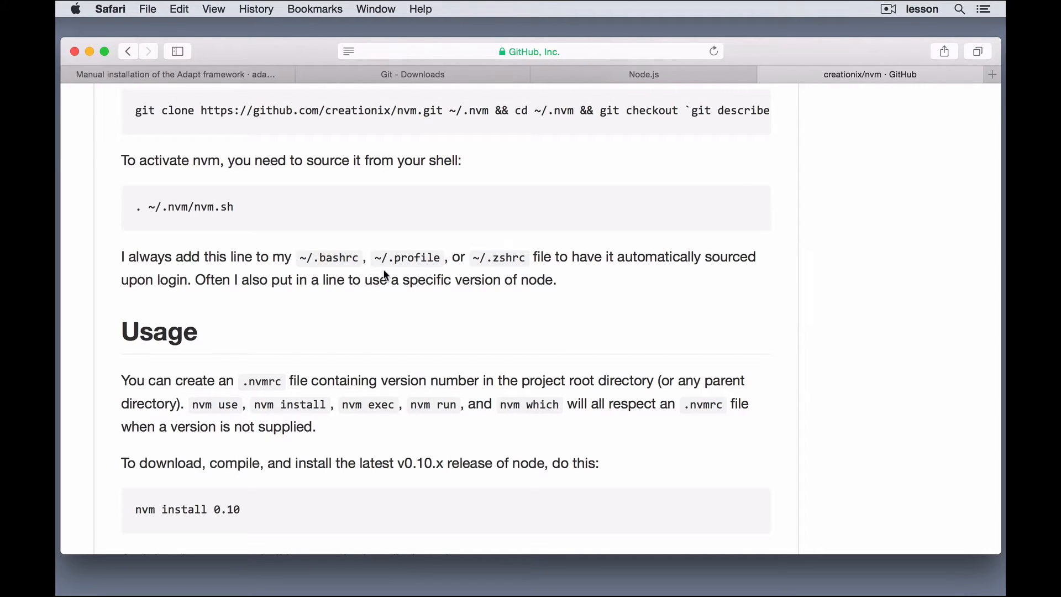
{"action": "mouse_move", "coordinate": [134, 213]}
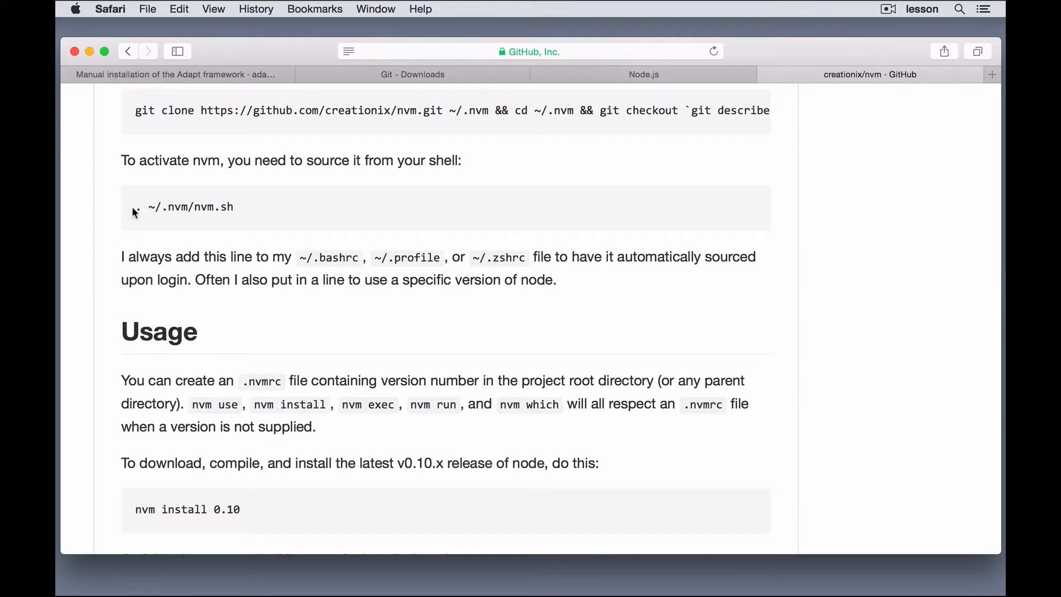
{"action": "mouse_move", "coordinate": [302, 218]}
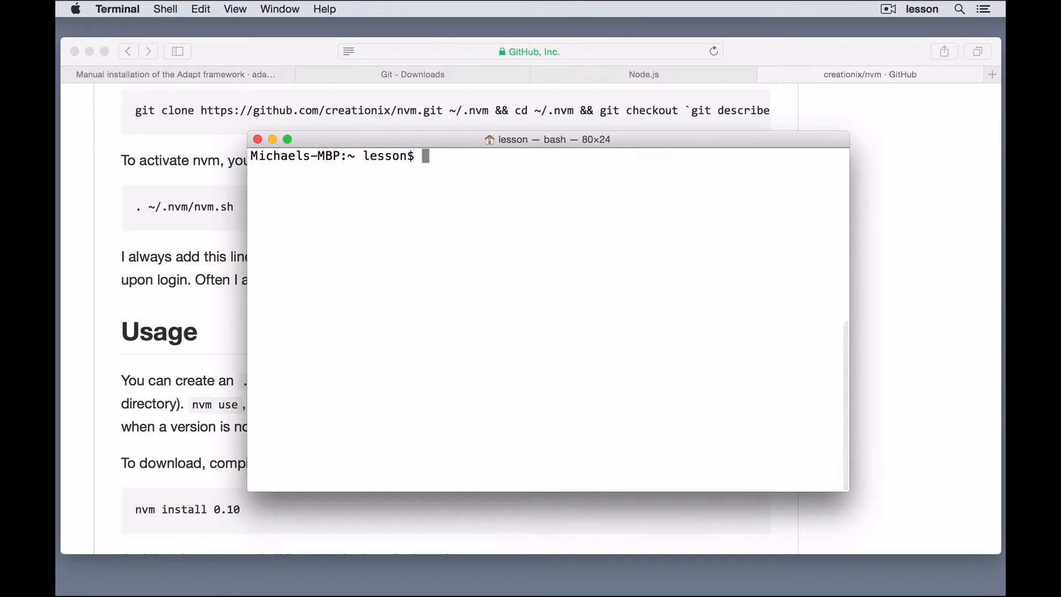
{"action": "type", "text": "touch"}
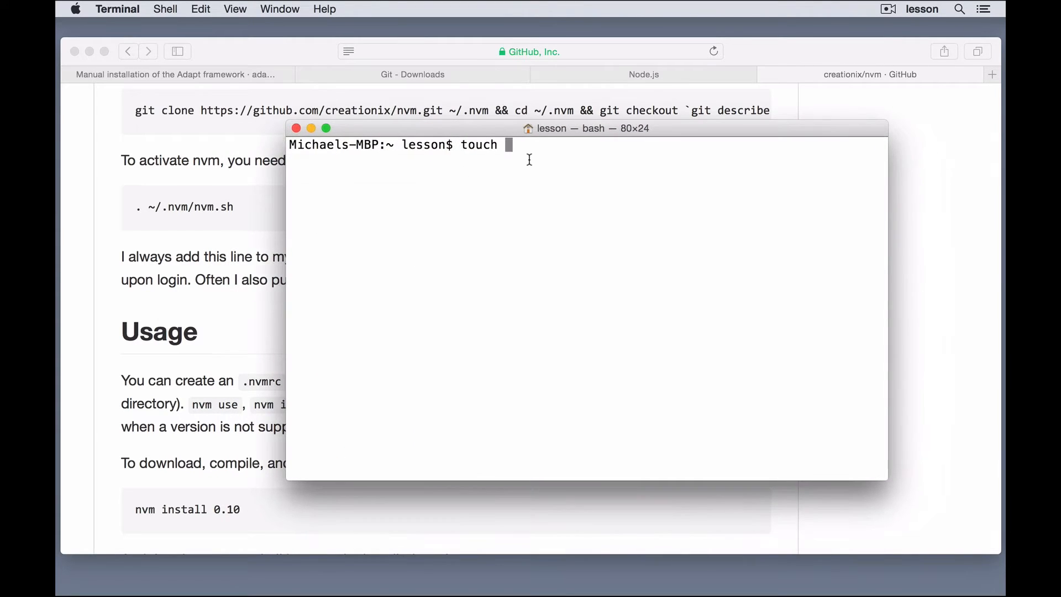
Create an empty .profile with touch and open it in nano.
{"action": "type", "text": ".profile"}
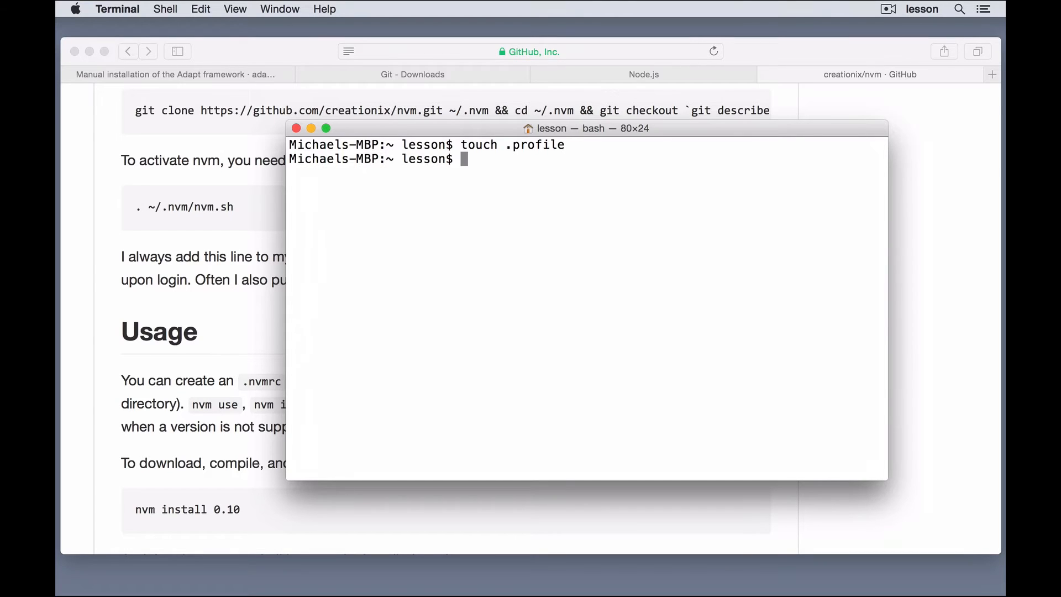
{"action": "type", "text": "nano"}
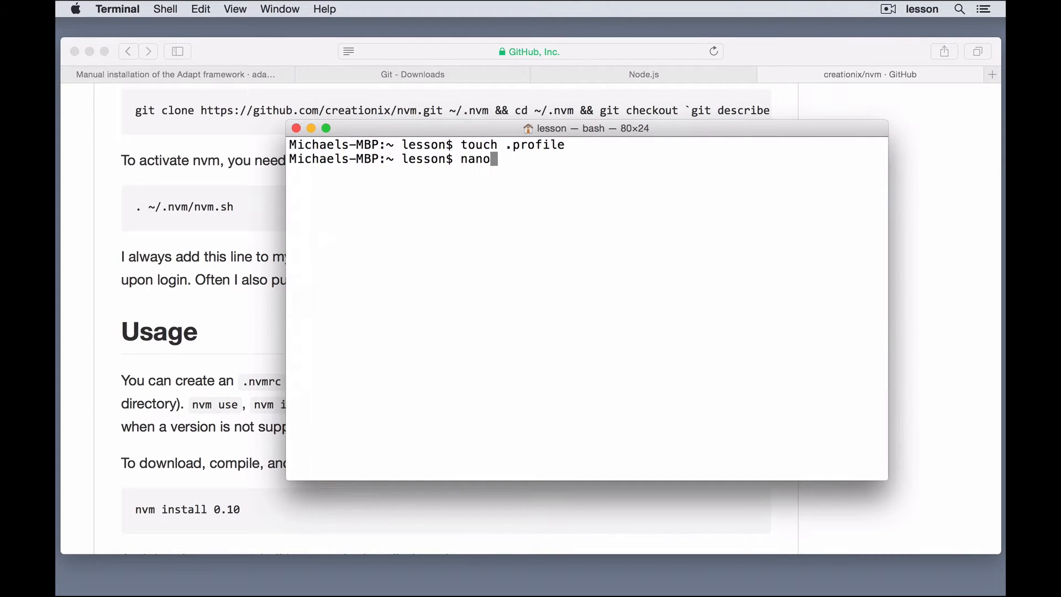
{"action": "type", "text": ".profile"}
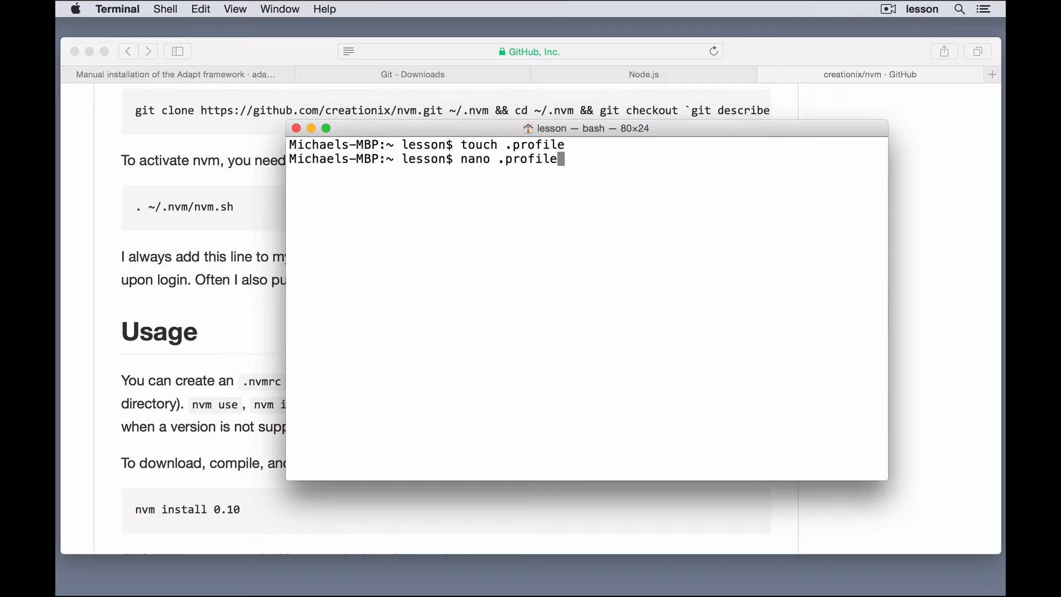
{"action": "key", "text": "enter"}
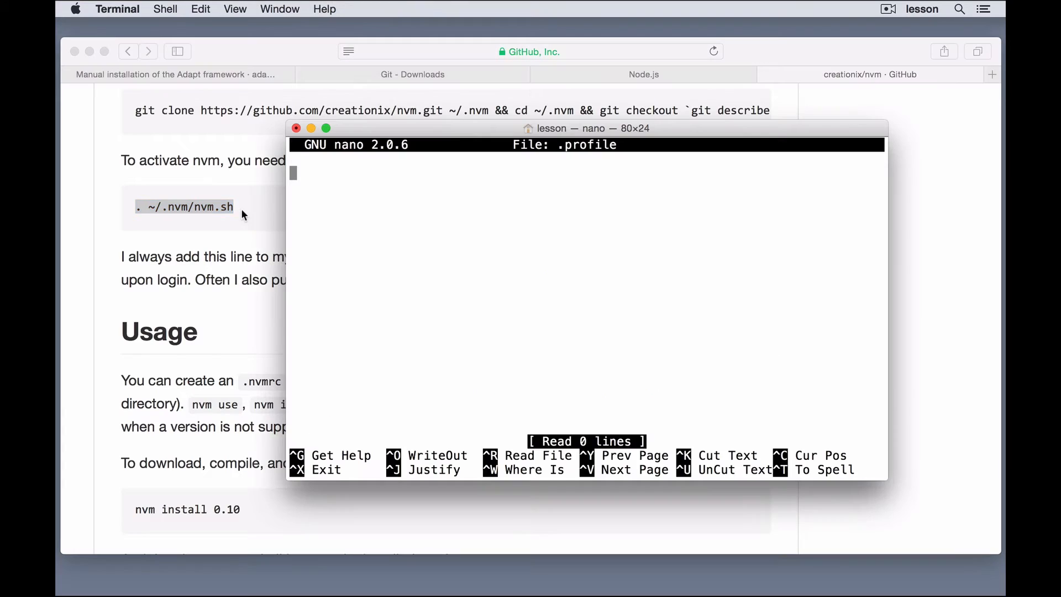
Add the line '. ~/.nvm/nvm.sh' to .profile and save it on exit from nano.
{"action": "type", "text": ". ~/.nvm/nvm.sh"}
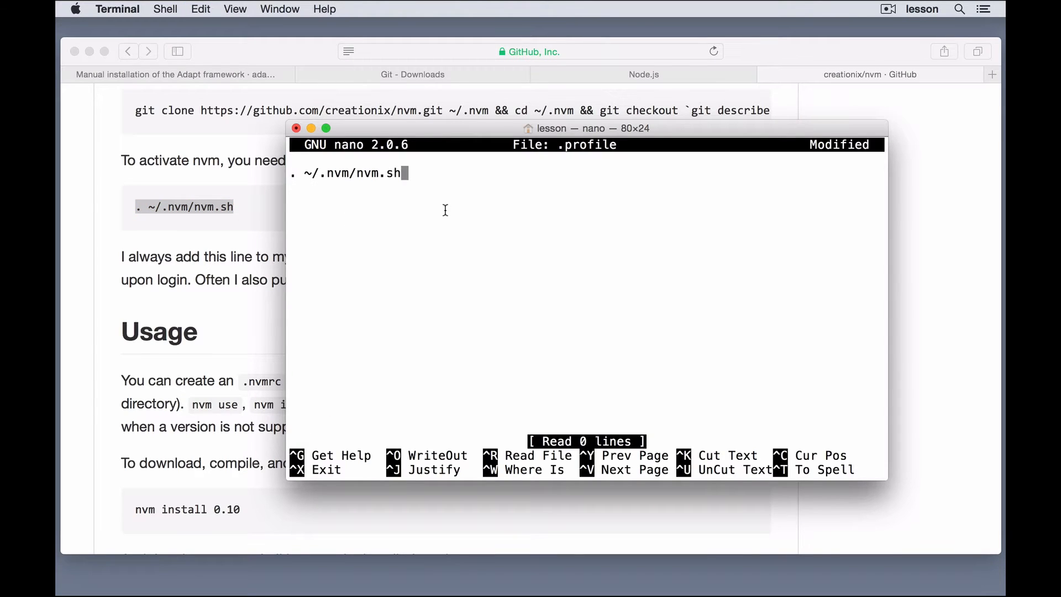
{"action": "key", "text": "ctrl+x"}
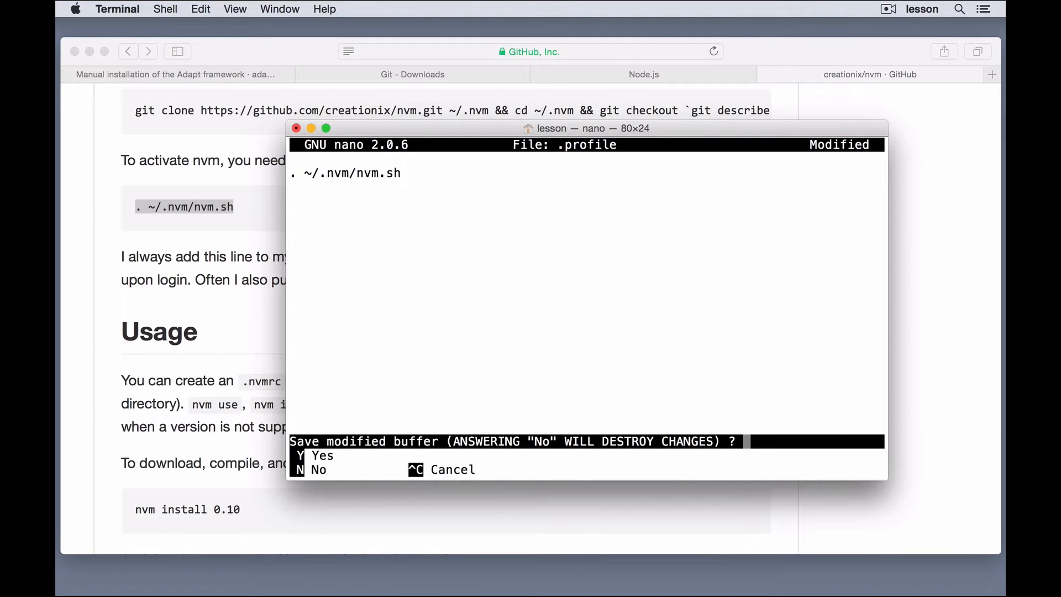
{"action": "key", "text": "y"}
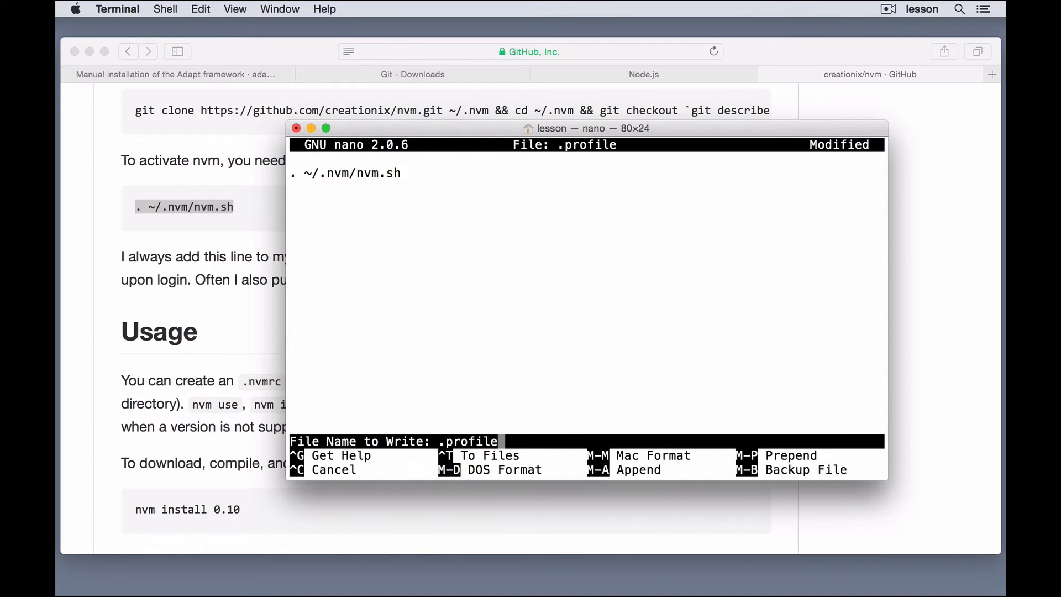
{"action": "key", "text": "enter"}
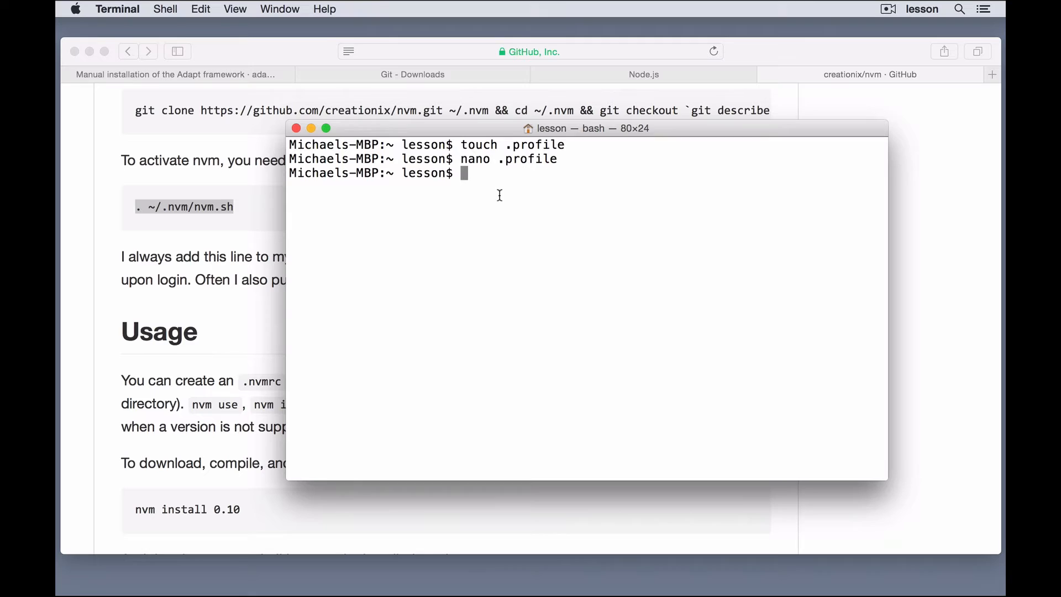
List the home folder with ls -la and highlight the .nvm entry beside the new .profile.
{"action": "type", "text": "ls -la"}
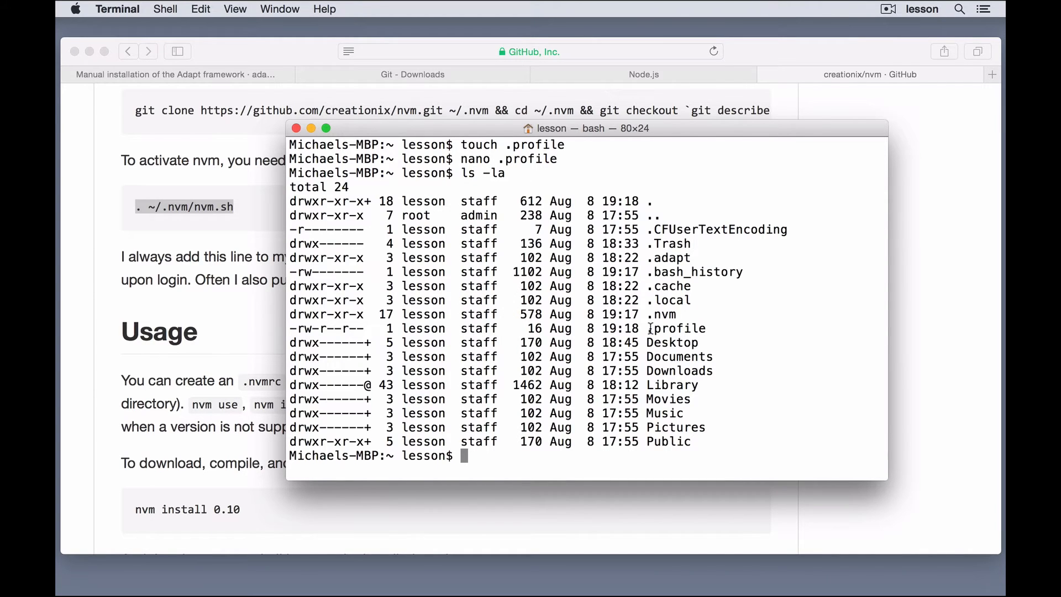
{"action": "double_click", "coordinate": [662, 314]}
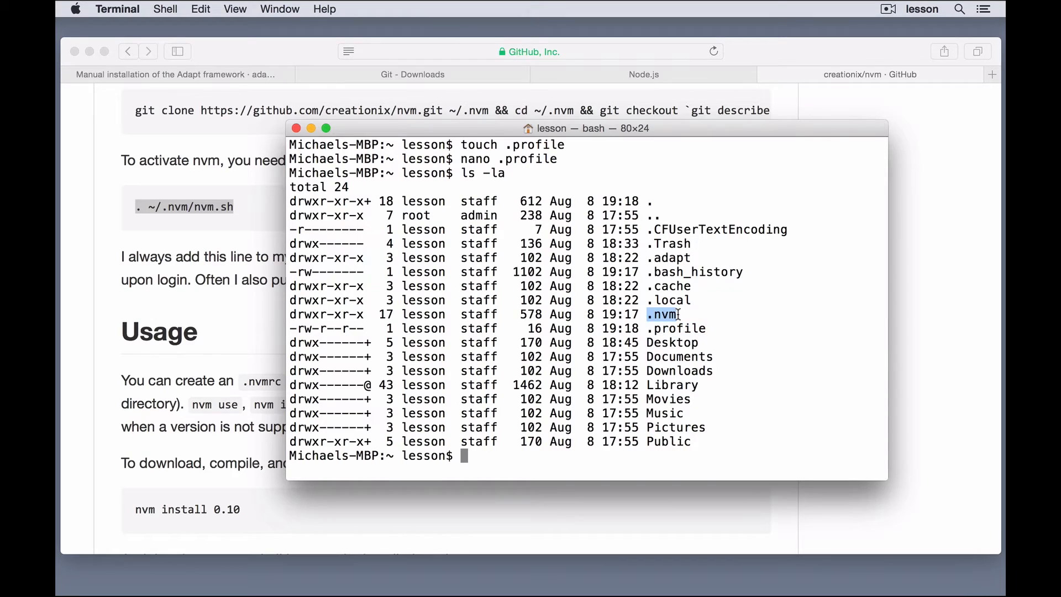
{"action": "mouse_move", "coordinate": [695, 316]}
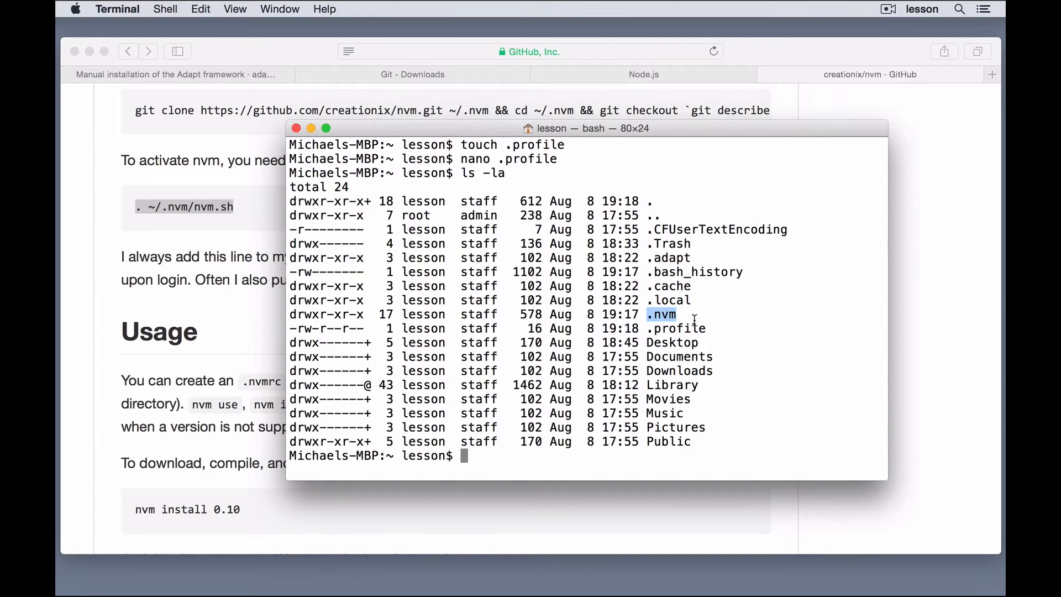
{"action": "mouse_move", "coordinate": [474, 134]}
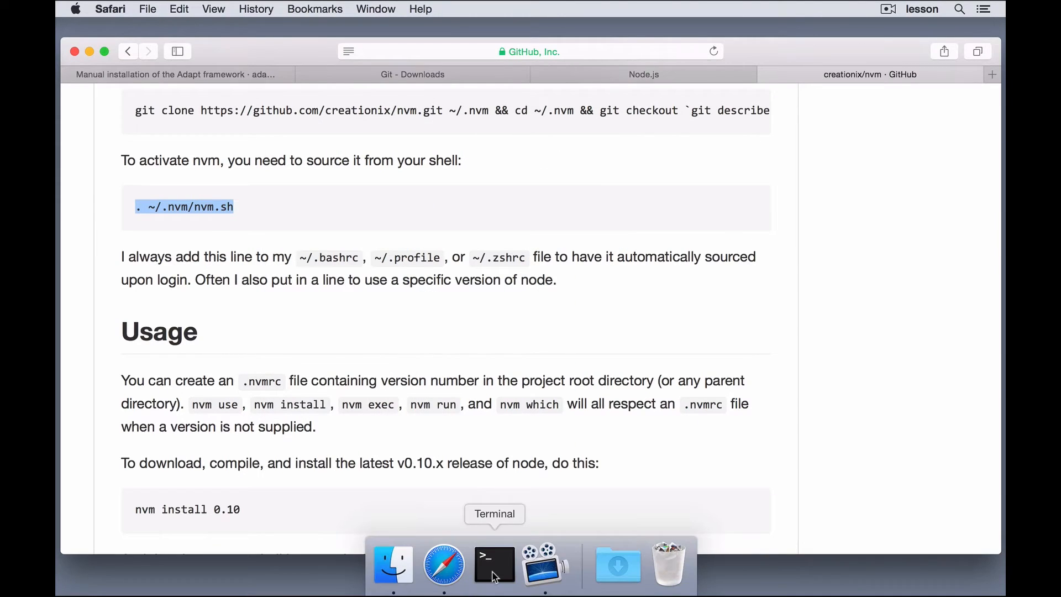
Reopen Terminal from the Dock for a fresh login session and move its window left.
{"action": "left_click", "coordinate": [494, 563]}
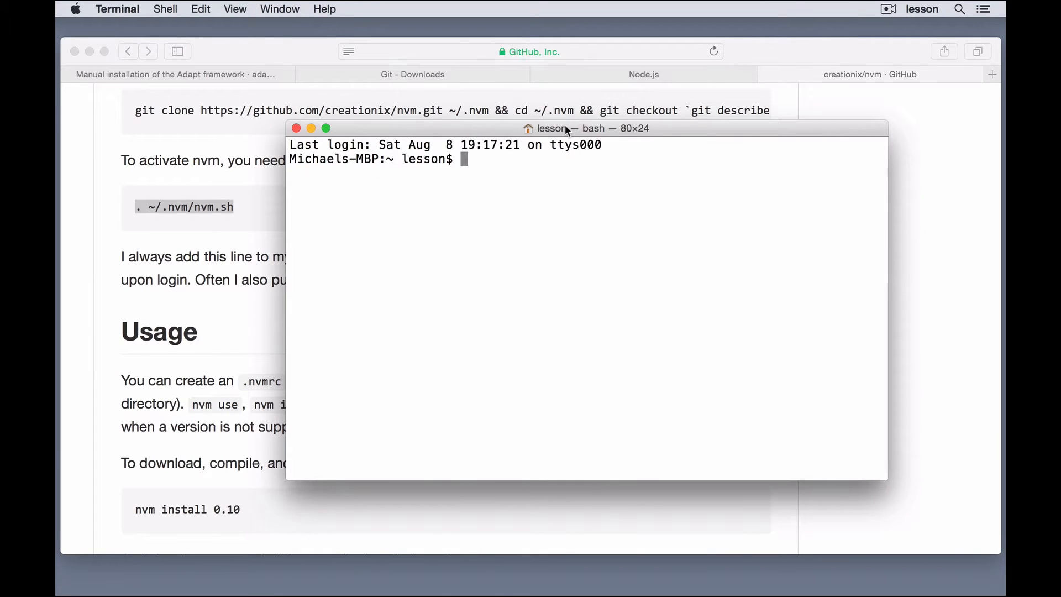
{"action": "left_click_drag", "start_coordinate": [552, 128], "coordinate": [460, 131]}
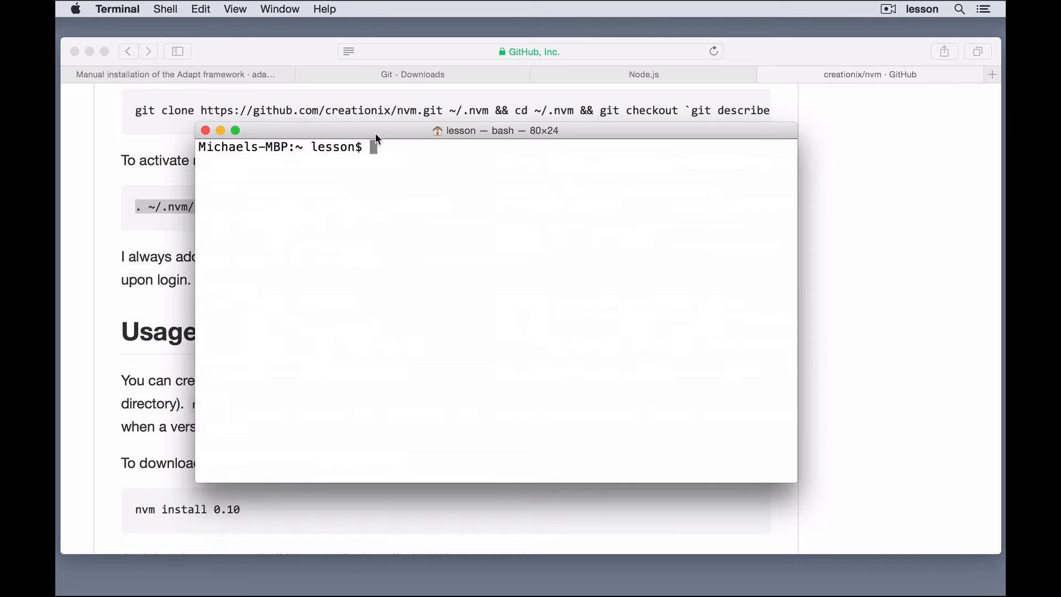
Run 'nvm install 0.10.33' and check the reported npm v1.4.28 in the output.
{"action": "type", "text": "nvm install"}
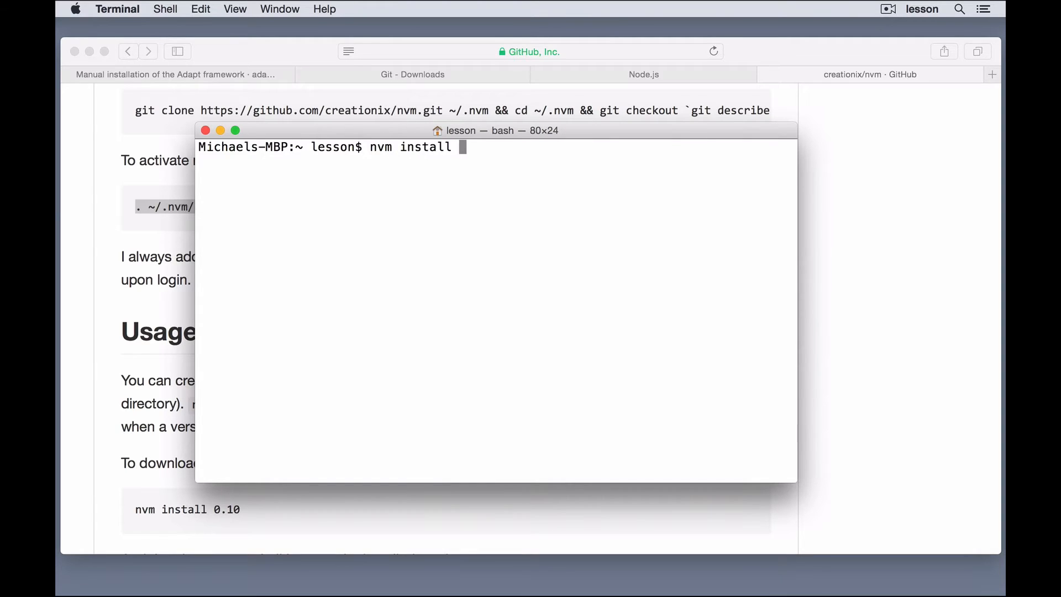
{"action": "type", "text": "0"}
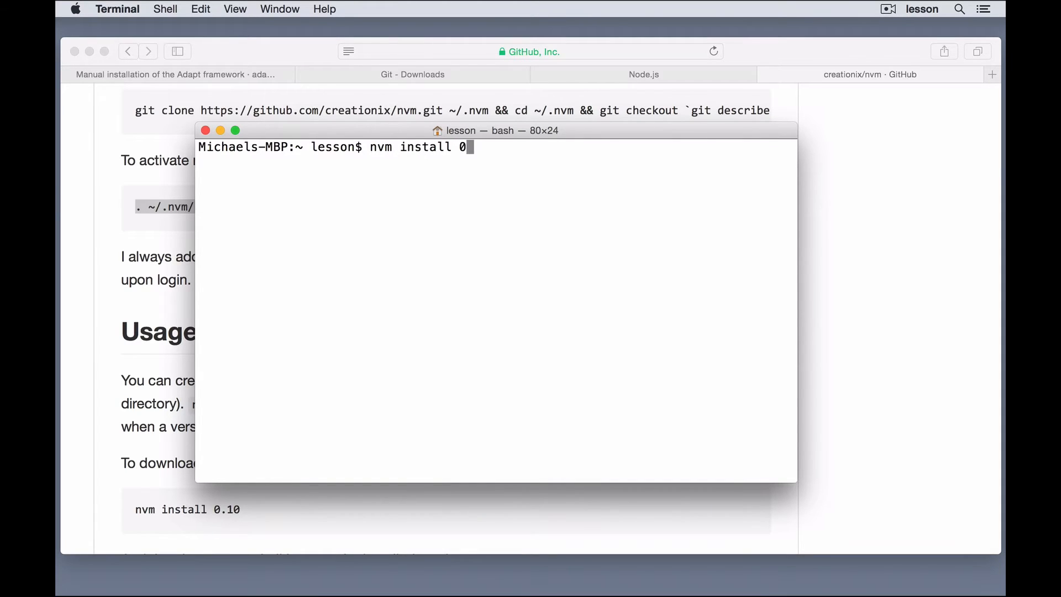
{"action": "type", "text": ".10.3"}
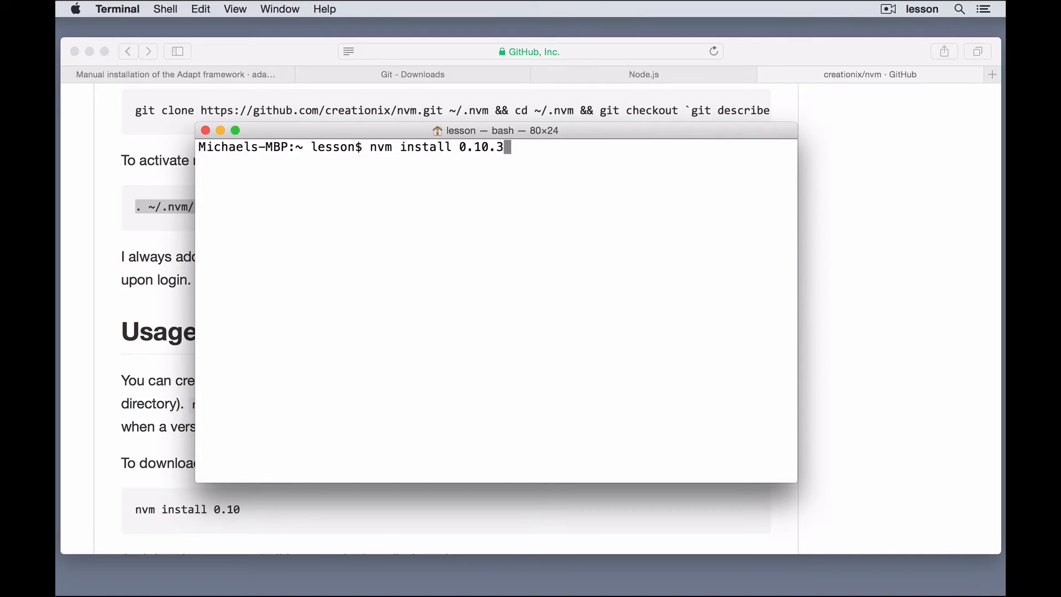
{"action": "type", "text": "3"}
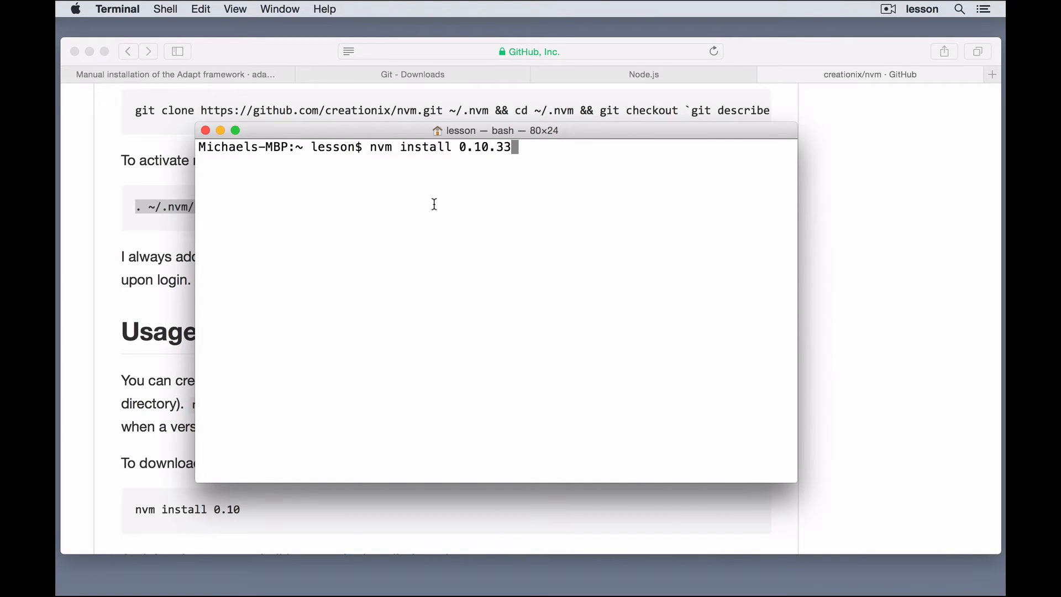
{"action": "key", "text": "Return"}
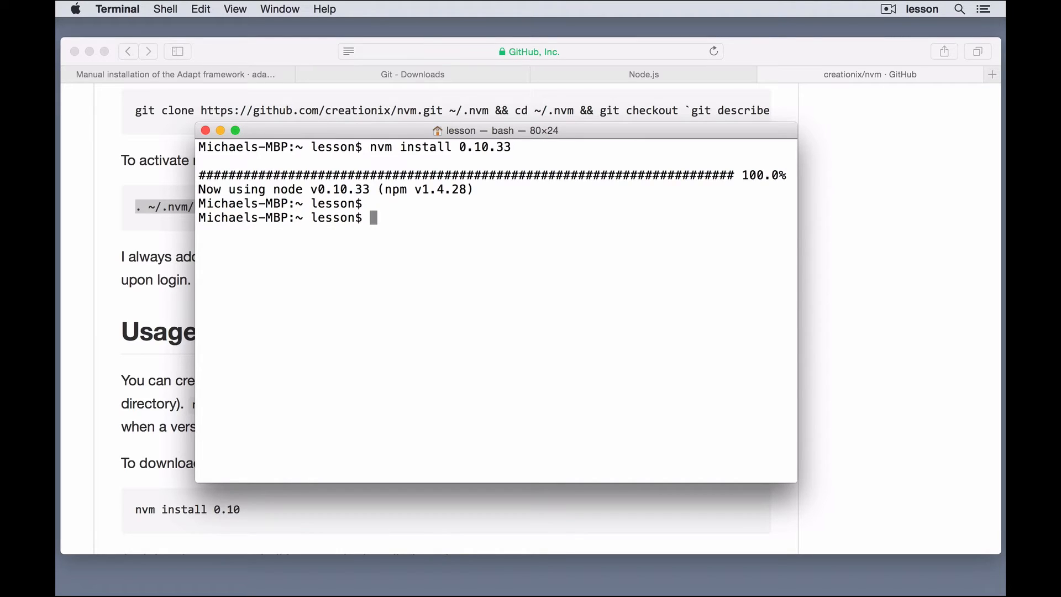
{"action": "double_click", "coordinate": [394, 189]}
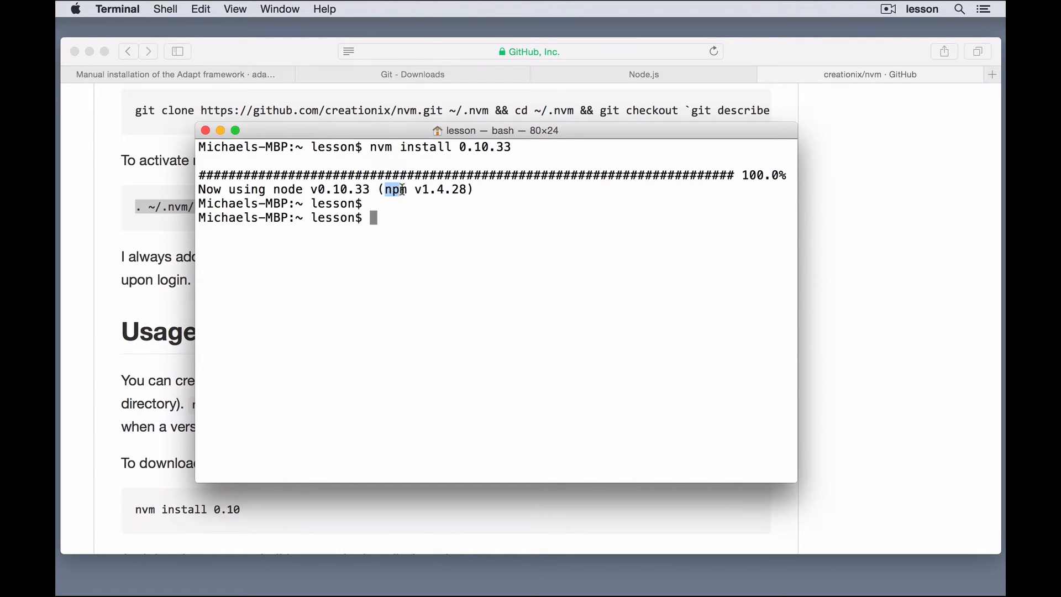
{"action": "double_click", "coordinate": [287, 189]}
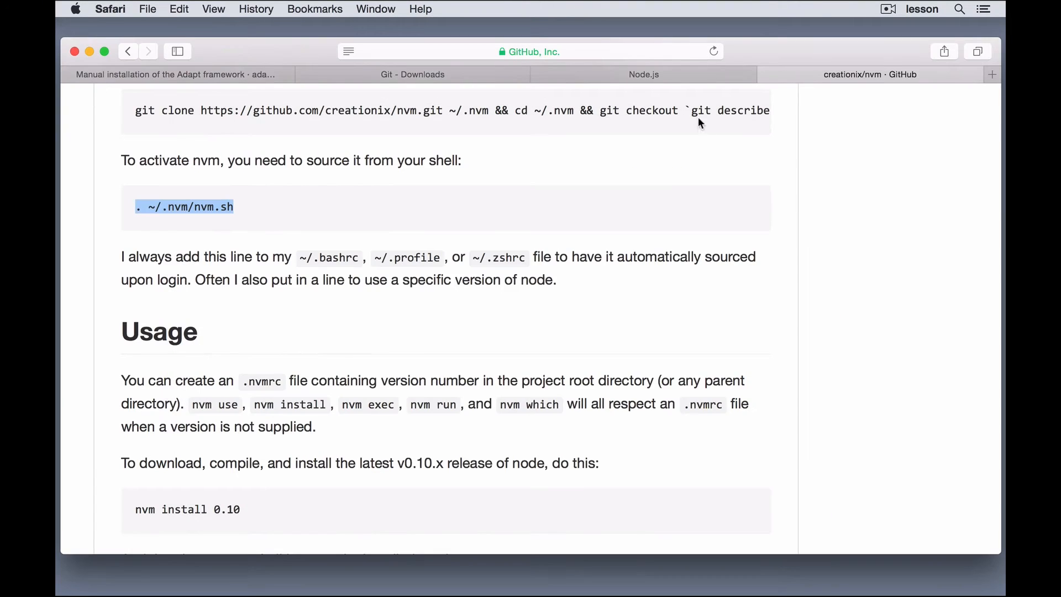
Switch to the Node.js website and pick out the current version v0.12.7.
{"action": "left_click", "coordinate": [643, 74]}
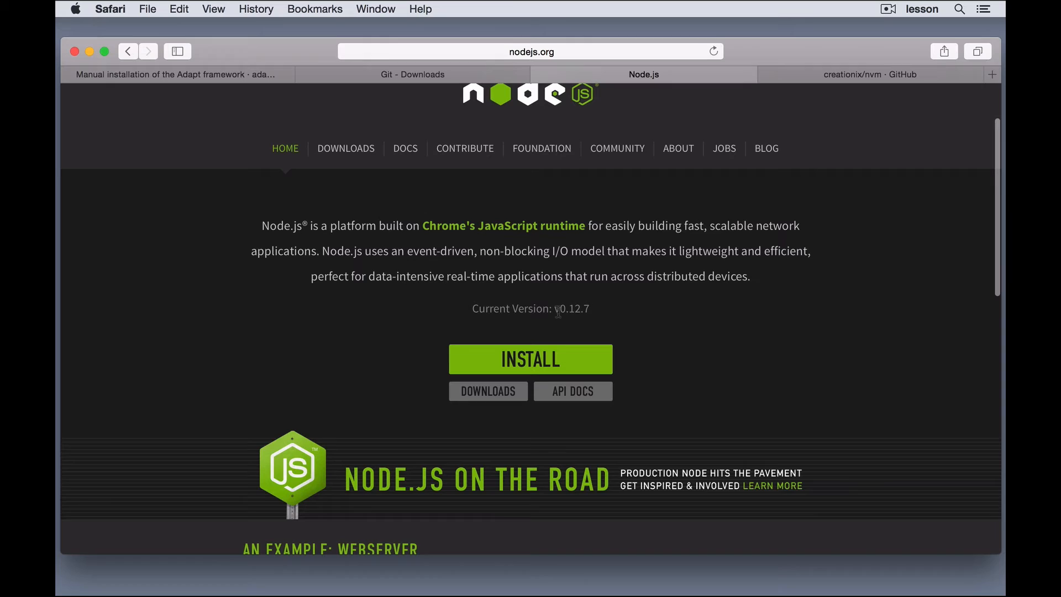
{"action": "mouse_move", "coordinate": [767, 134]}
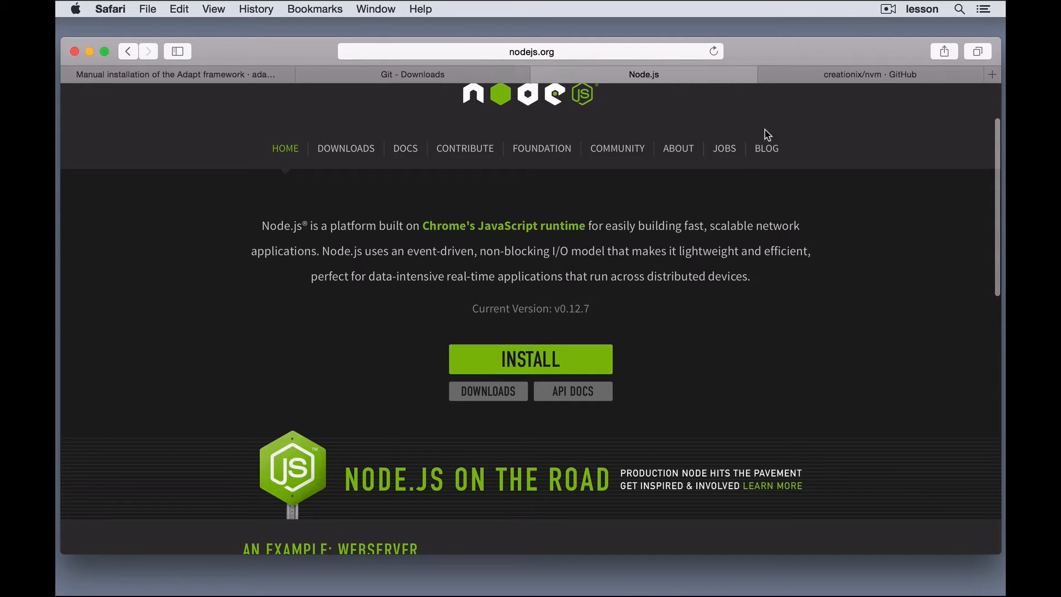
{"action": "double_click", "coordinate": [573, 308]}
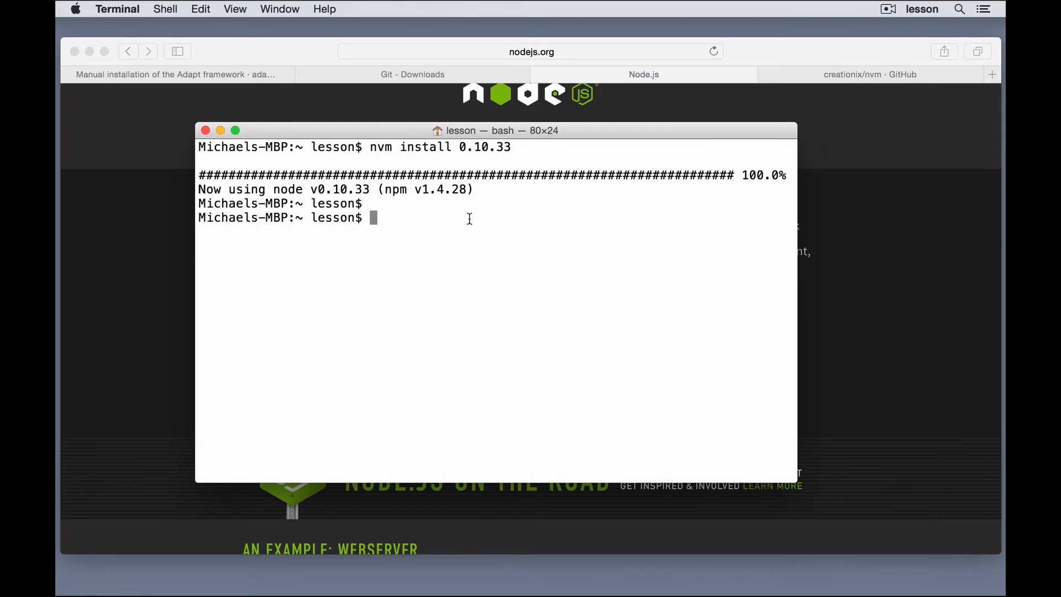
Run 'nvm install 0.12.7', then 'nvm ls' to list v0.10.33 and v0.12.7.
{"action": "type", "text": "nvm ins"}
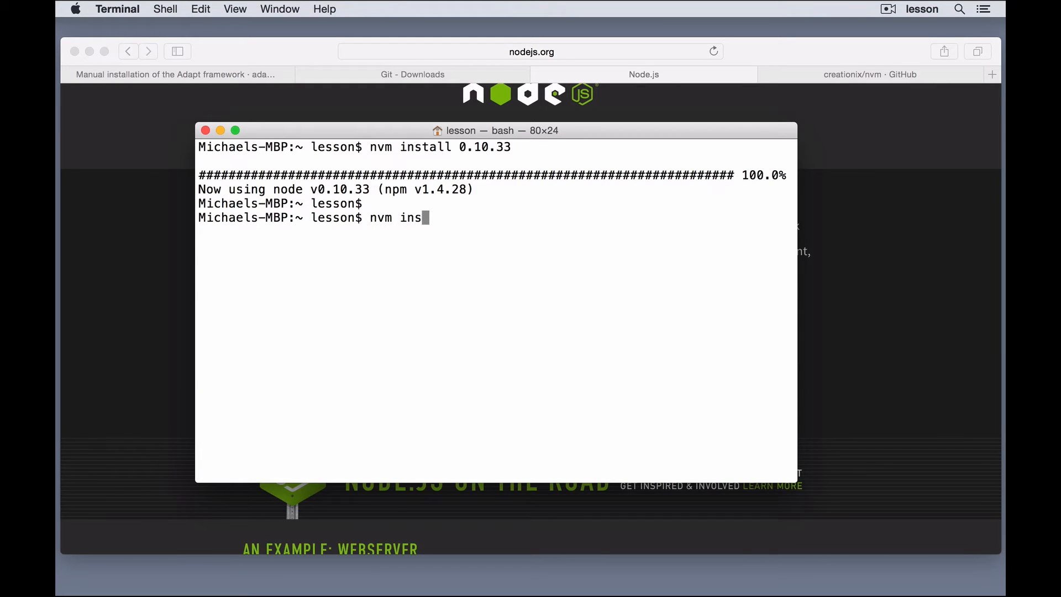
{"action": "type", "text": "tall 0.12.7"}
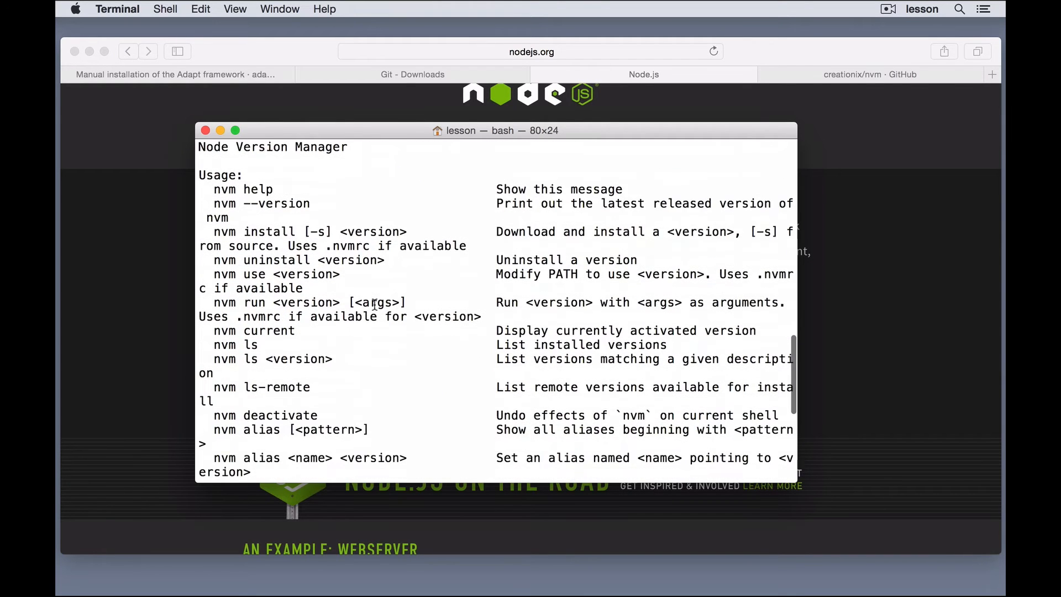
{"action": "scroll", "scroll_direction": "down", "scroll_amount": 3}
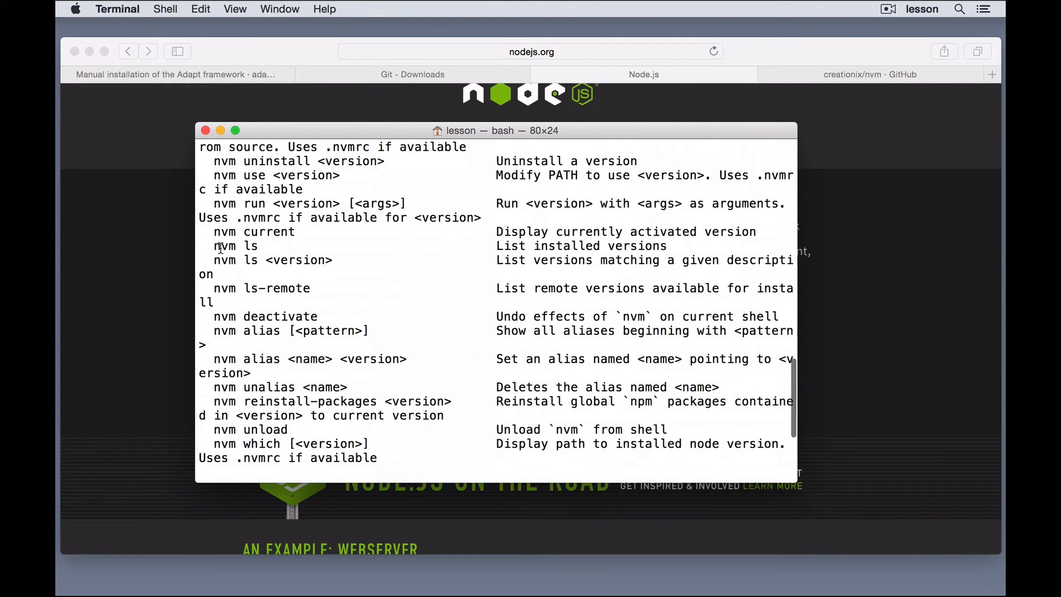
{"action": "double_click", "coordinate": [234, 246]}
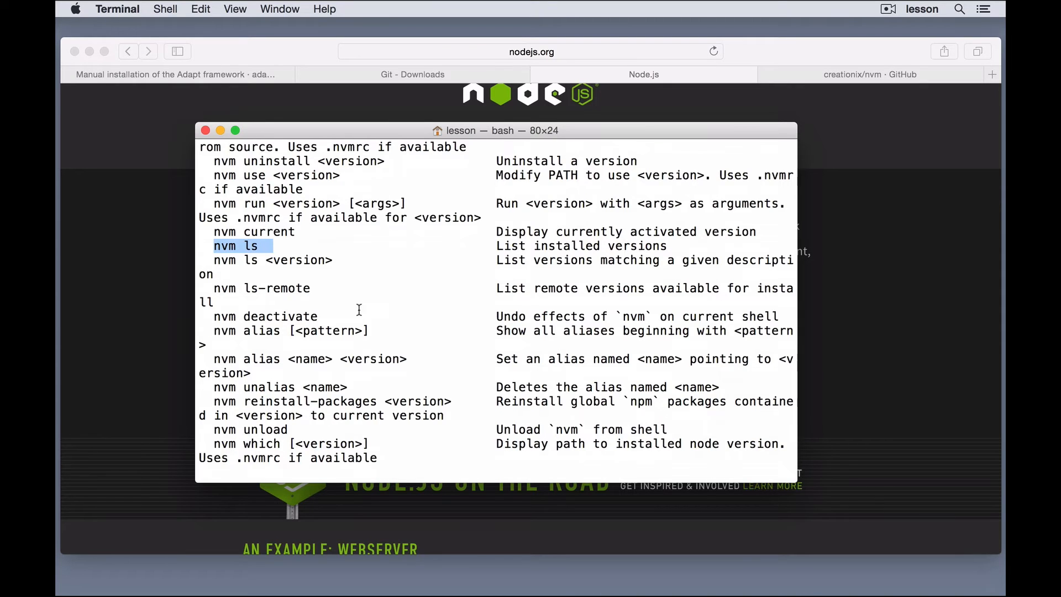
{"action": "scroll", "scroll_direction": "down", "scroll_amount": 3}
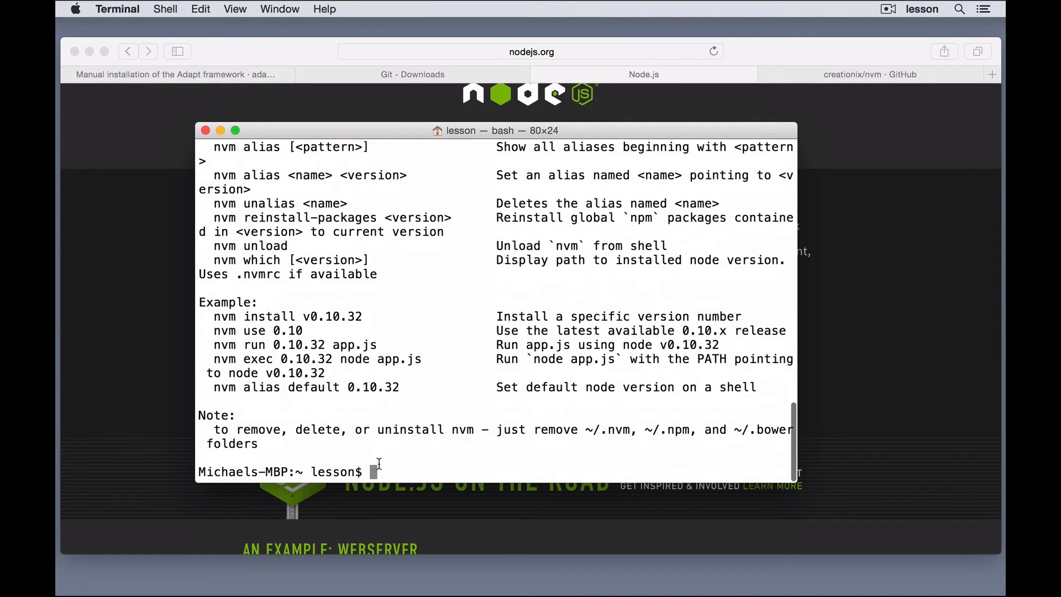
{"action": "type", "text": "nvm ls"}
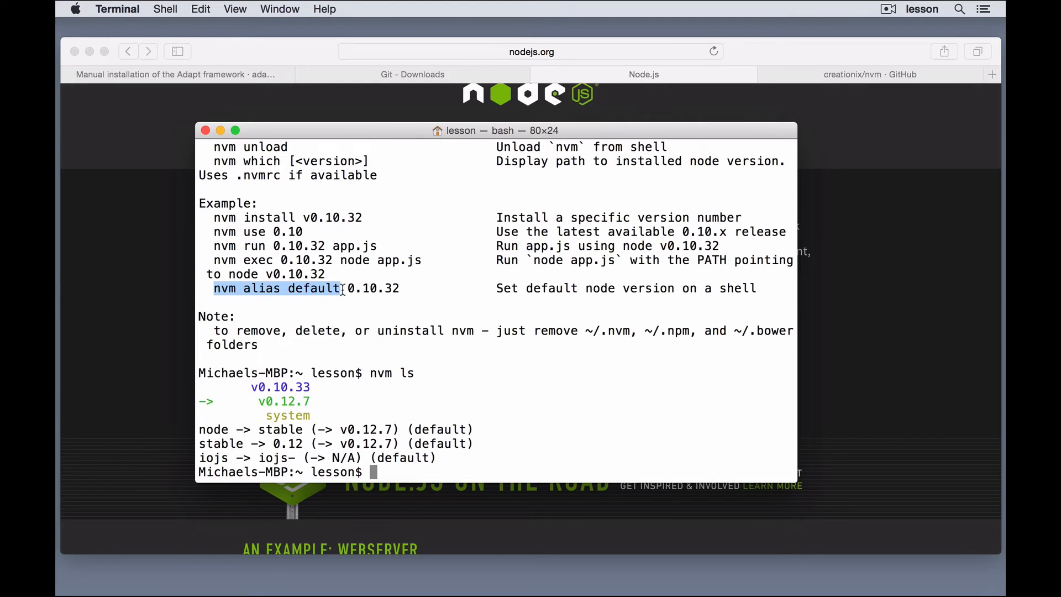
Run 'nvm alias default 0.10.33' and 'nvm use 0.10.33' to switch the shell to it.
{"action": "type", "text": "nvm alias default"}
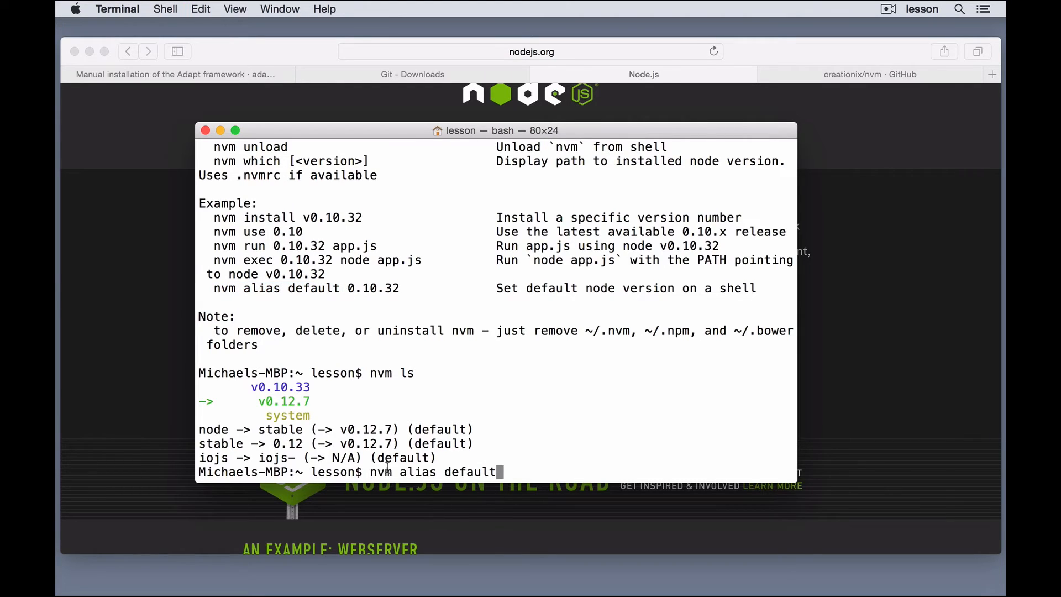
{"action": "type", "text": "0"}
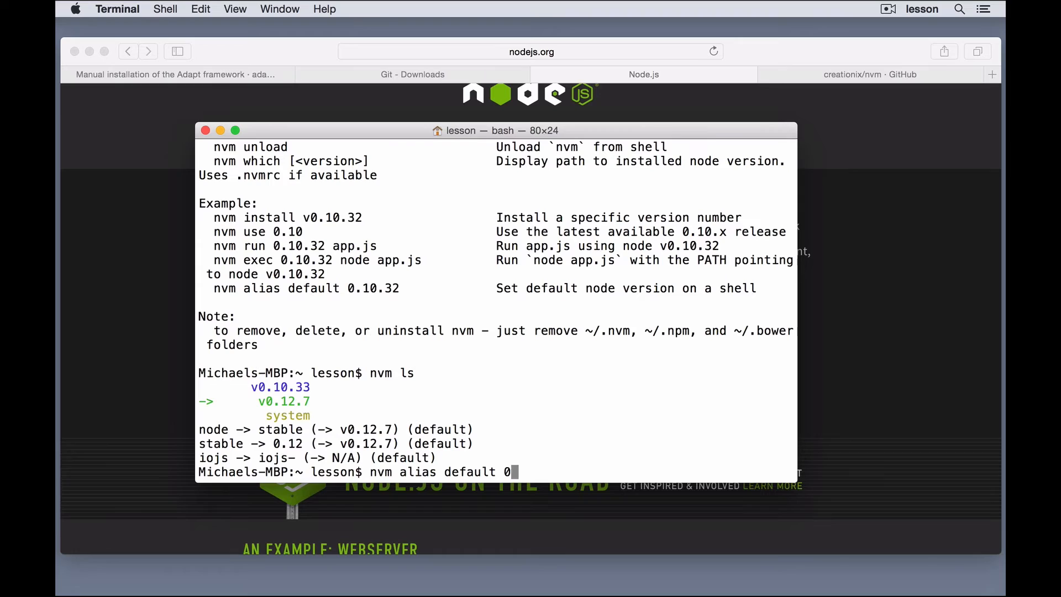
{"action": "type", "text": ".10.33"}
{"action": "type", "text": "nvm"}
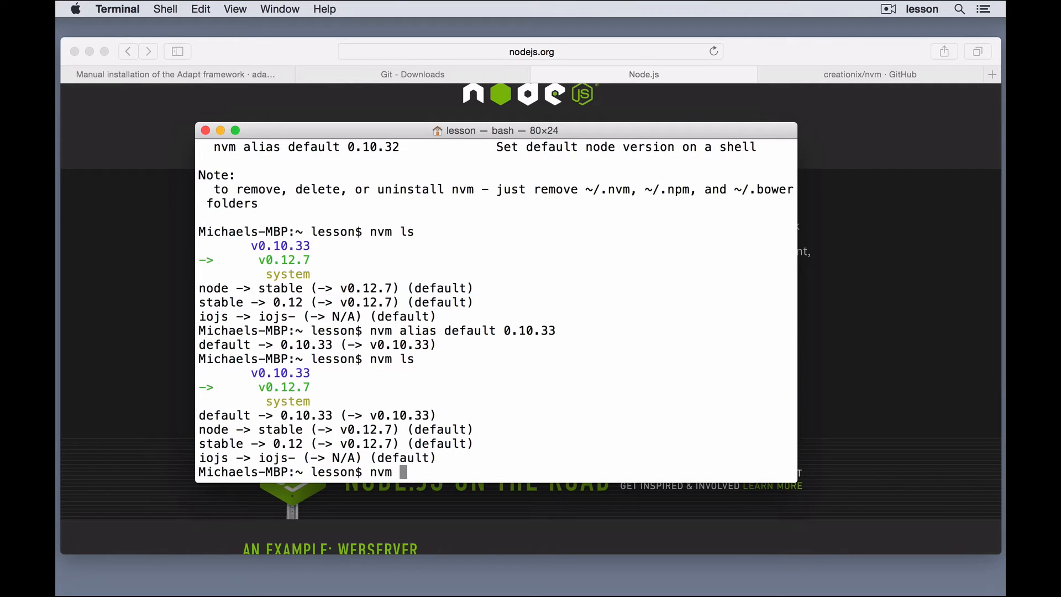
{"action": "type", "text": "use 0"}
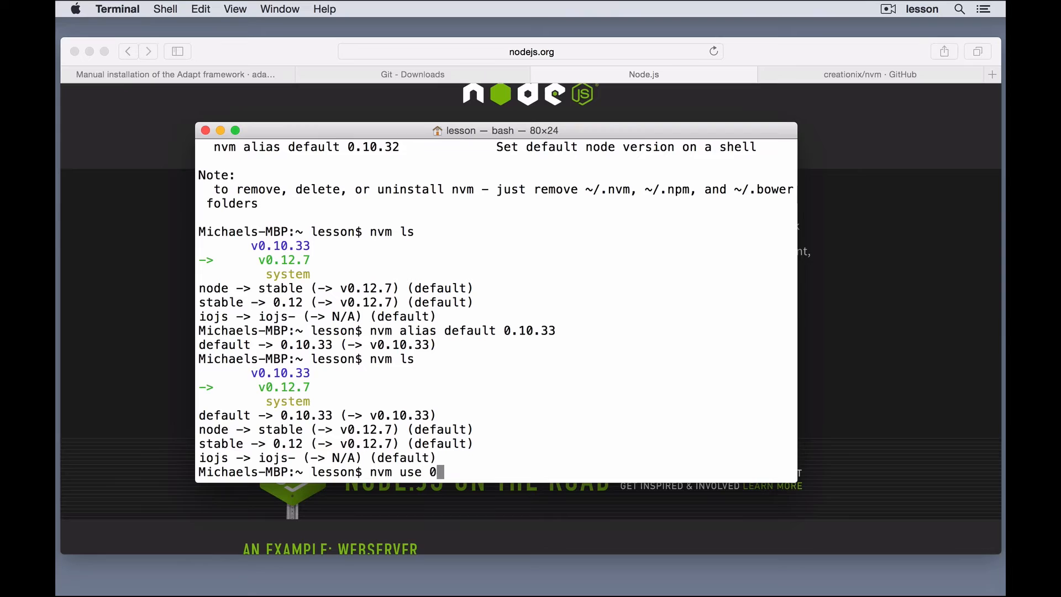
{"action": "type", "text": ".10.33"}
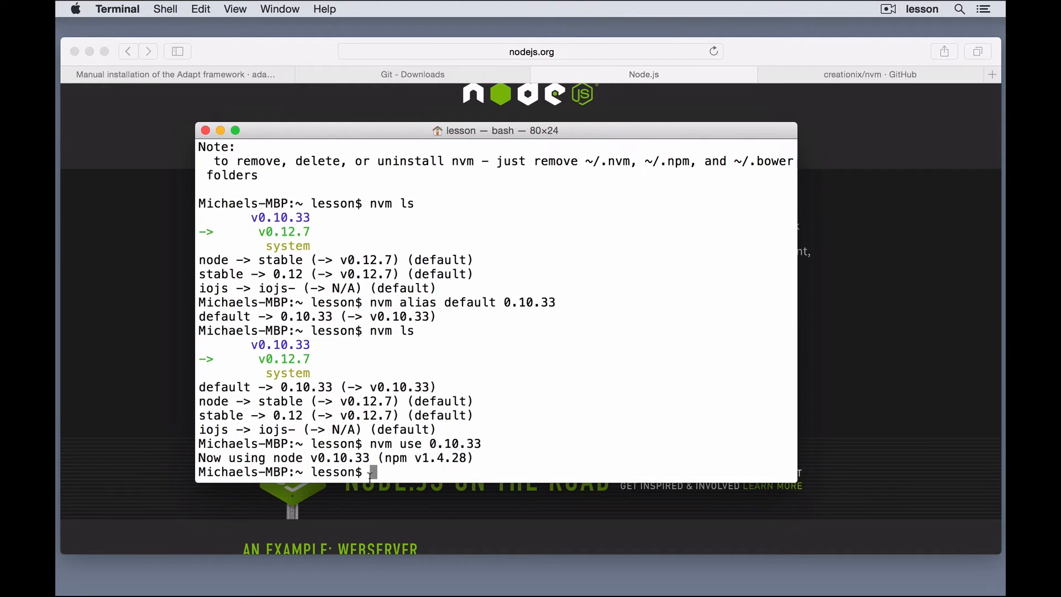
{"action": "mouse_move", "coordinate": [262, 360]}
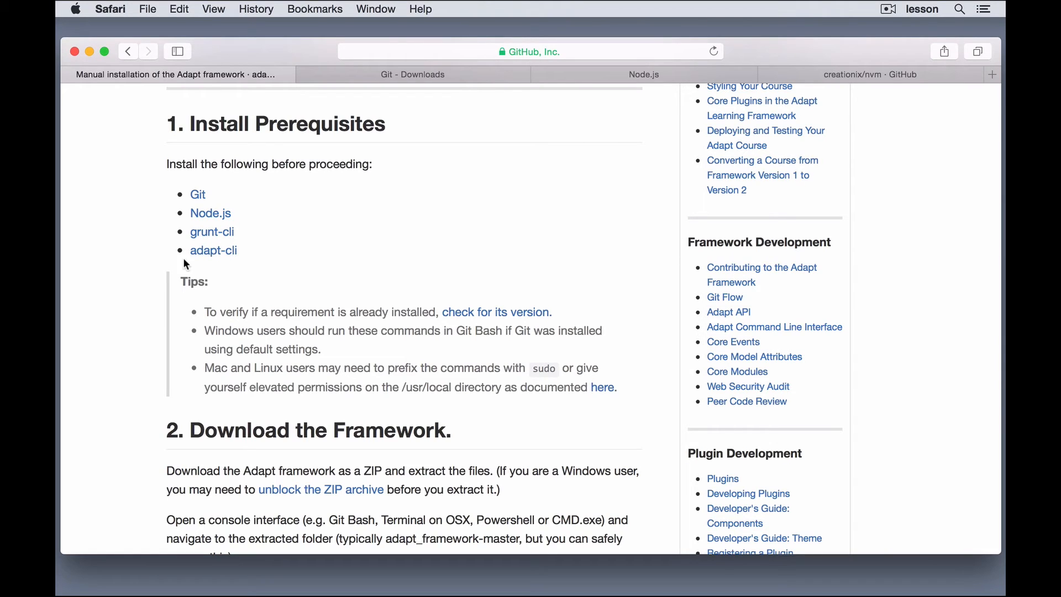
{"action": "mouse_move", "coordinate": [554, 166]}
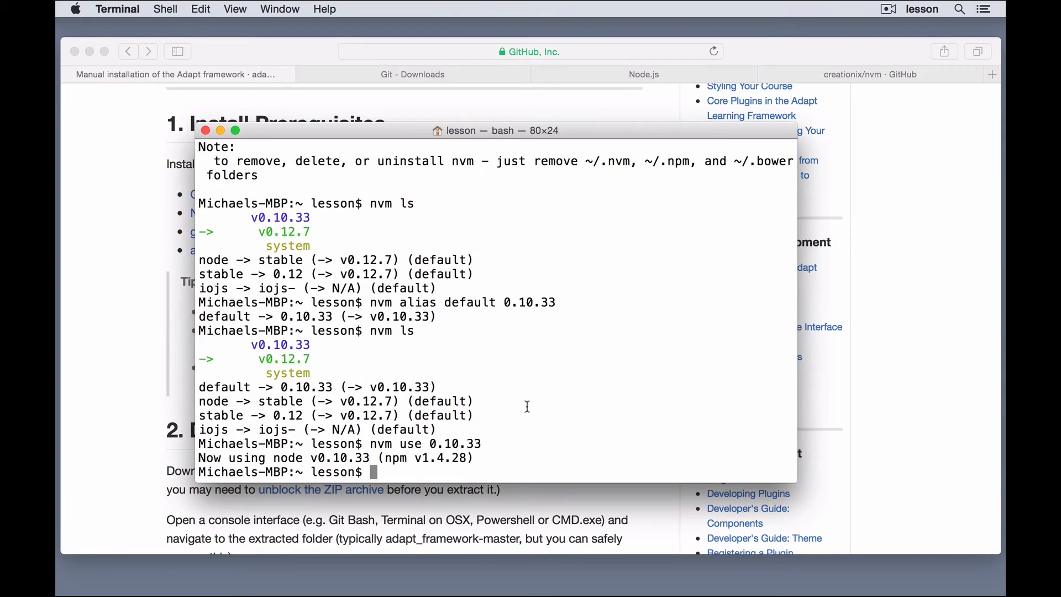
Clear the screen and enter 'npm install -g grunt-cli adapt-cli'.
{"action": "type", "text": "cle"}
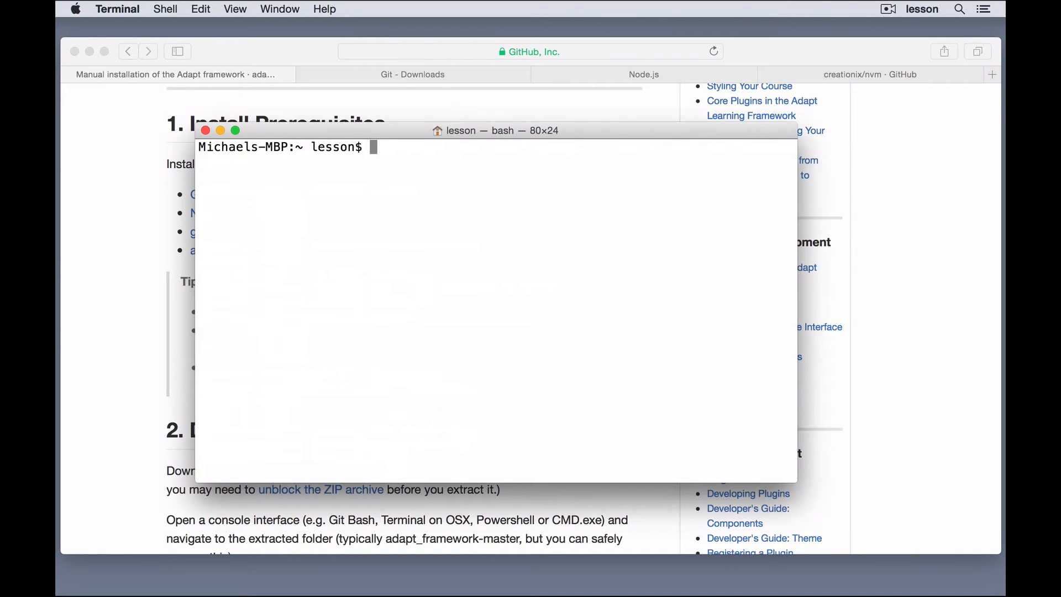
{"action": "type", "text": "npm install"}
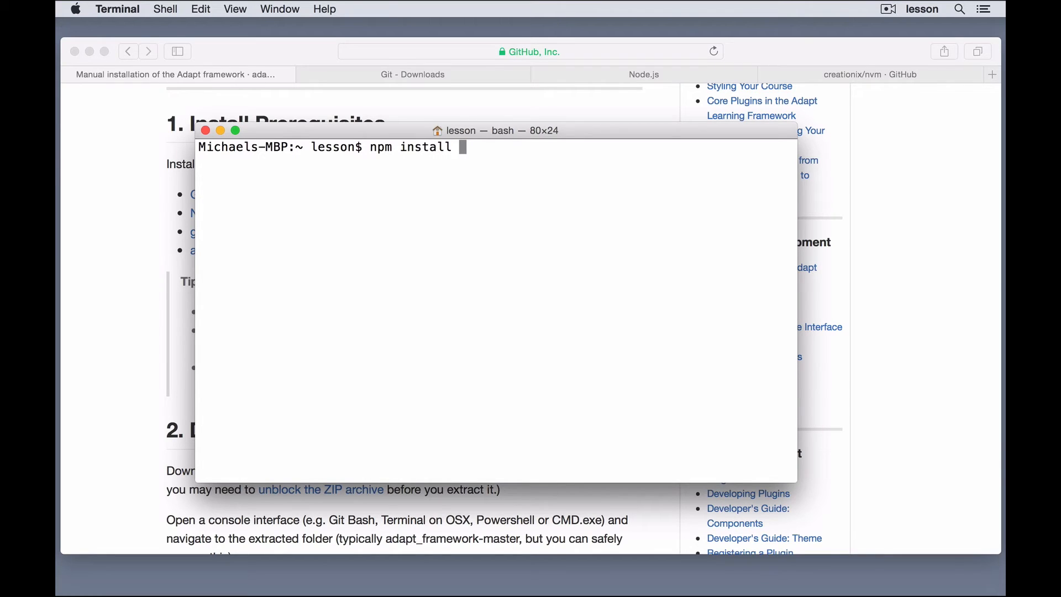
{"action": "type", "text": "g"}
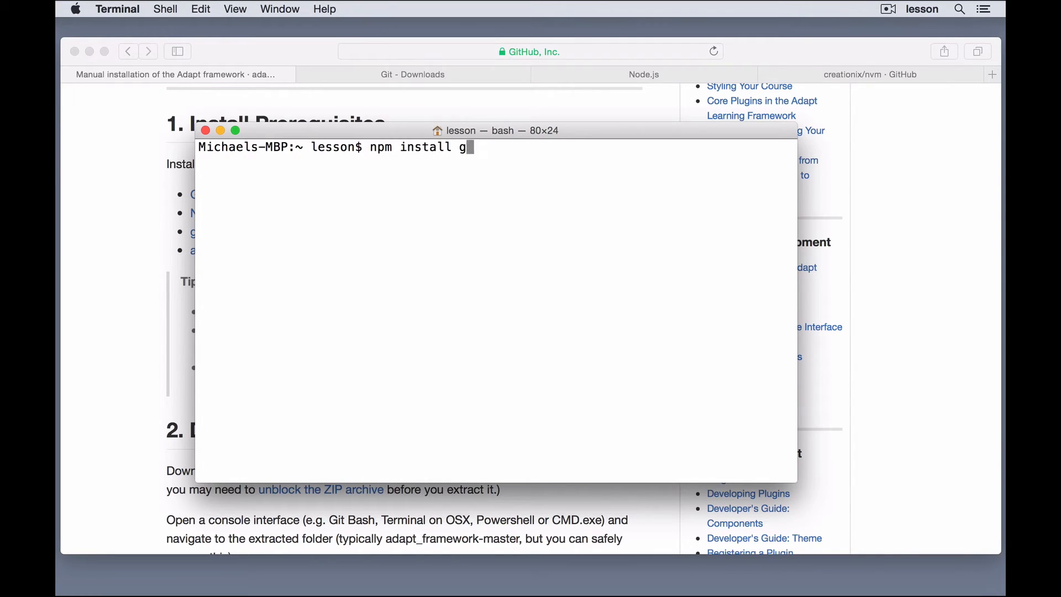
{"action": "type", "text": "-"}
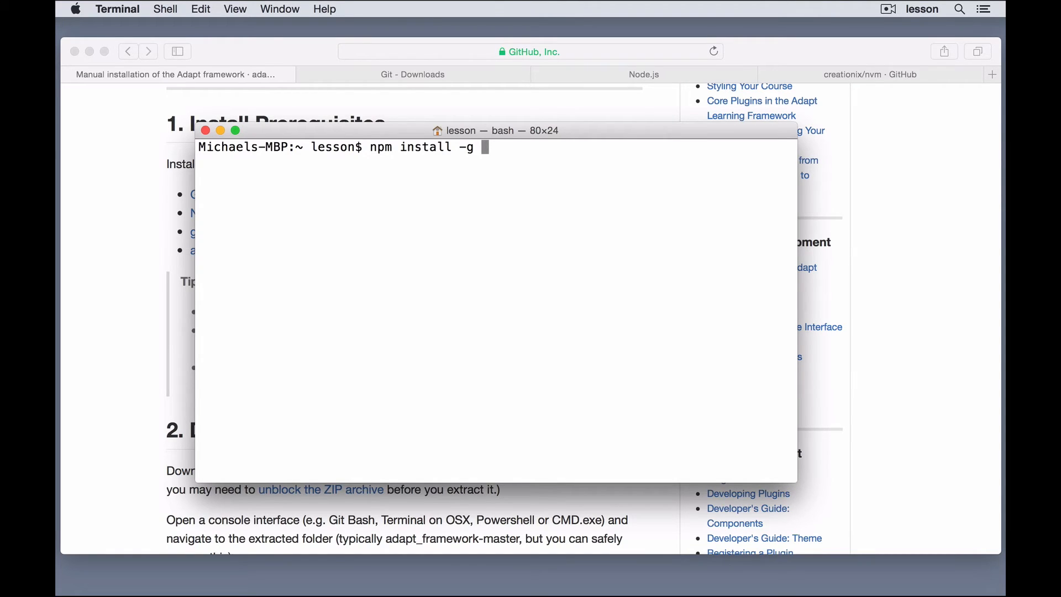
{"action": "type", "text": "grunt-"}
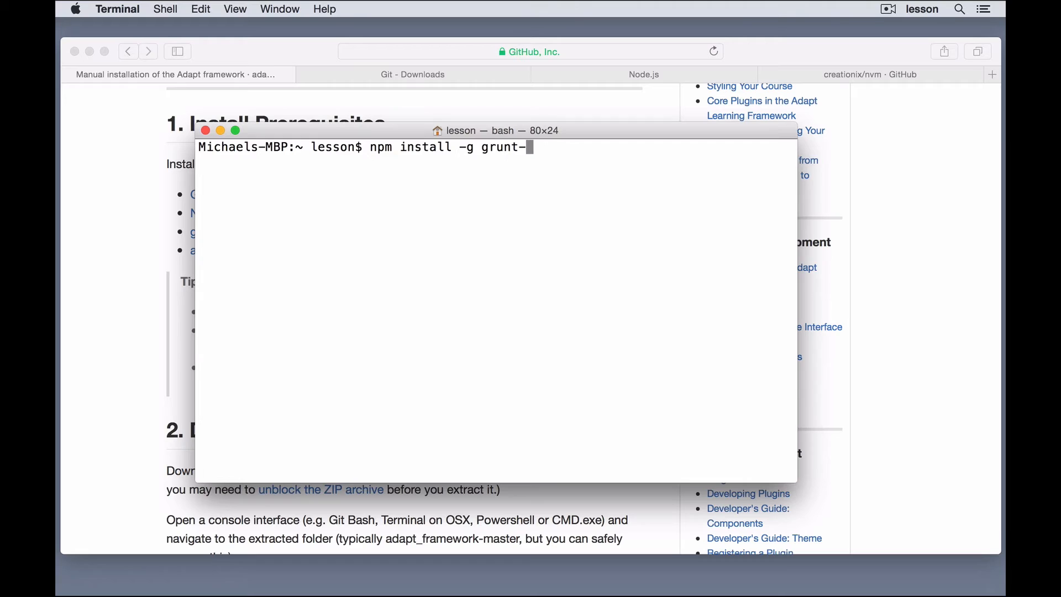
{"action": "type", "text": "cli ada"}
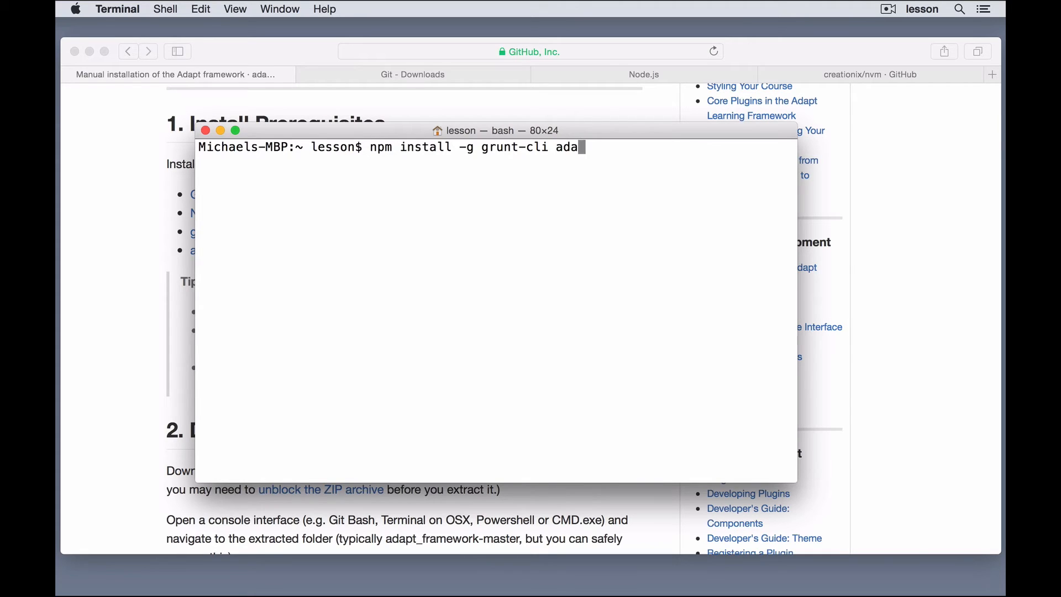
{"action": "type", "text": "pt-cli"}
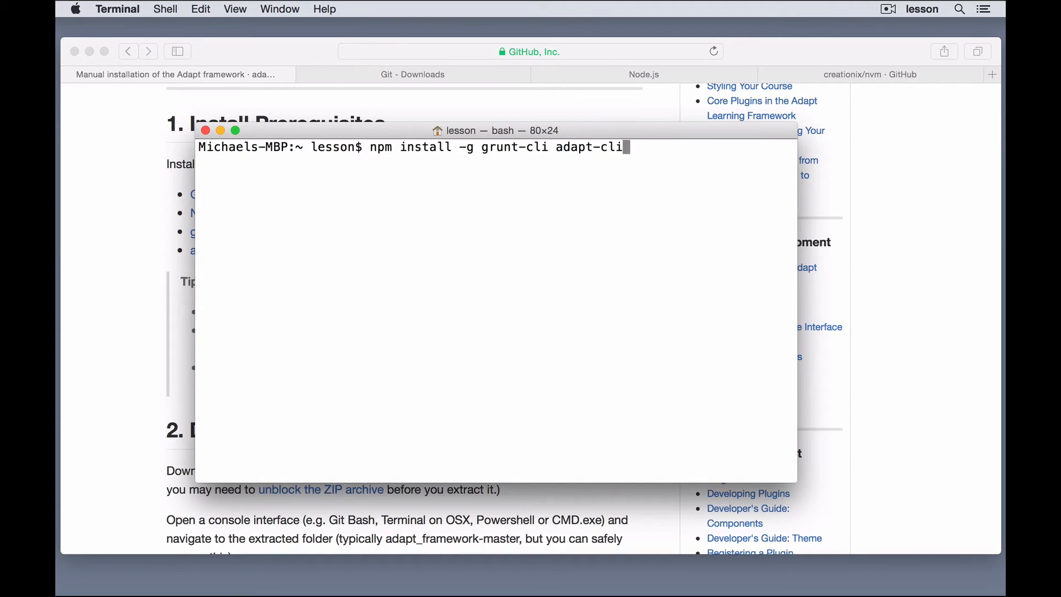
{"action": "mouse_move", "coordinate": [439, 140]}
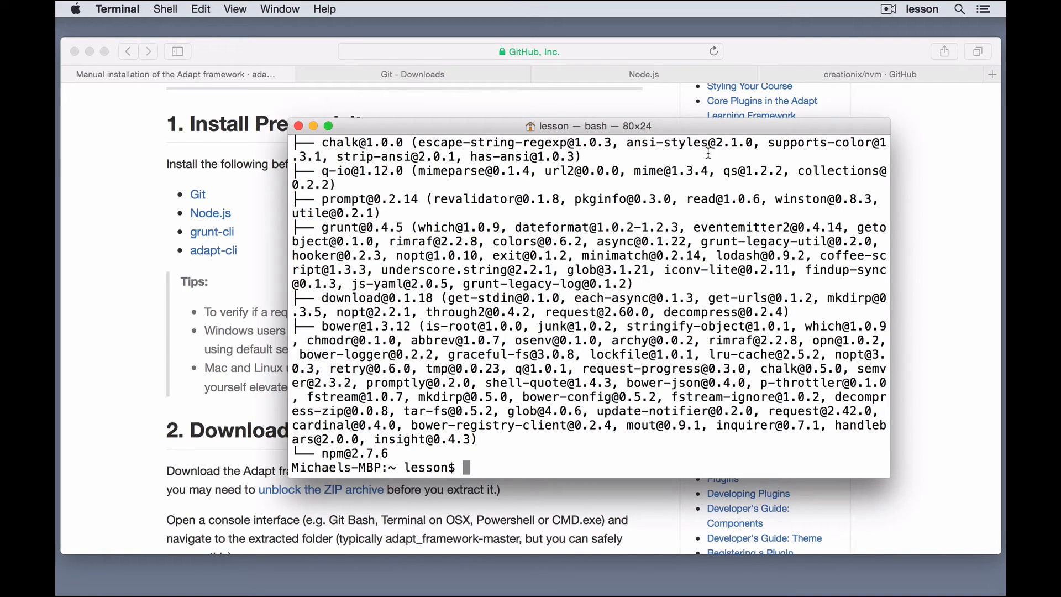
{"action": "mouse_move", "coordinate": [487, 468]}
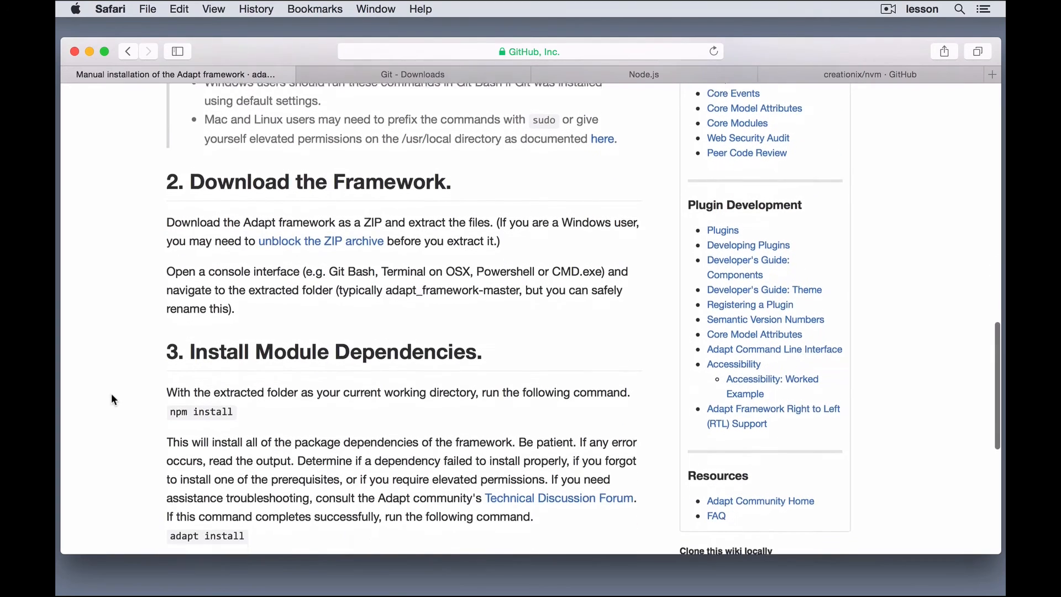
Scroll the Adapt guide to section 3 and select its 'npm install' command.
{"action": "scroll", "scroll_direction": "down", "scroll_amount": 3}
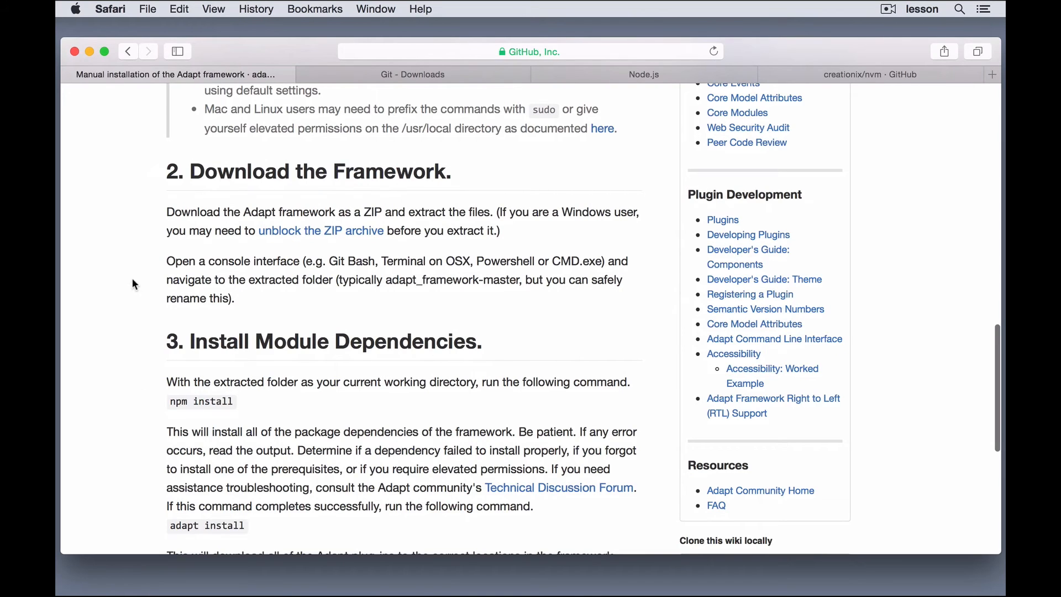
{"action": "mouse_move", "coordinate": [156, 385]}
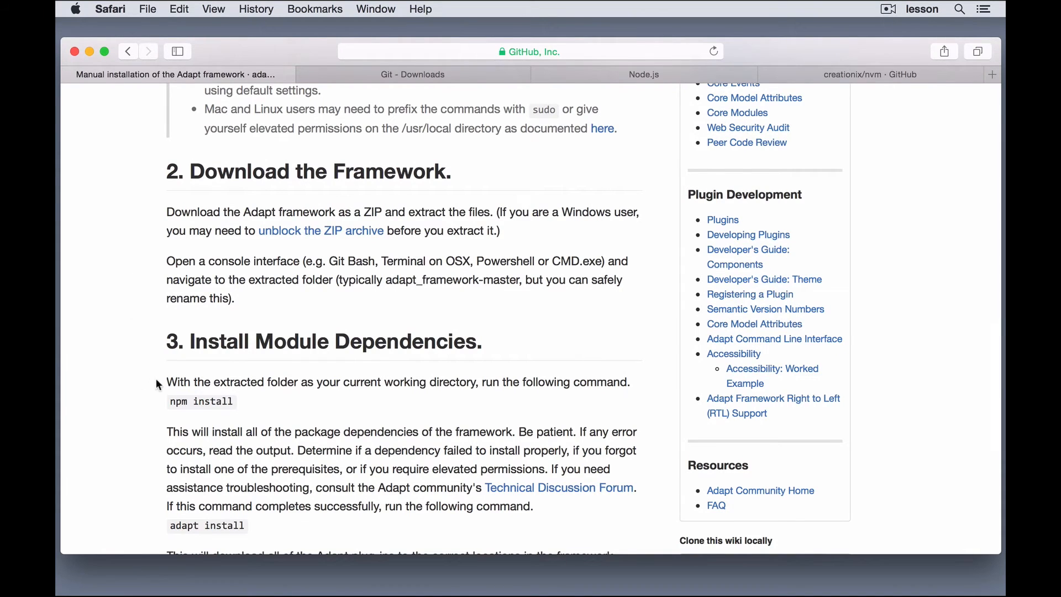
{"action": "scroll", "scroll_direction": "down", "scroll_amount": 3}
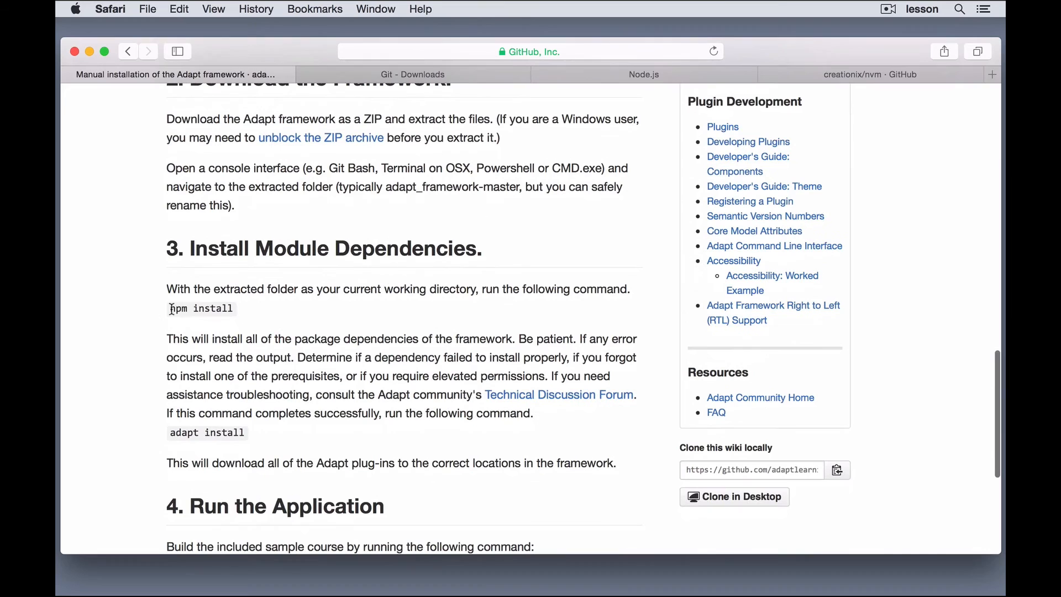
{"action": "double_click", "coordinate": [207, 432]}
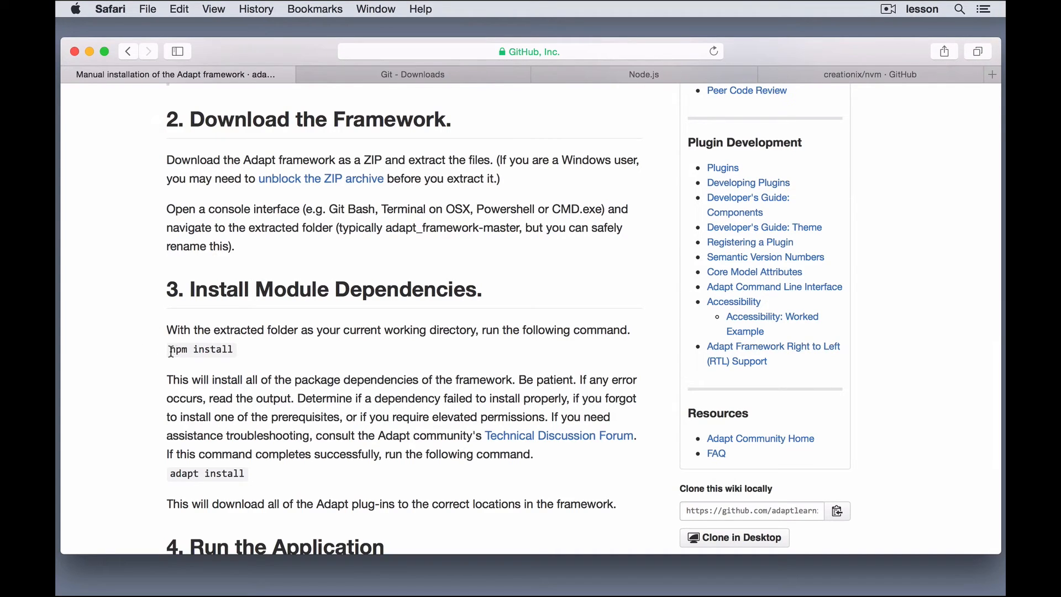
{"action": "double_click", "coordinate": [200, 348]}
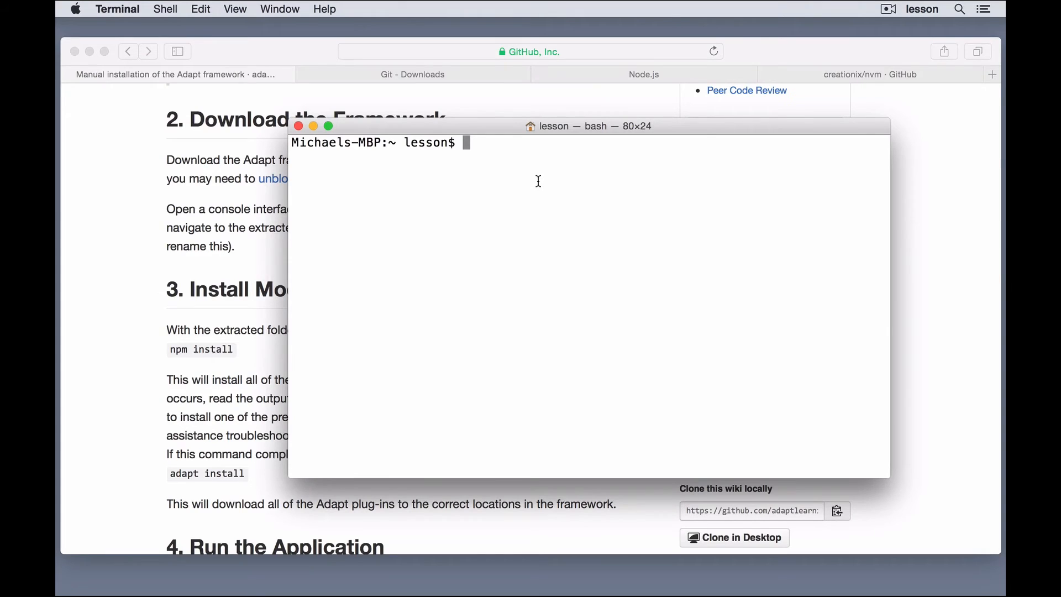
Change to the Desktop and run 'adapt create course'.
{"action": "type", "text": "cd Desktop/"}
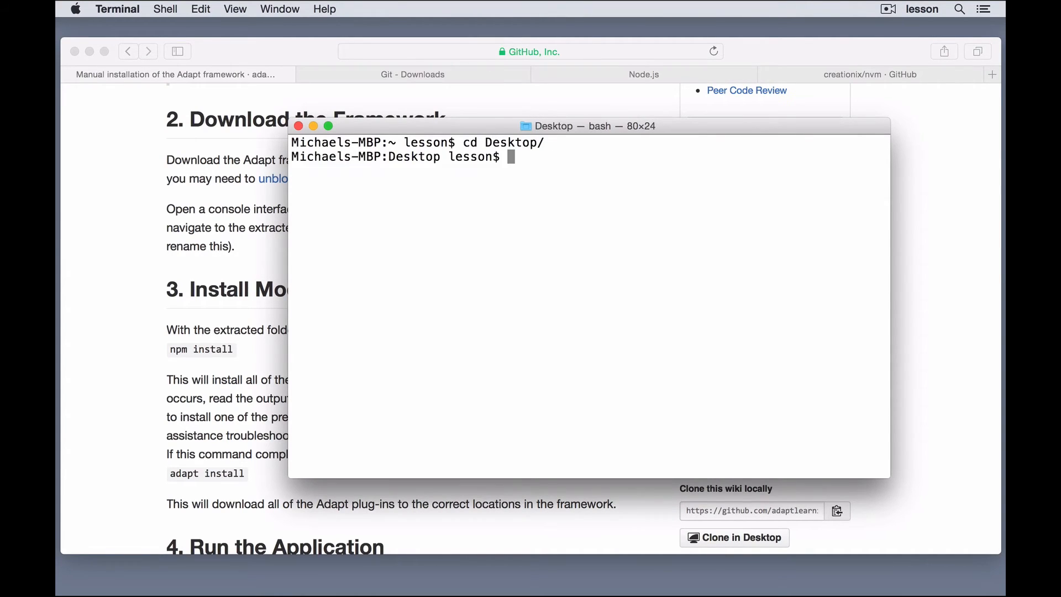
{"action": "type", "text": "adapt"}
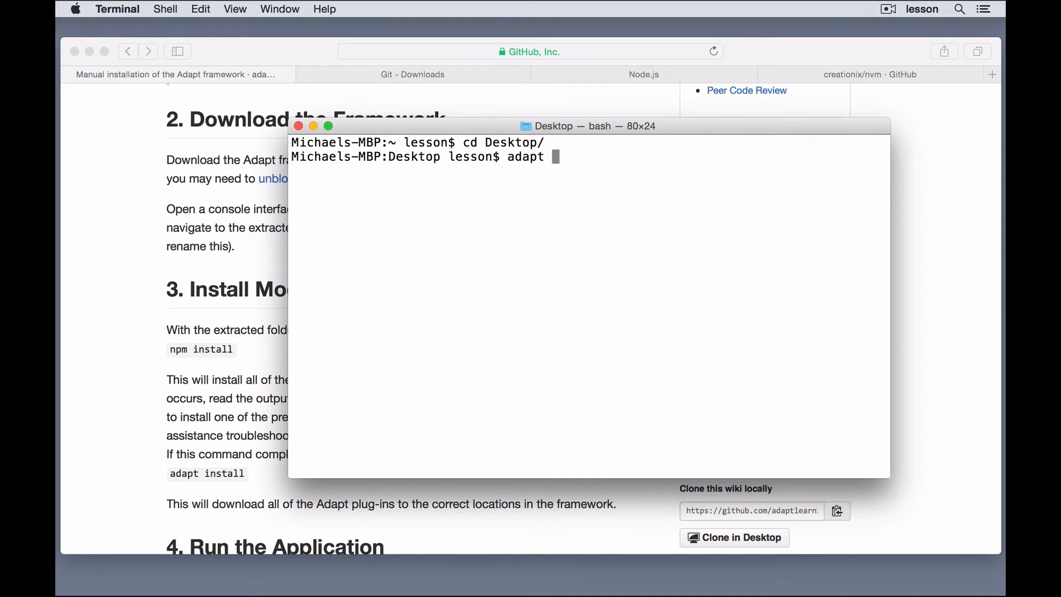
{"action": "type", "text": "create course"}
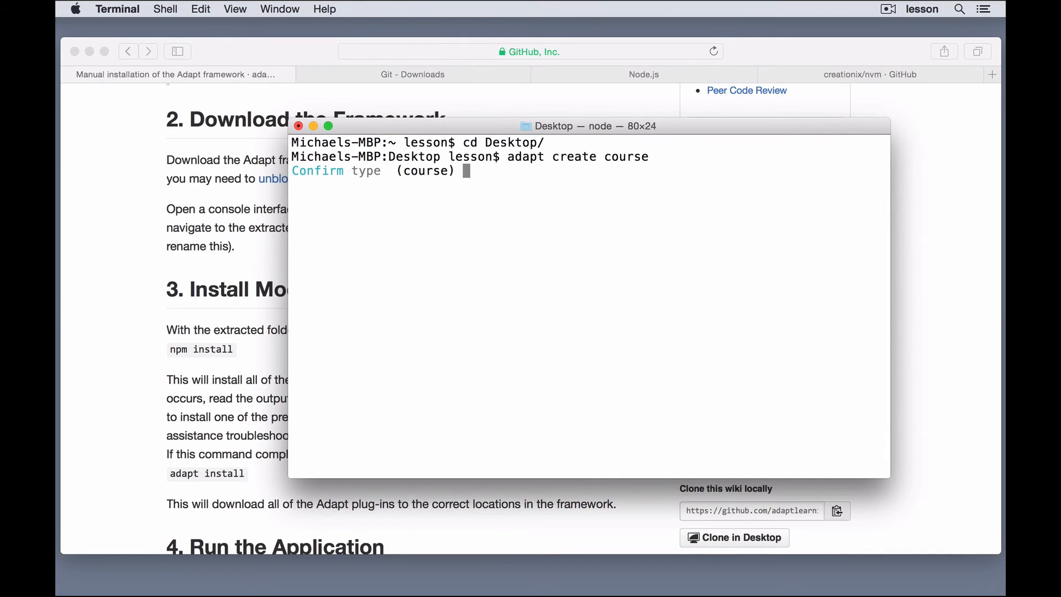
Accept the default type, name it michael-course, accept master branch and answer y.
{"action": "key", "text": "enter"}
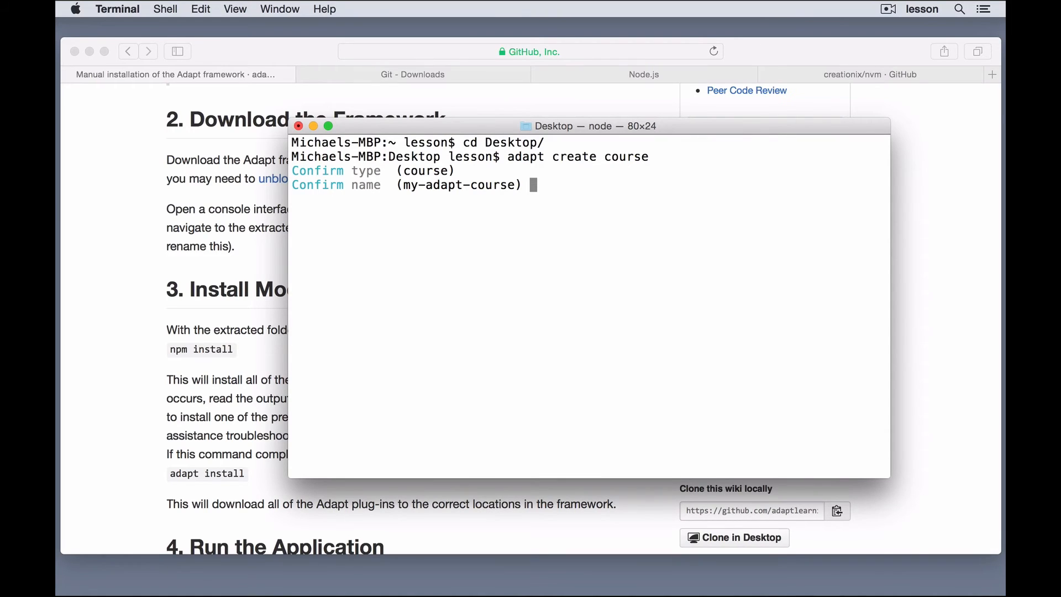
{"action": "type", "text": "michael-"}
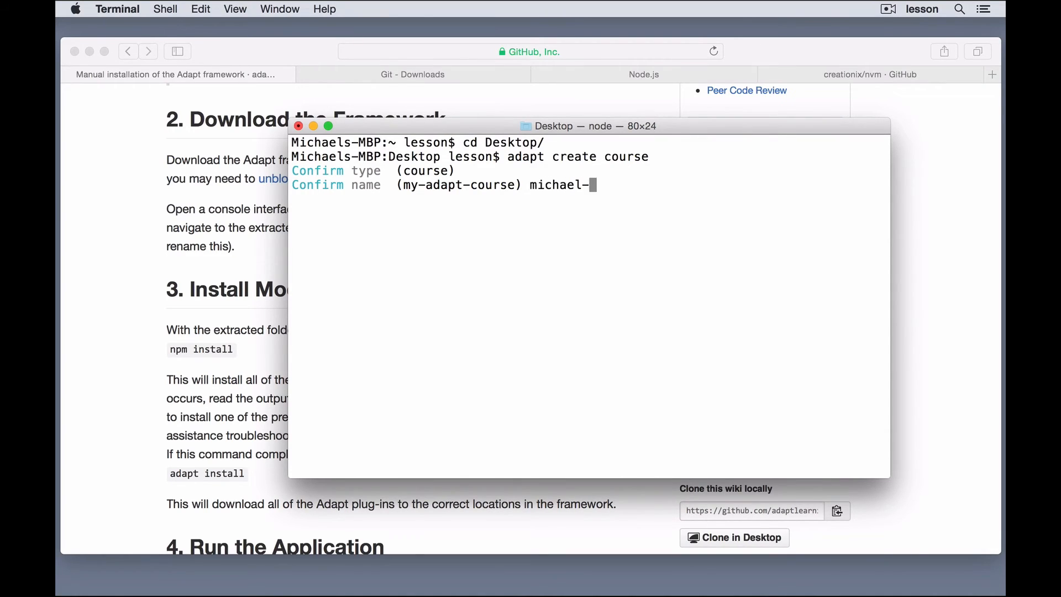
{"action": "type", "text": "course"}
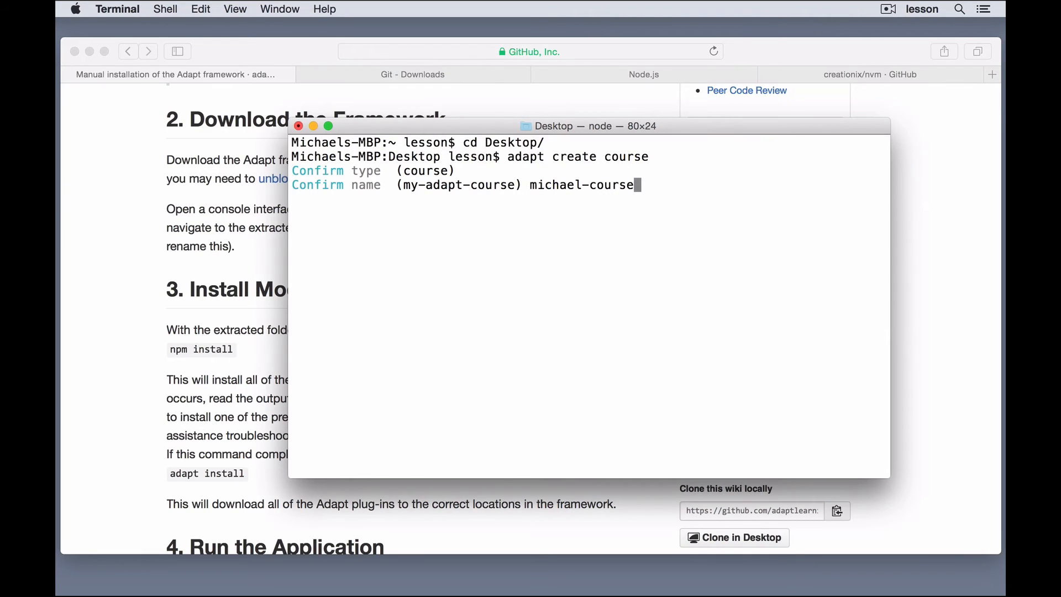
{"action": "key", "text": "enter"}
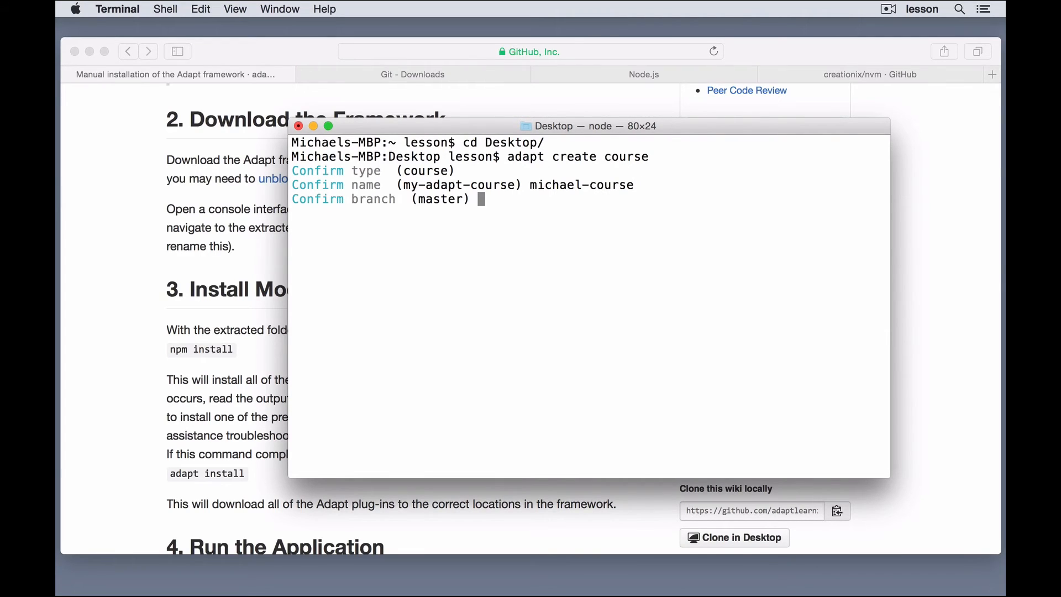
{"action": "key", "text": "enter"}
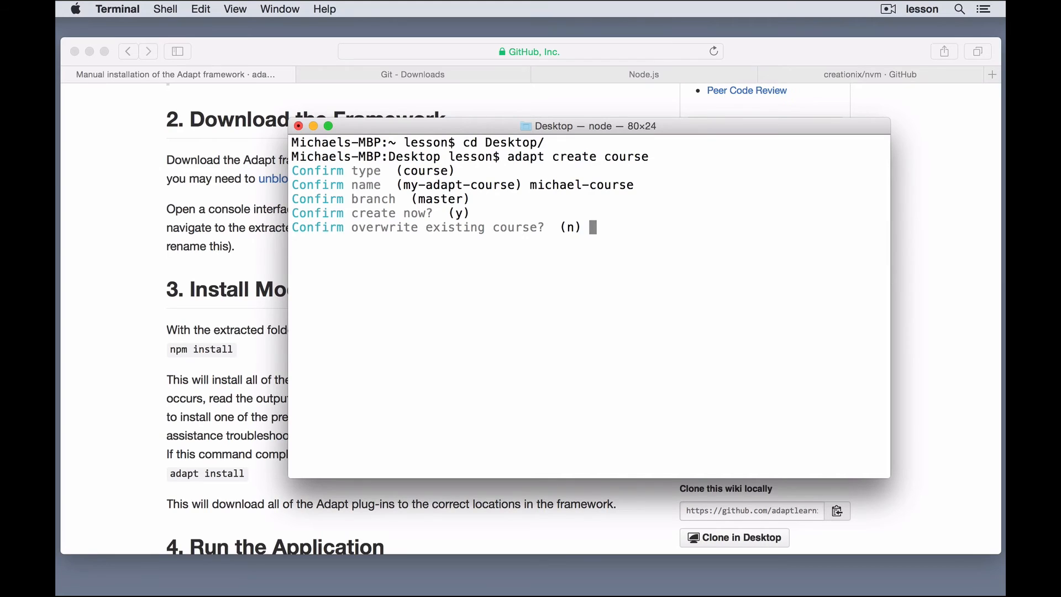
{"action": "type", "text": "y"}
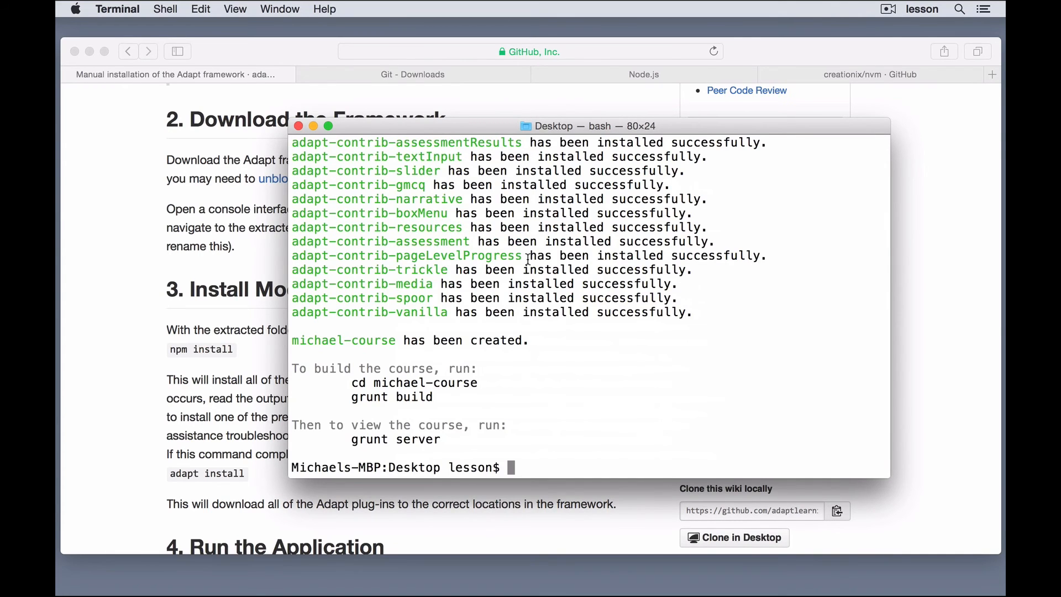
{"action": "mouse_move", "coordinate": [629, 284]}
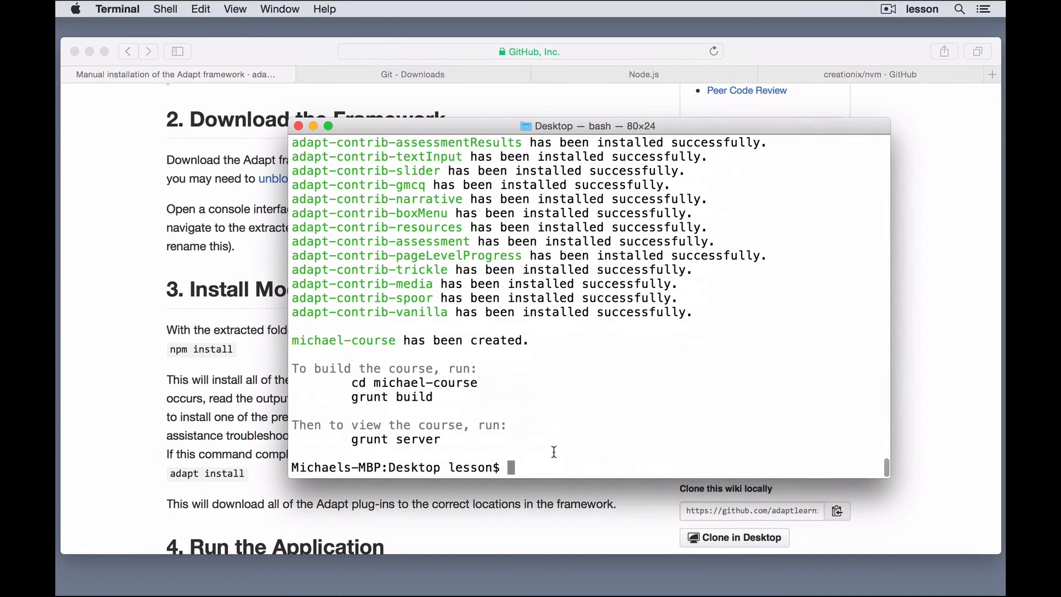
Change into the new michael-course folder.
{"action": "type", "text": "cd michael-course/"}
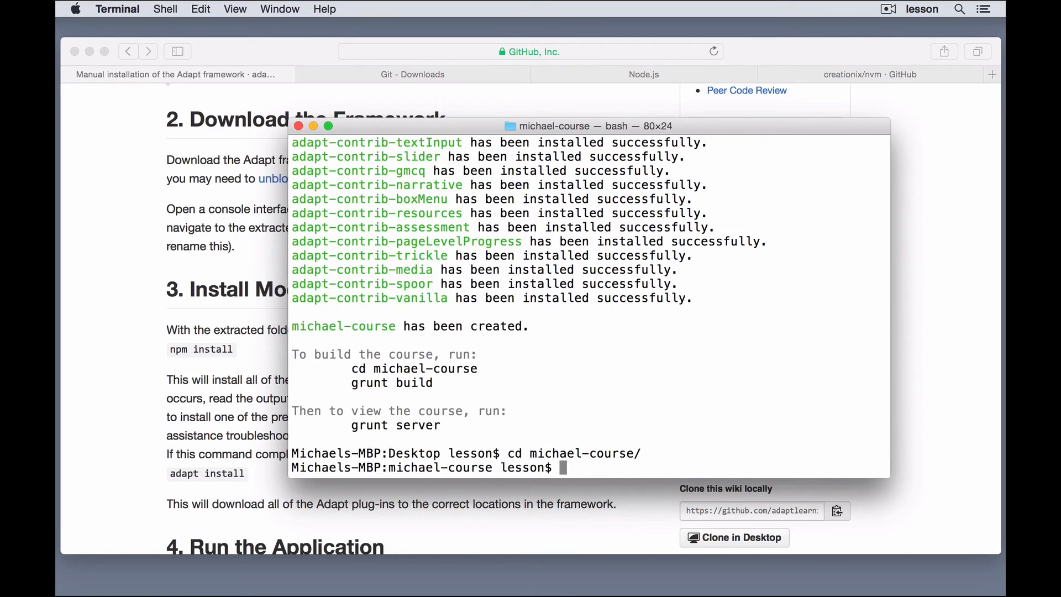
Run 'grunt build' without errors, then start 'grunt server' for the local preview.
{"action": "left_click_drag", "start_coordinate": [351, 369], "coordinate": [414, 370]}
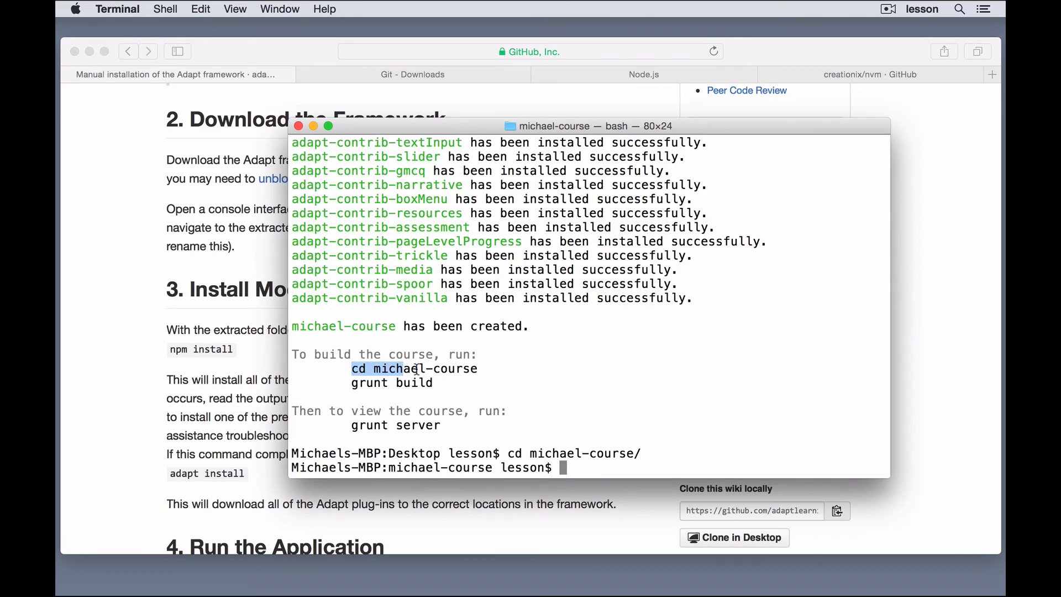
{"action": "type", "text": "gru"}
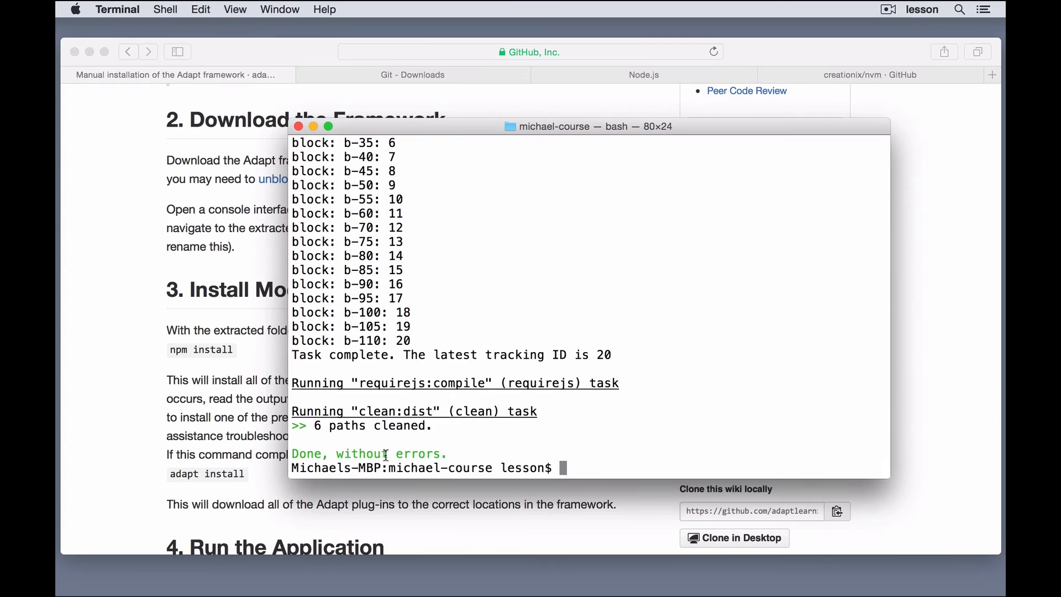
{"action": "mouse_move", "coordinate": [567, 467]}
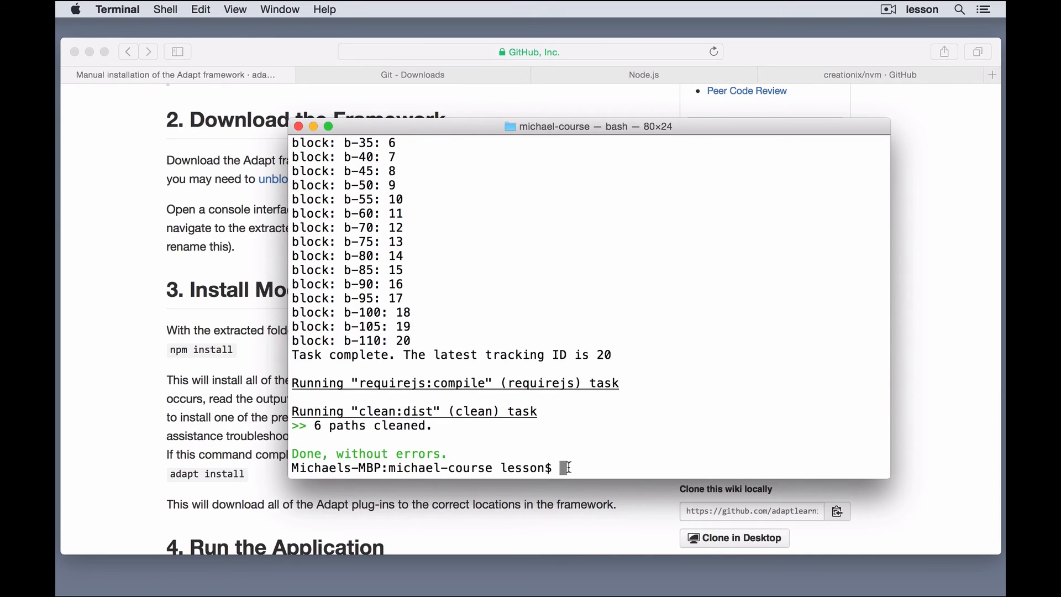
{"action": "type", "text": "grunt server"}
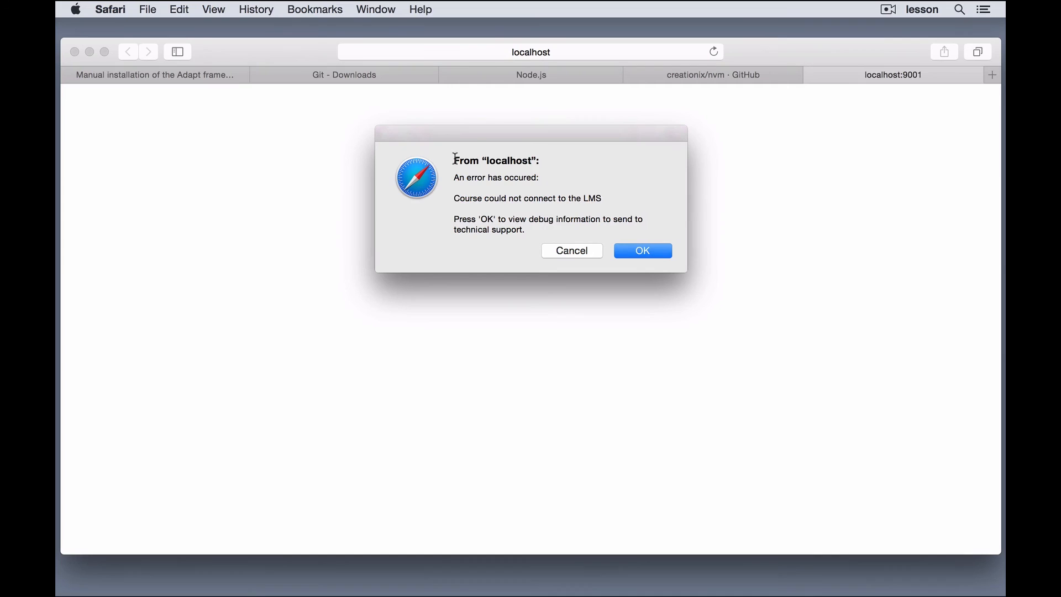
Dismiss the 'Course could not connect to the LMS' alert in the localhost:9001 tab.
{"action": "double_click", "coordinate": [496, 160]}
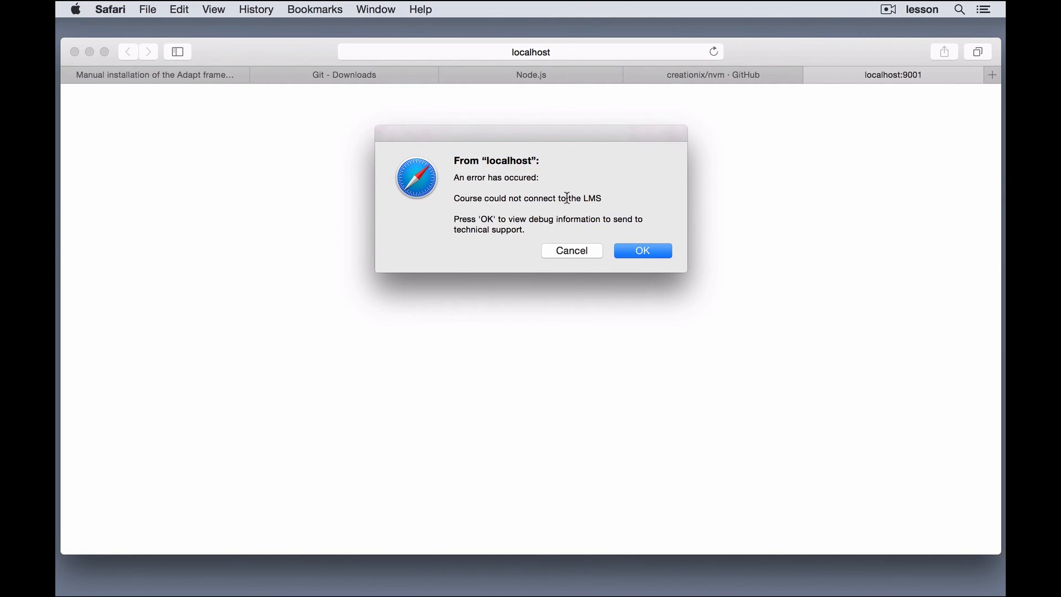
{"action": "mouse_move", "coordinate": [584, 198]}
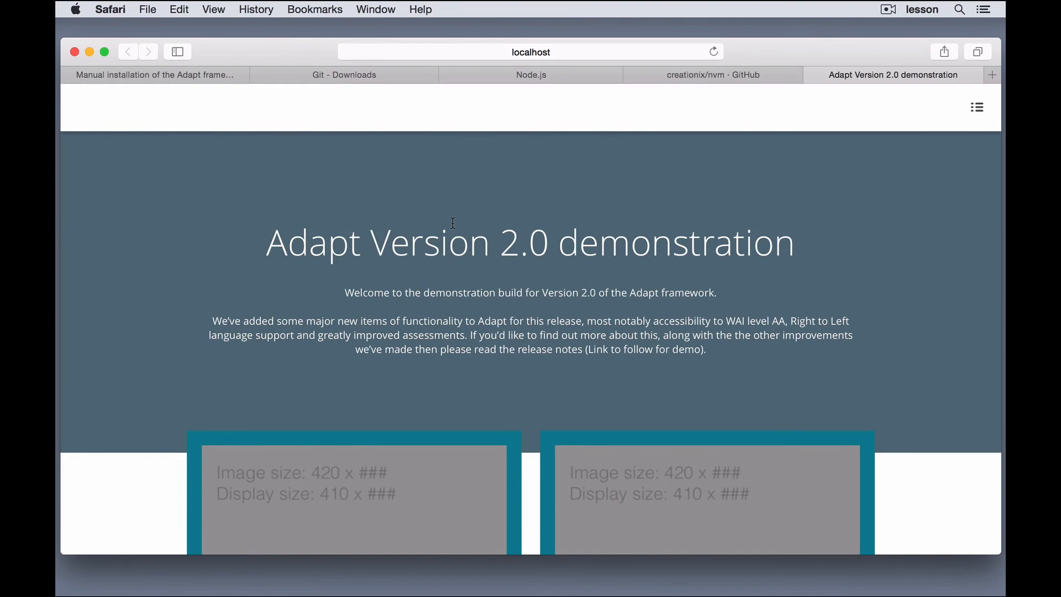
{"action": "scroll", "scroll_direction": "down", "scroll_amount": 3}
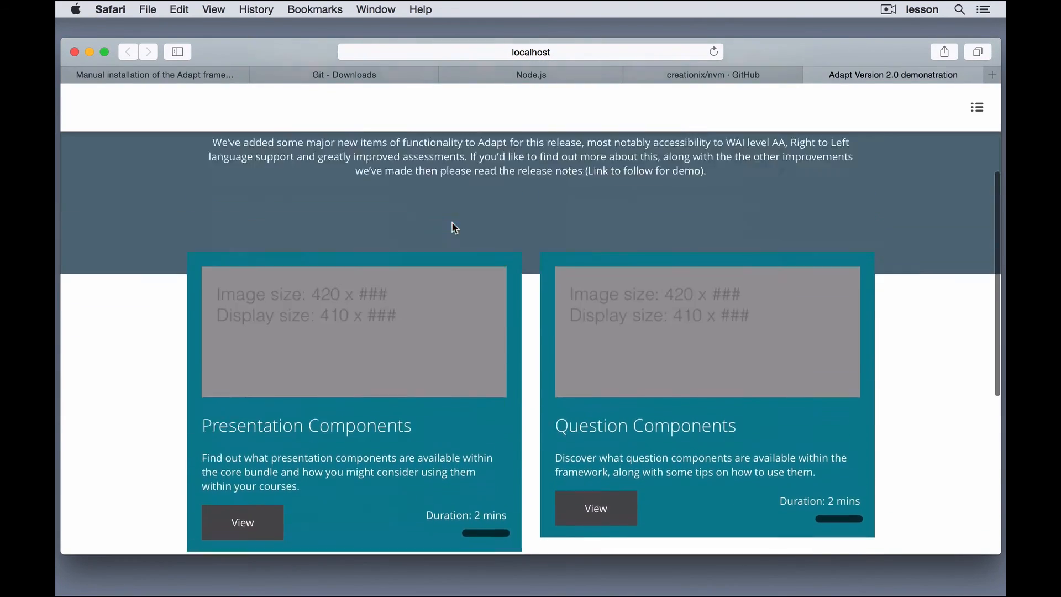
{"action": "scroll", "scroll_direction": "up", "scroll_amount": 3}
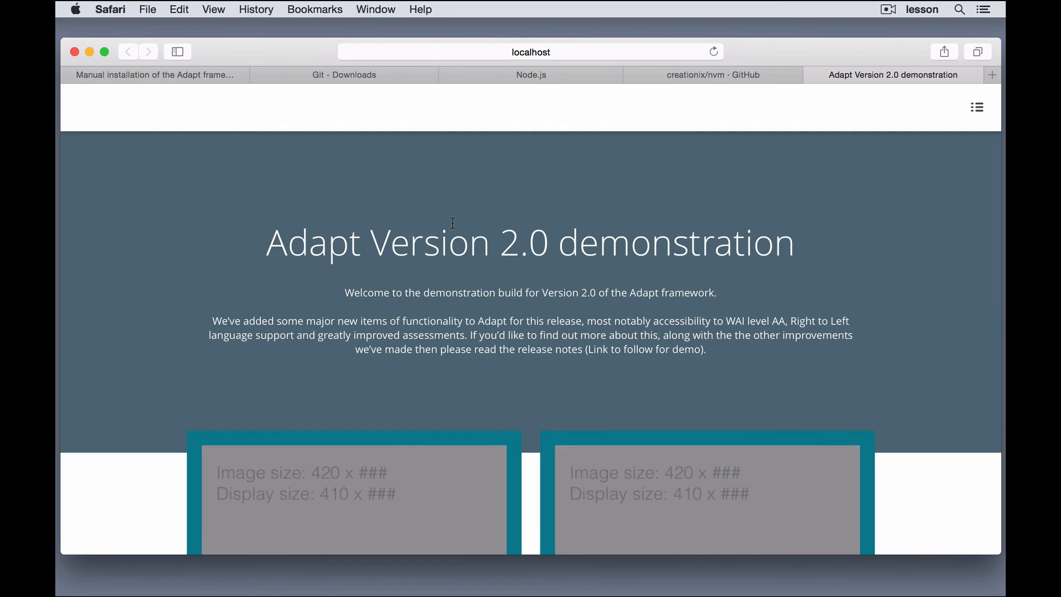
{"action": "scroll", "scroll_direction": "down", "scroll_amount": 3}
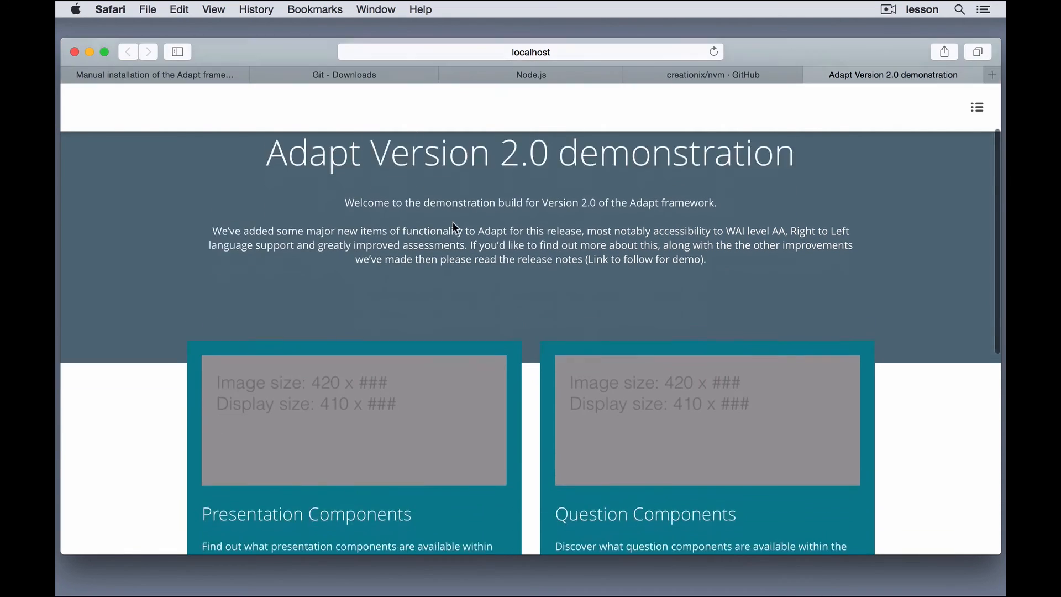
{"action": "scroll", "scroll_direction": "down", "scroll_amount": 3}
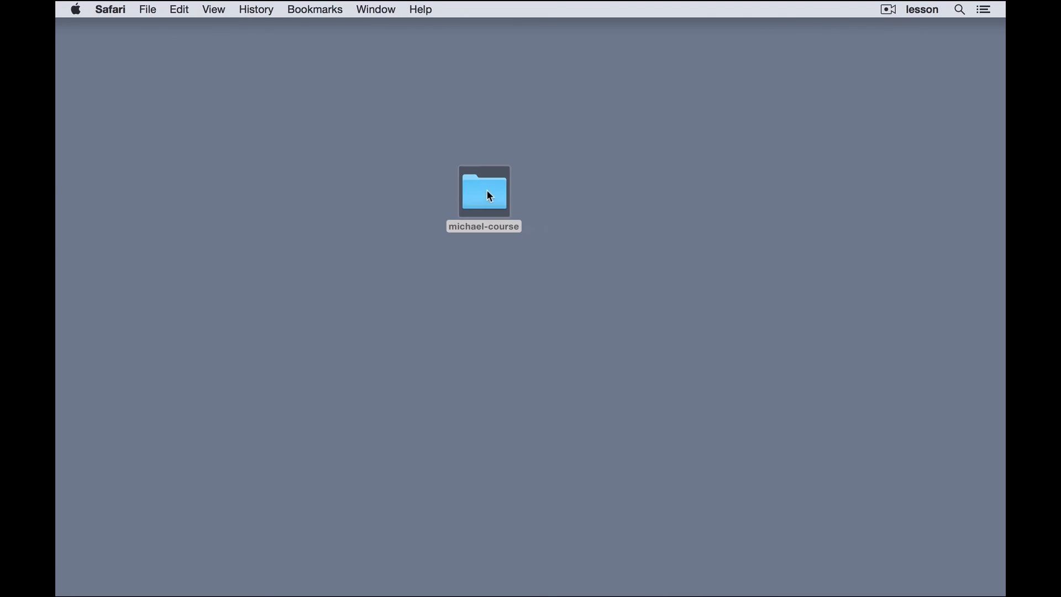
Navigate from the Desktop into michael-course and down into its src folder.
{"action": "double_click", "coordinate": [483, 192]}
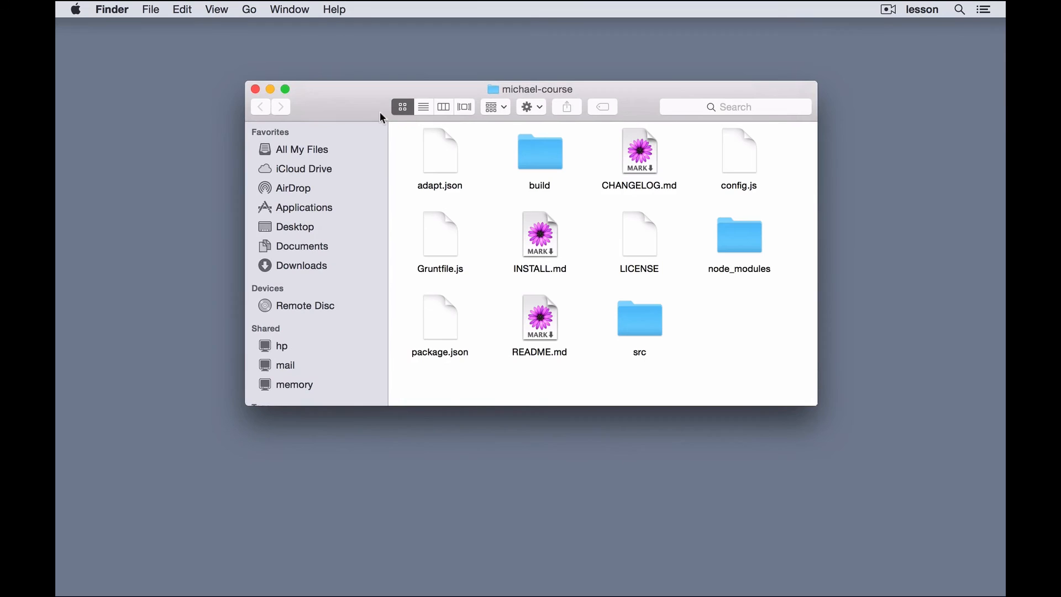
{"action": "left_click_drag", "start_coordinate": [532, 88], "coordinate": [504, 101]}
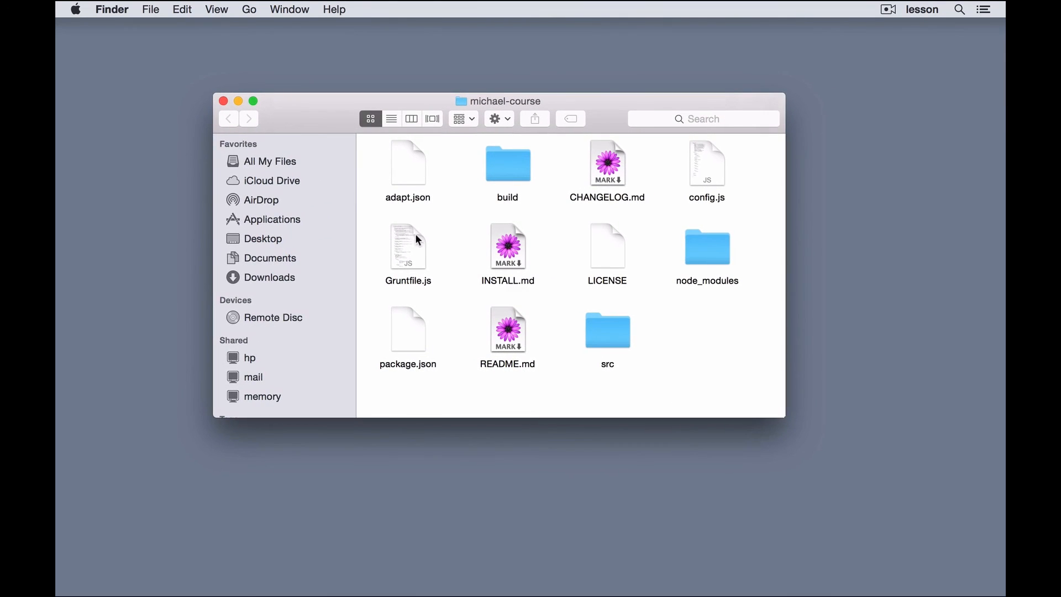
{"action": "left_click", "coordinate": [607, 331]}
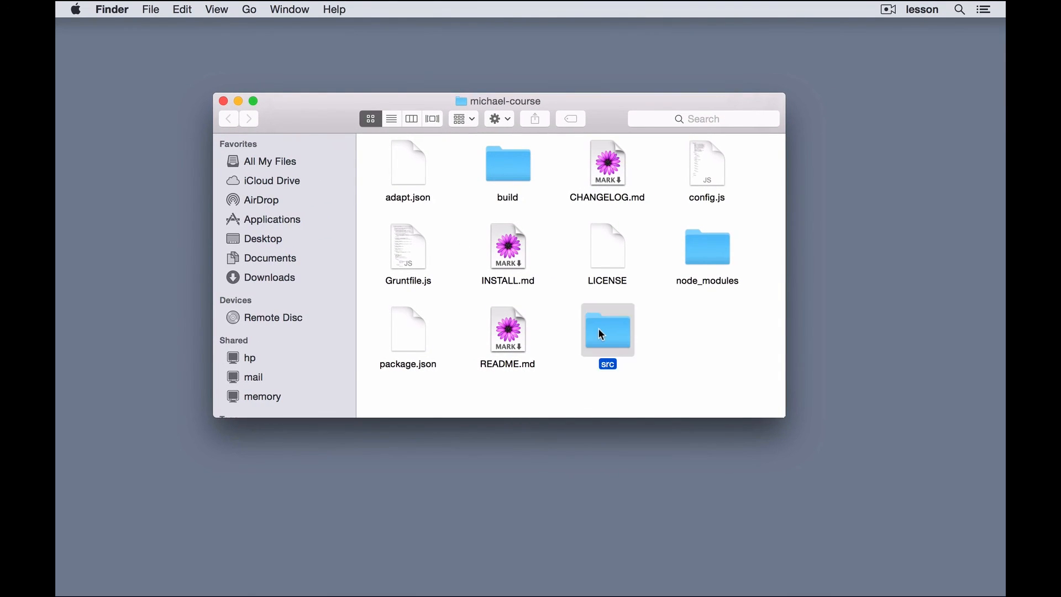
{"action": "double_click", "coordinate": [607, 330]}
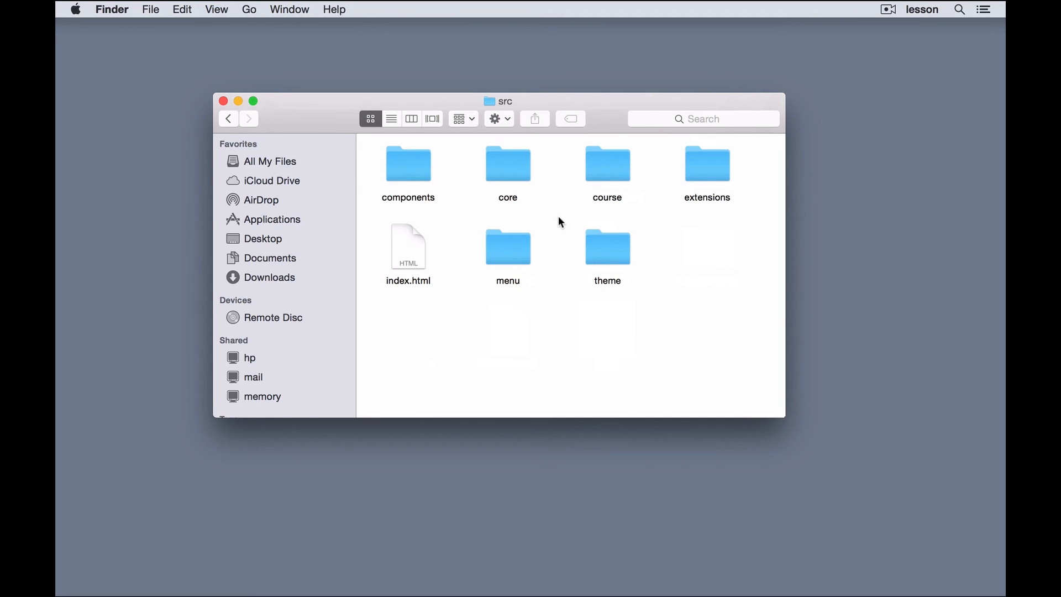
Continue through theme into adapt-contrib-vanilla, then return to the demo course in Safari.
{"action": "double_click", "coordinate": [607, 249]}
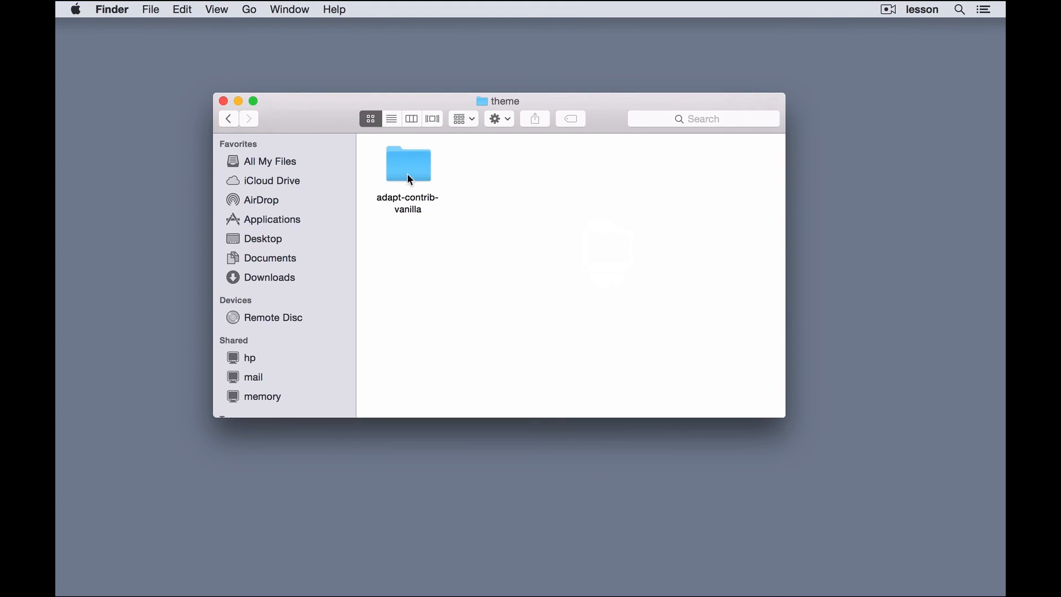
{"action": "double_click", "coordinate": [408, 164]}
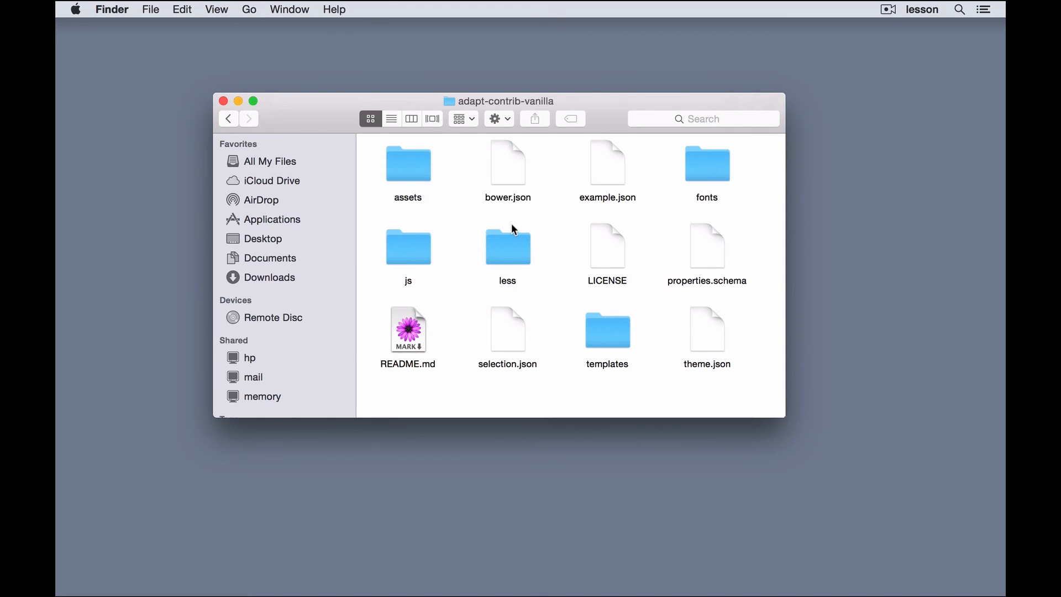
{"action": "mouse_move", "coordinate": [497, 586]}
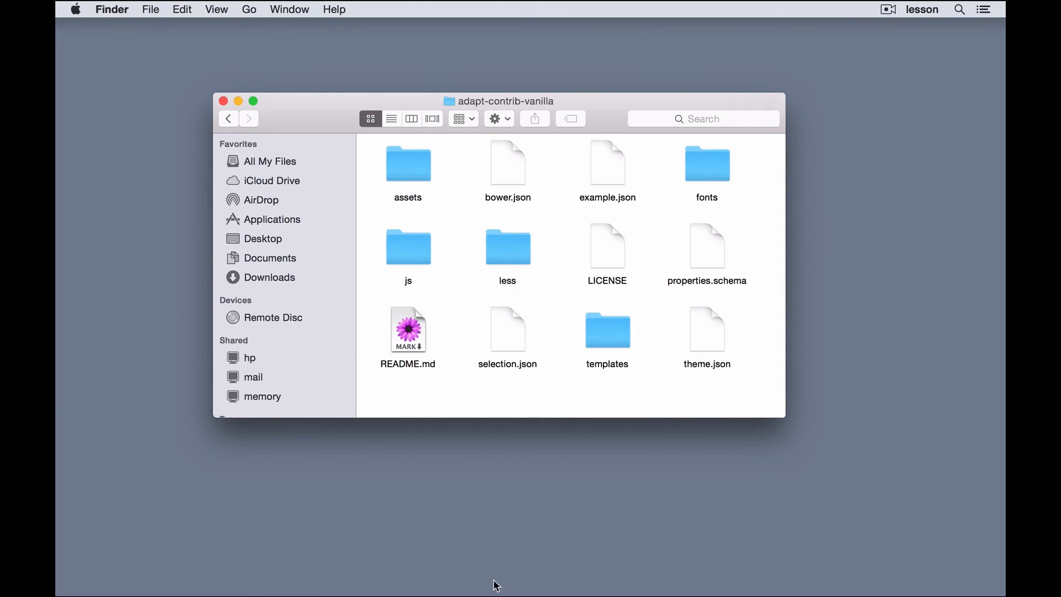
{"action": "left_click", "coordinate": [404, 583]}
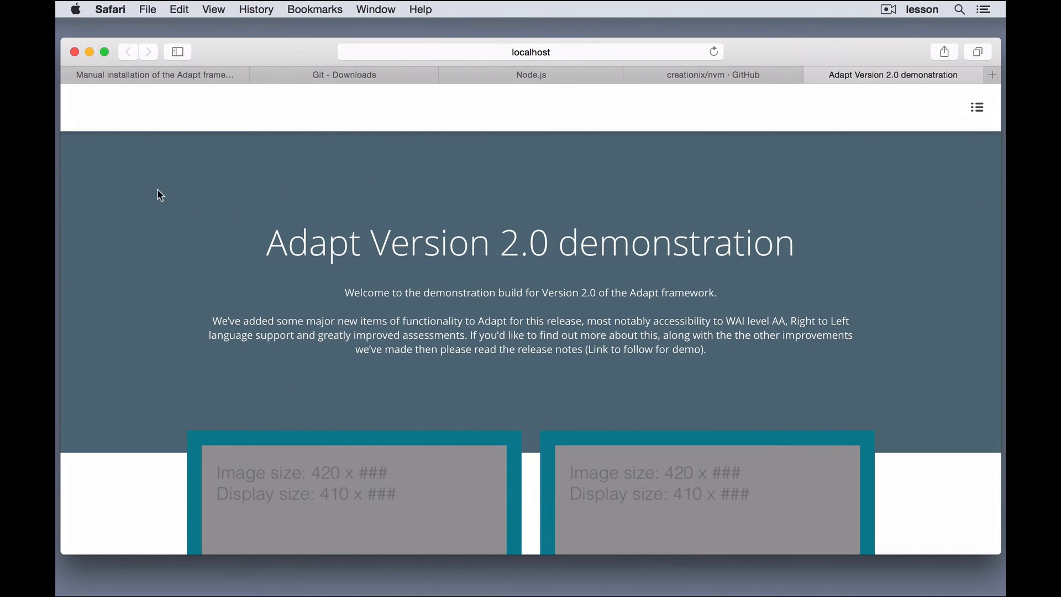
{"action": "mouse_move", "coordinate": [607, 192]}
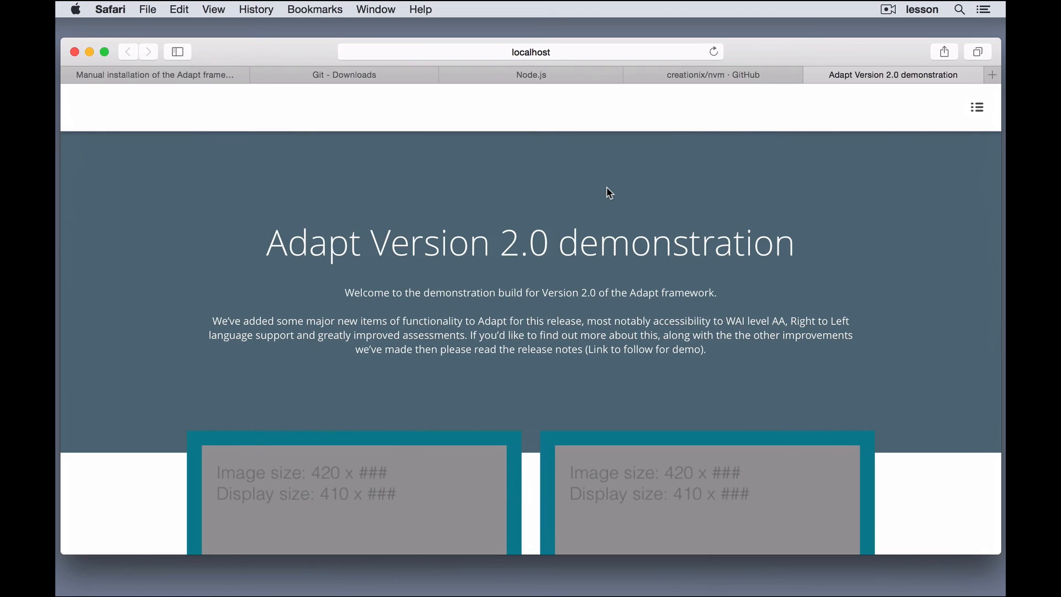